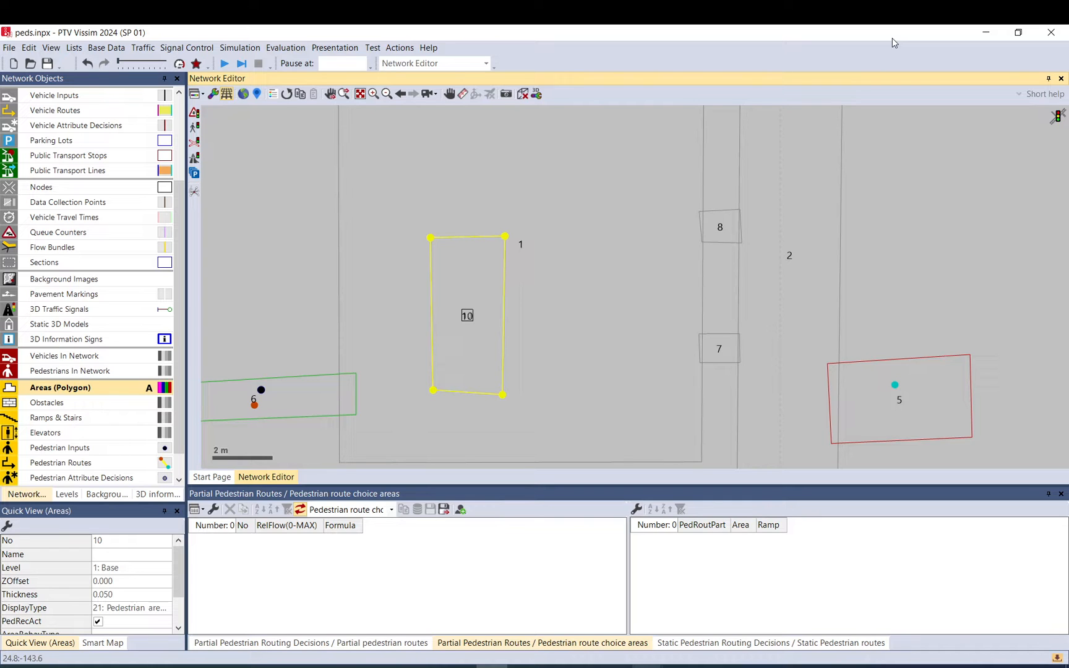
{"action": "mouse_move", "coordinate": [581, 286]}
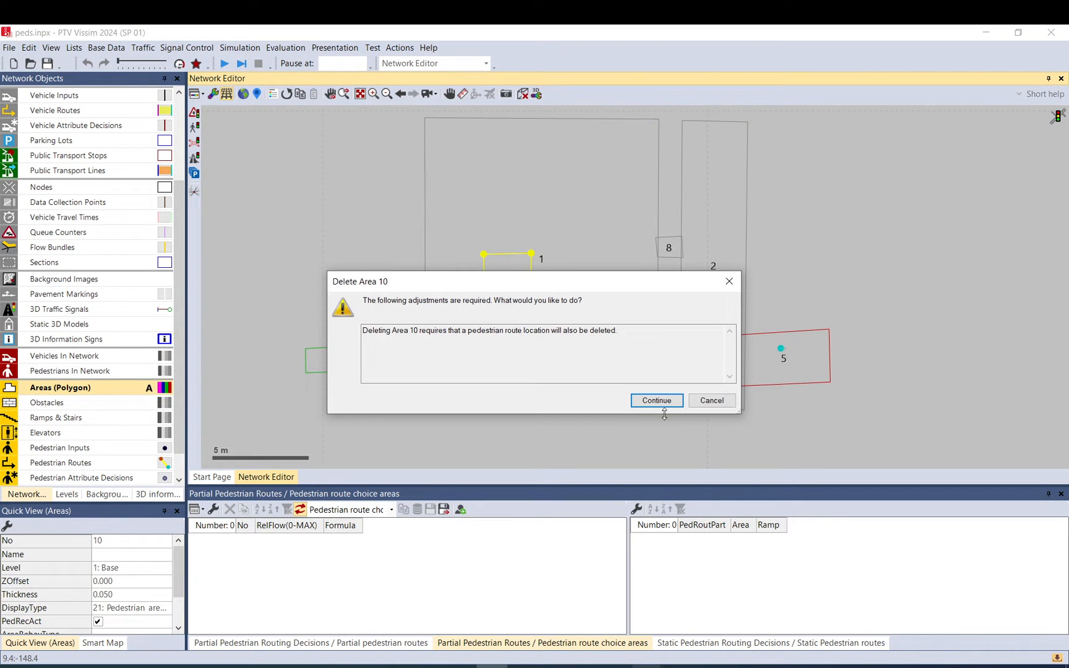
Step: Delete area 10 and its route location, turn off wireframe, and run a test simulation
{"action": "left_click", "coordinate": [657, 400]}
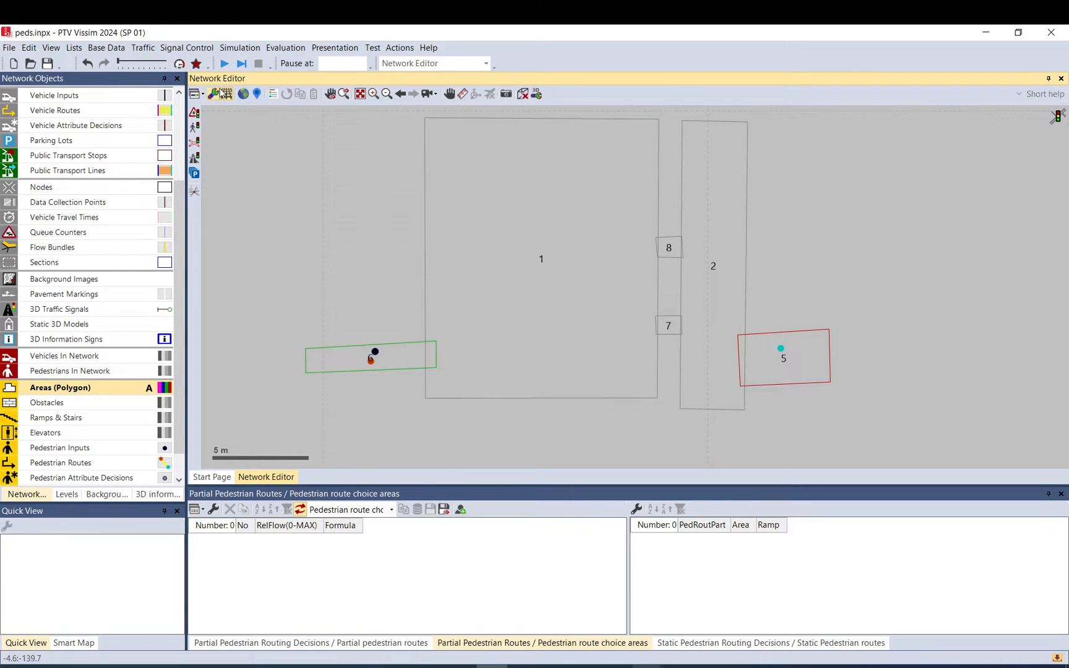
{"action": "left_click", "coordinate": [782, 351]}
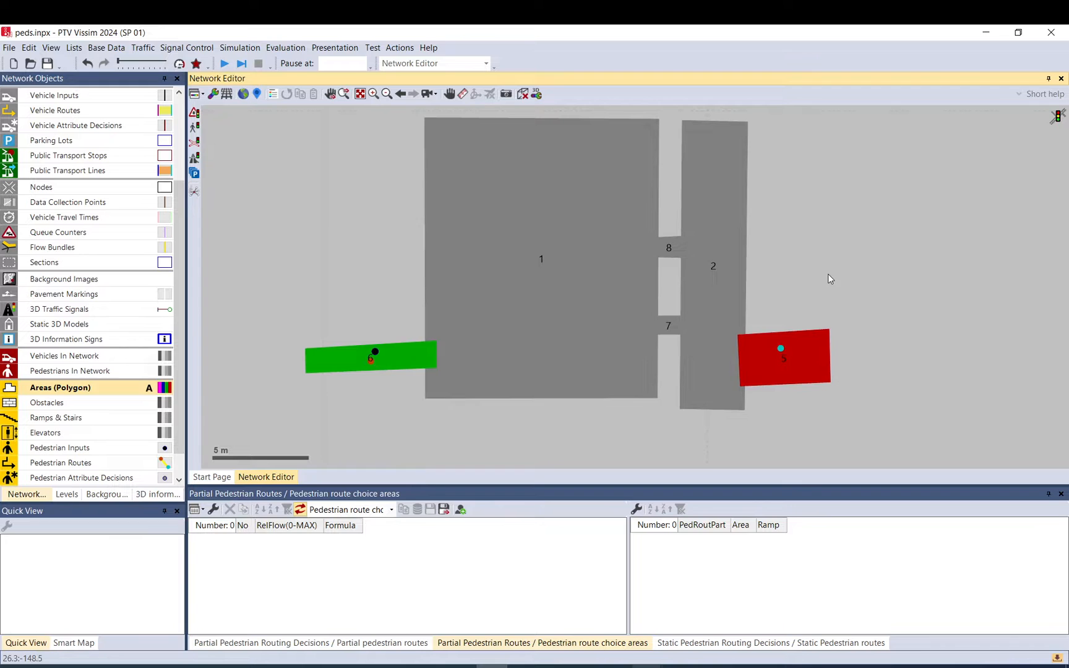
{"action": "left_click", "coordinate": [223, 63]}
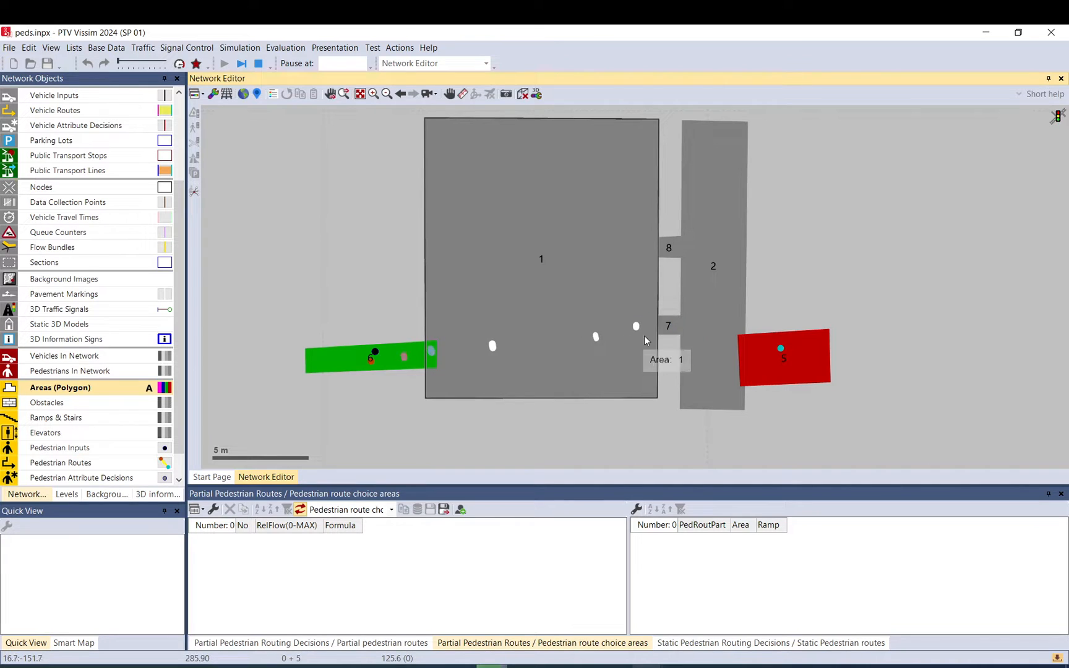
{"action": "left_click", "coordinate": [258, 63]}
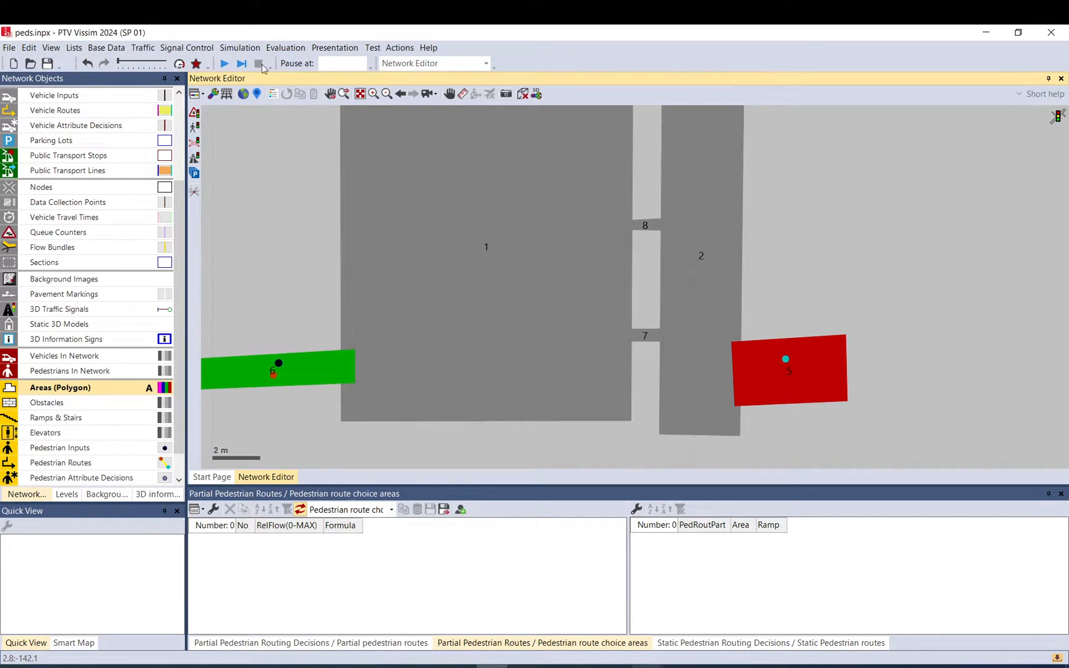
Step: Check static route 1's destination in area 5, then rerun the simulation after the save prompt
{"action": "left_click", "coordinate": [223, 63]}
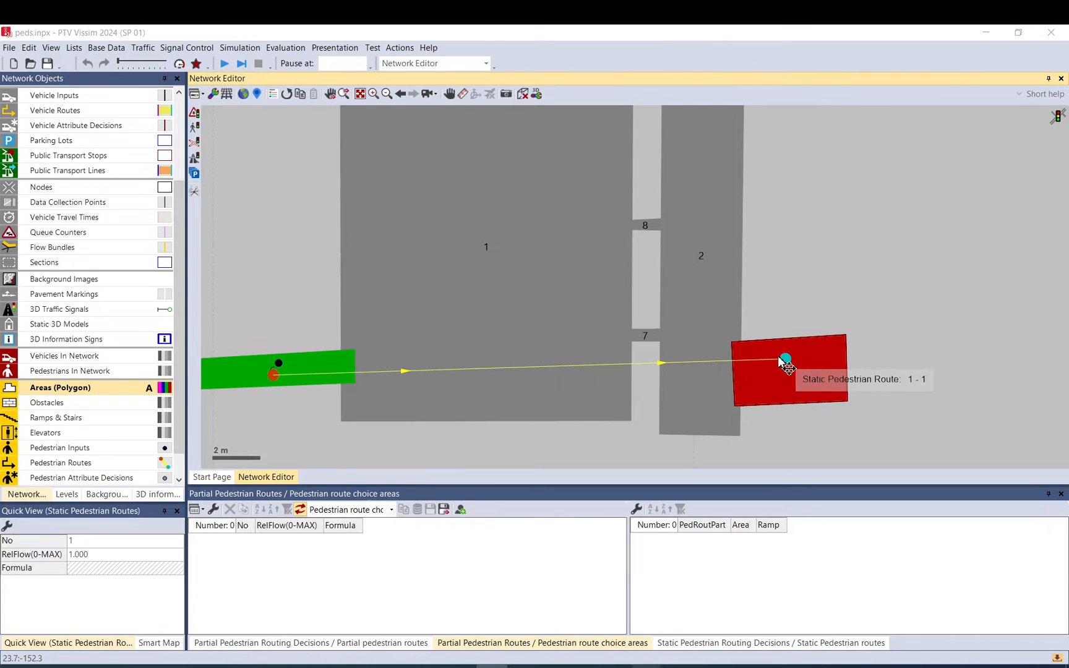
{"action": "double_click", "coordinate": [785, 360]}
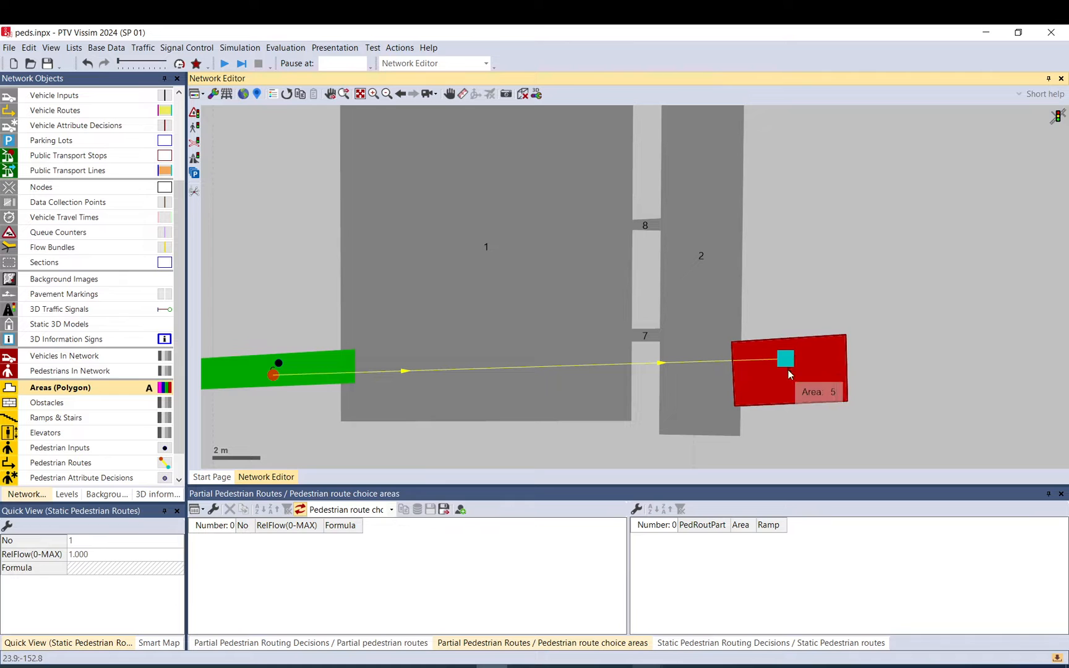
{"action": "left_click", "coordinate": [224, 63]}
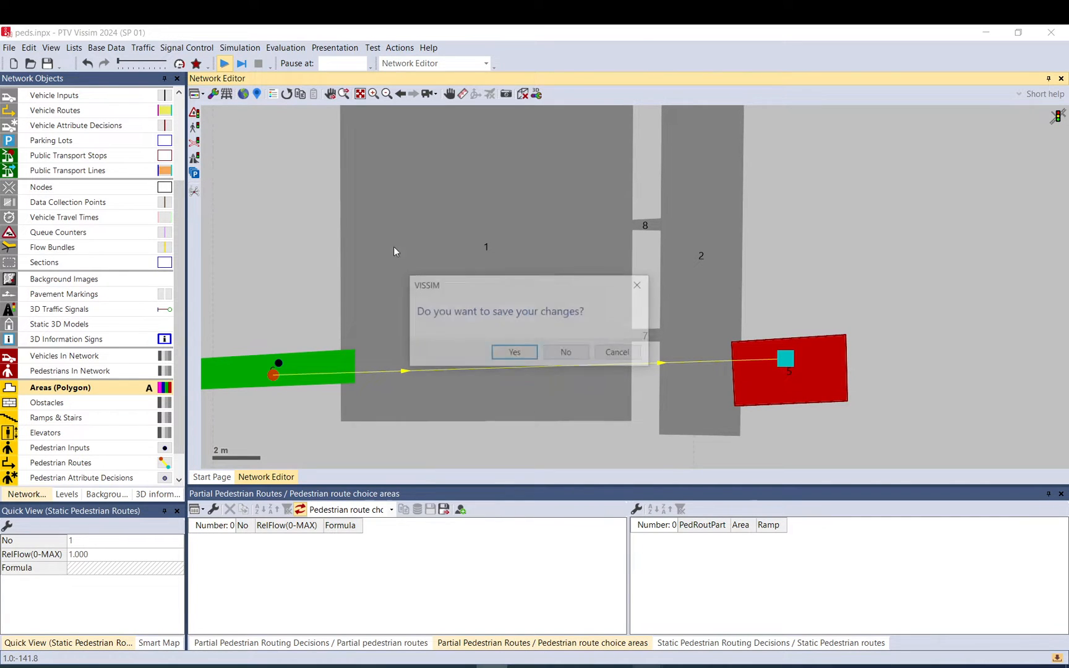
{"action": "left_click", "coordinate": [514, 352]}
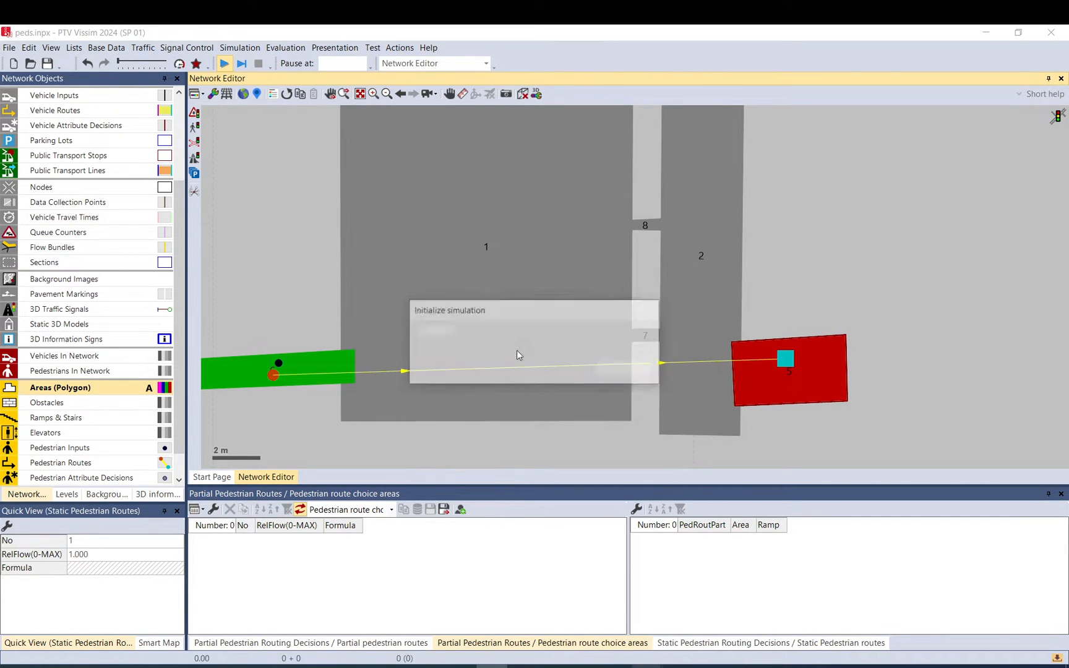
{"action": "left_click", "coordinate": [224, 63]}
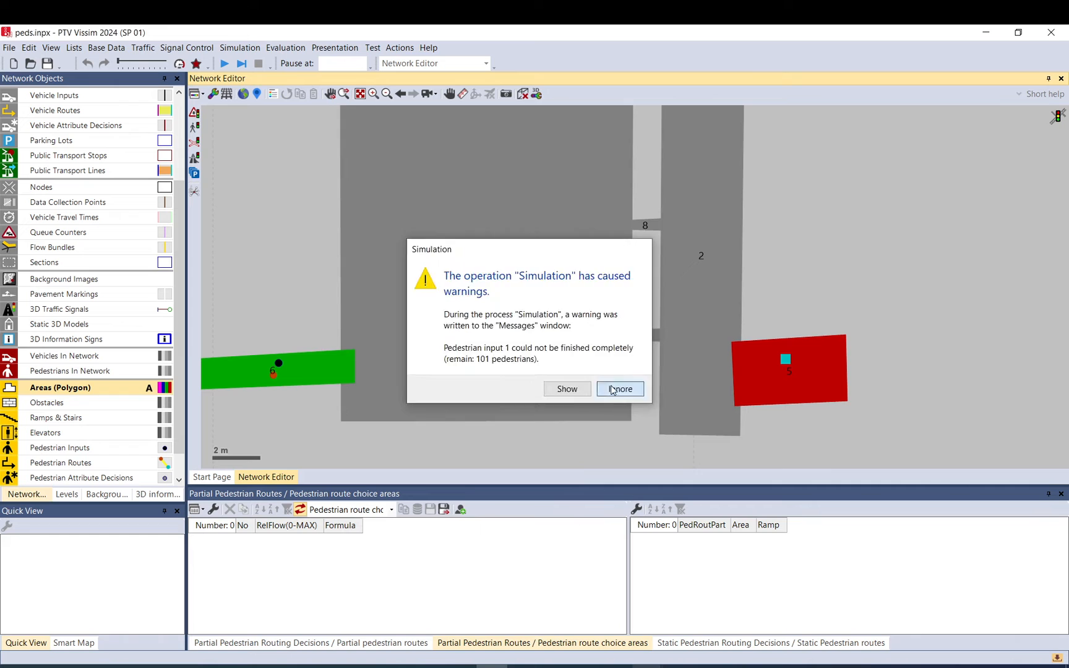
Step: Dismiss the unfinished-input warning and uncheck Use dynamic potential for area 5's route location
{"action": "left_click", "coordinate": [619, 388]}
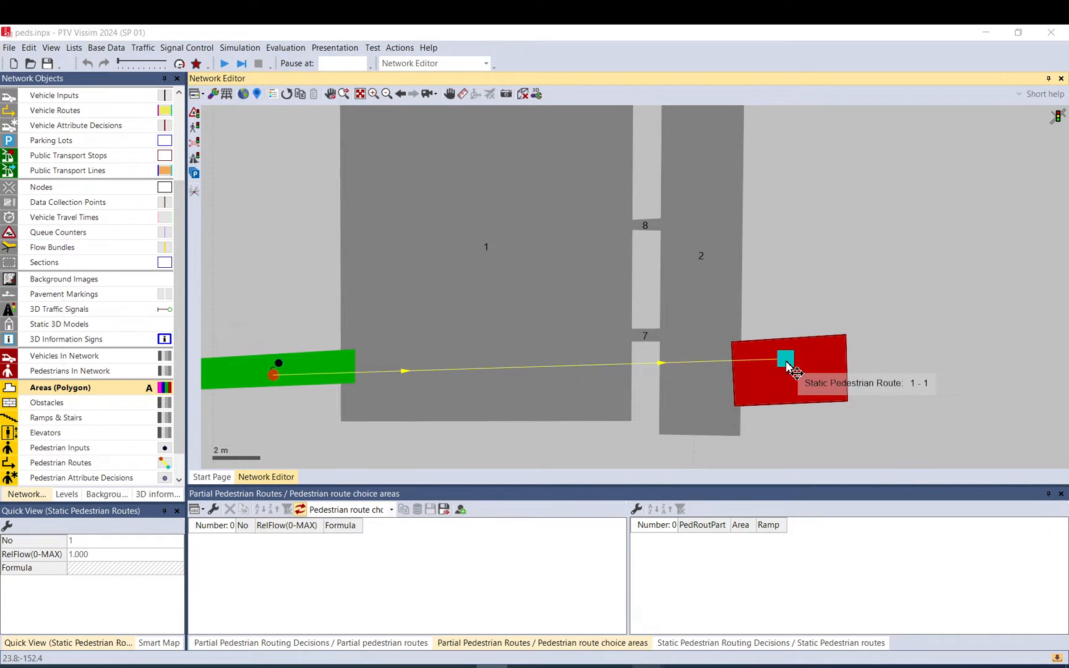
{"action": "double_click", "coordinate": [786, 359]}
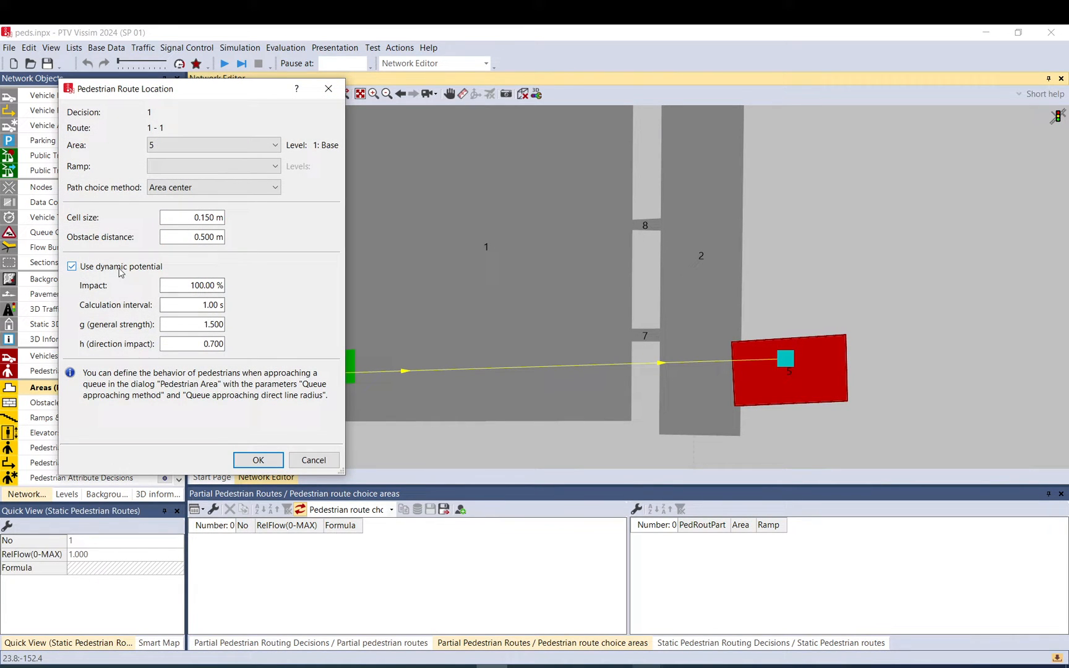
{"action": "left_click", "coordinate": [72, 267]}
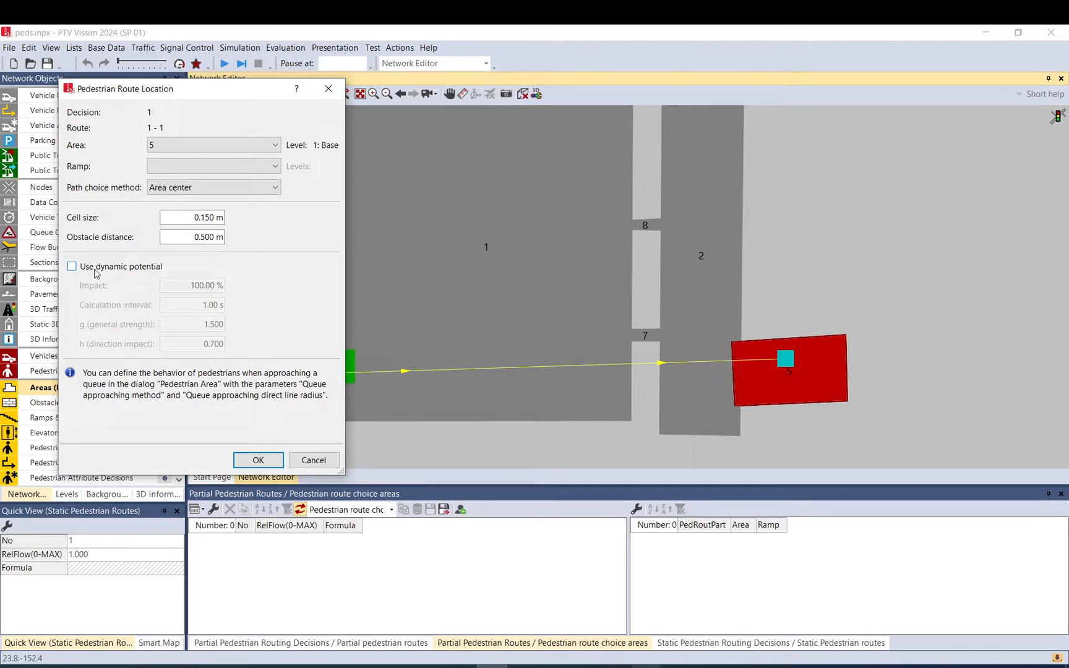
{"action": "left_click", "coordinate": [257, 460]}
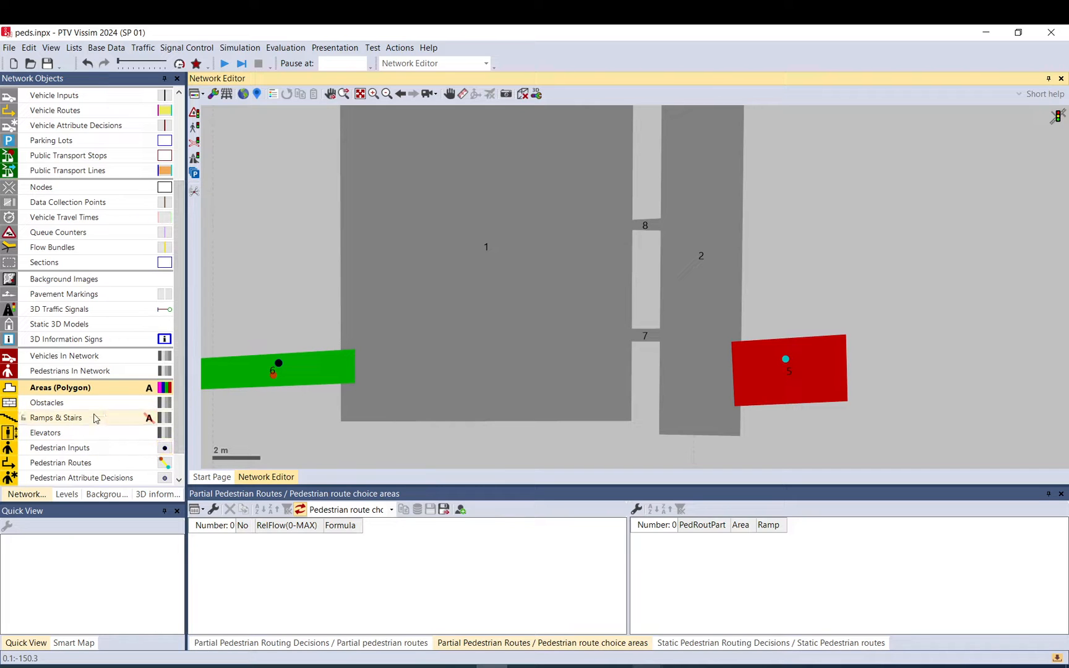
Step: Draw area 9 inside area 1, add its partial routing decision, and reshape the second route
{"action": "left_click", "coordinate": [60, 462]}
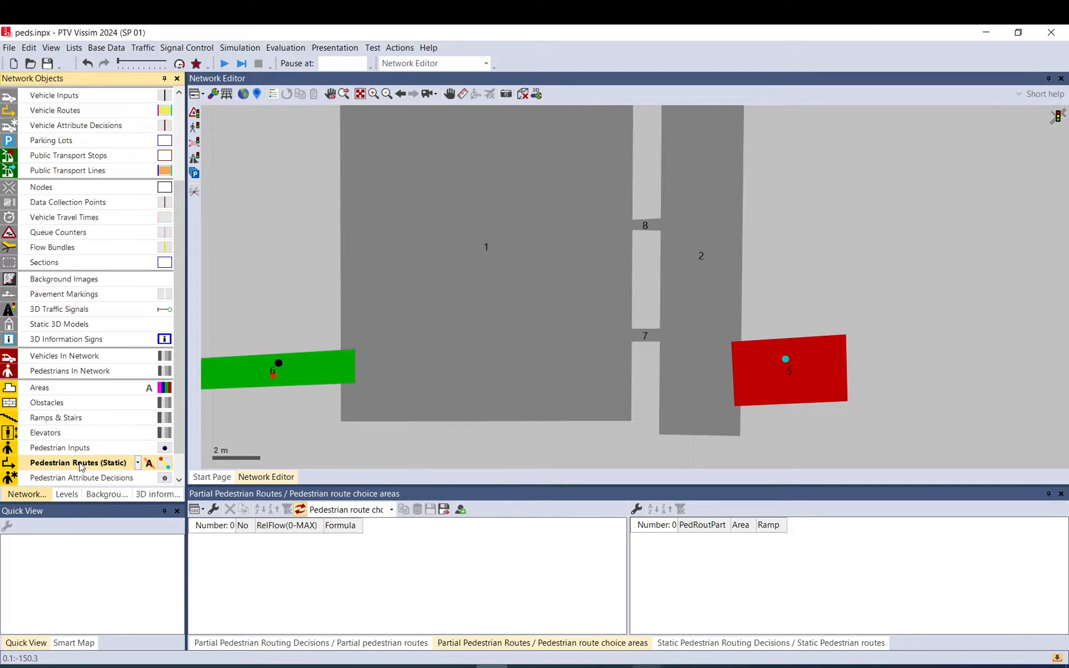
{"action": "left_click", "coordinate": [39, 387]}
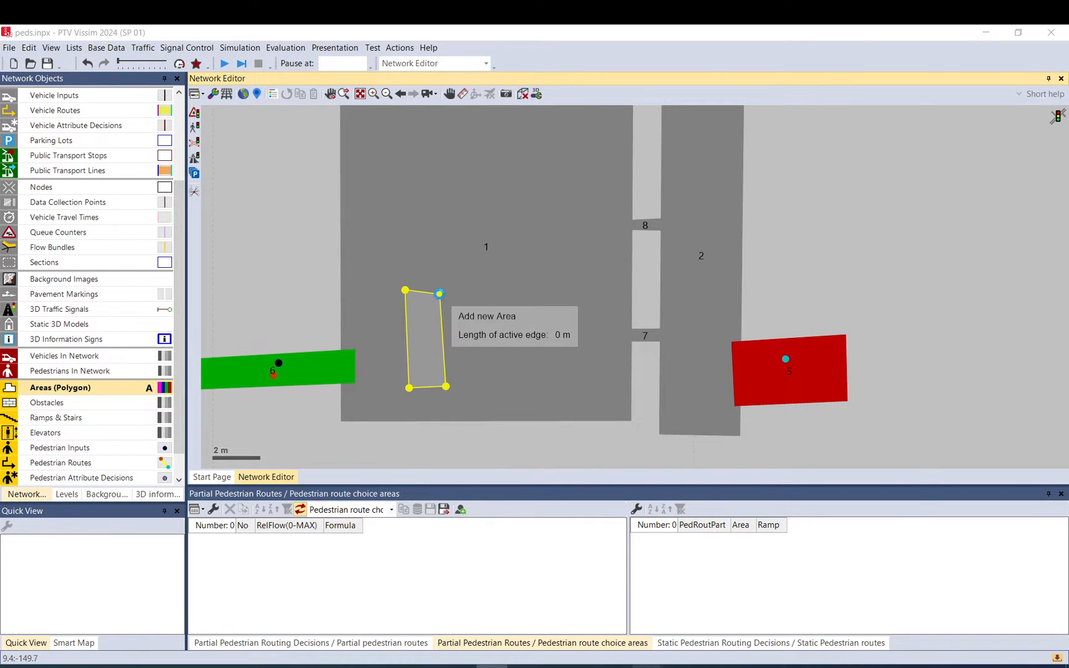
{"action": "left_click", "coordinate": [439, 294]}
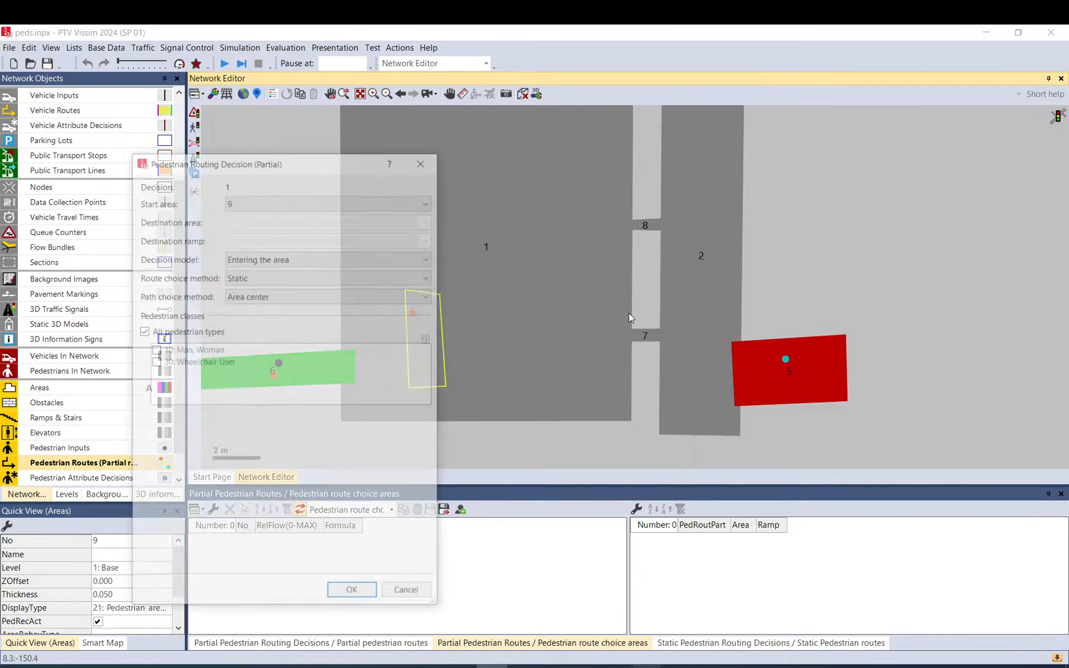
{"action": "left_click", "coordinate": [351, 590]}
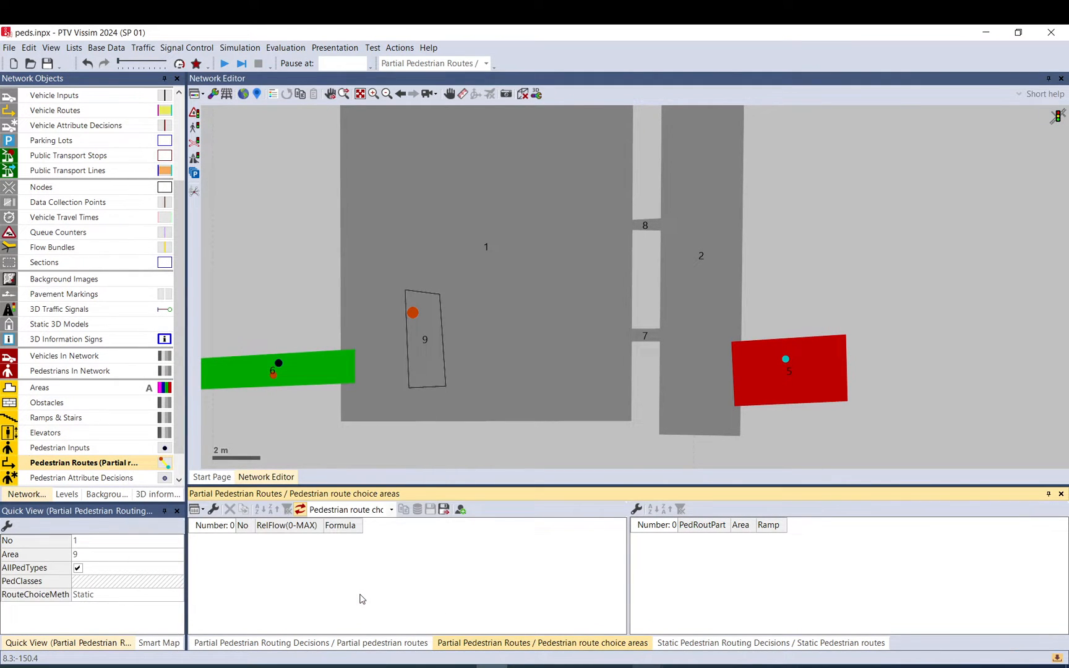
{"action": "left_click", "coordinate": [819, 373]}
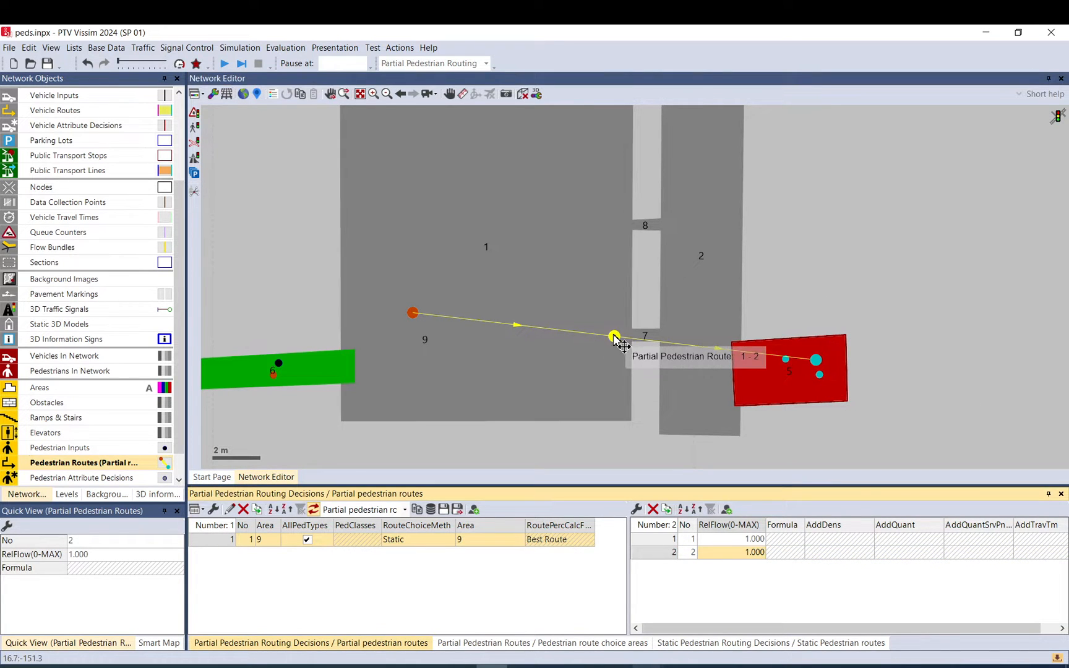
{"action": "left_click_drag", "start_coordinate": [614, 338], "coordinate": [645, 225]}
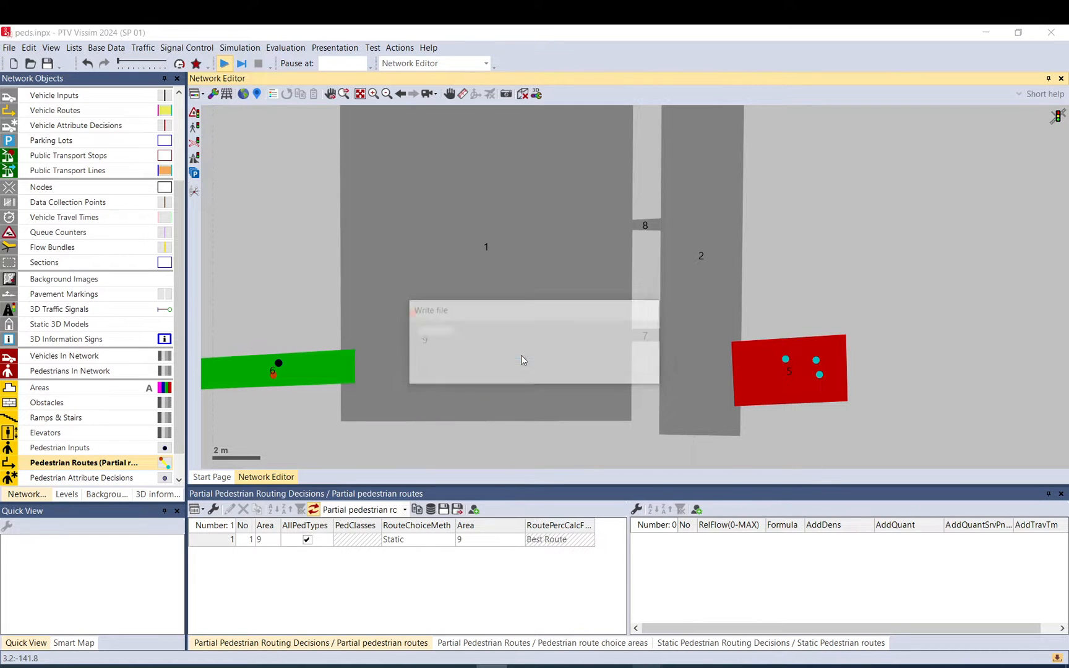
Step: Start the simulation and continue past the 30-pedestrian license limit prompt
{"action": "left_click", "coordinate": [241, 63]}
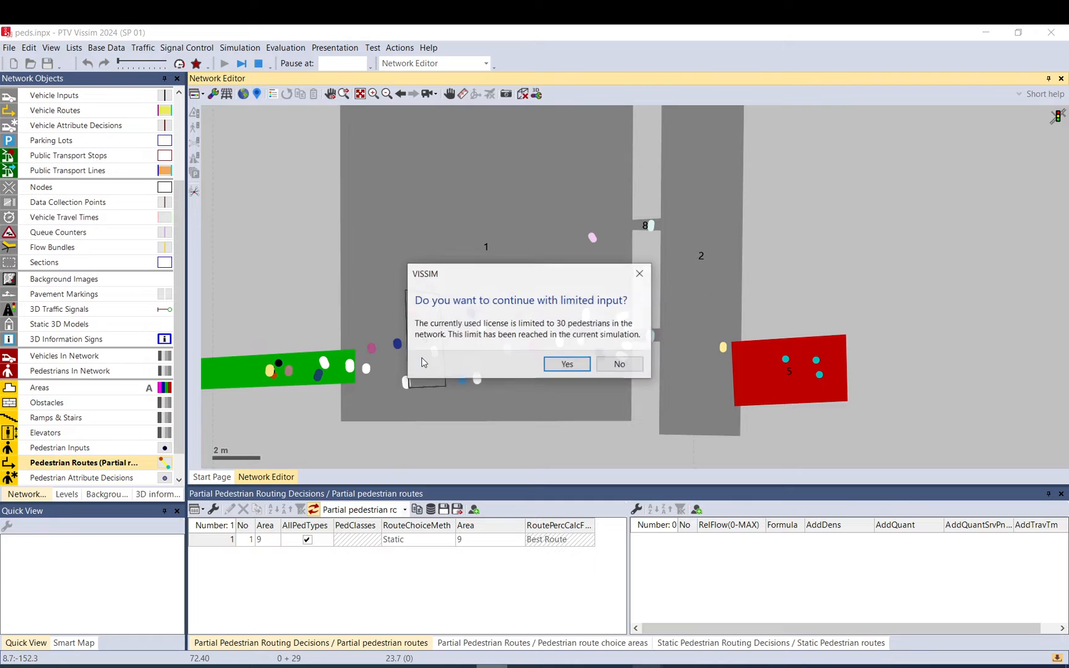
{"action": "left_click", "coordinate": [566, 364]}
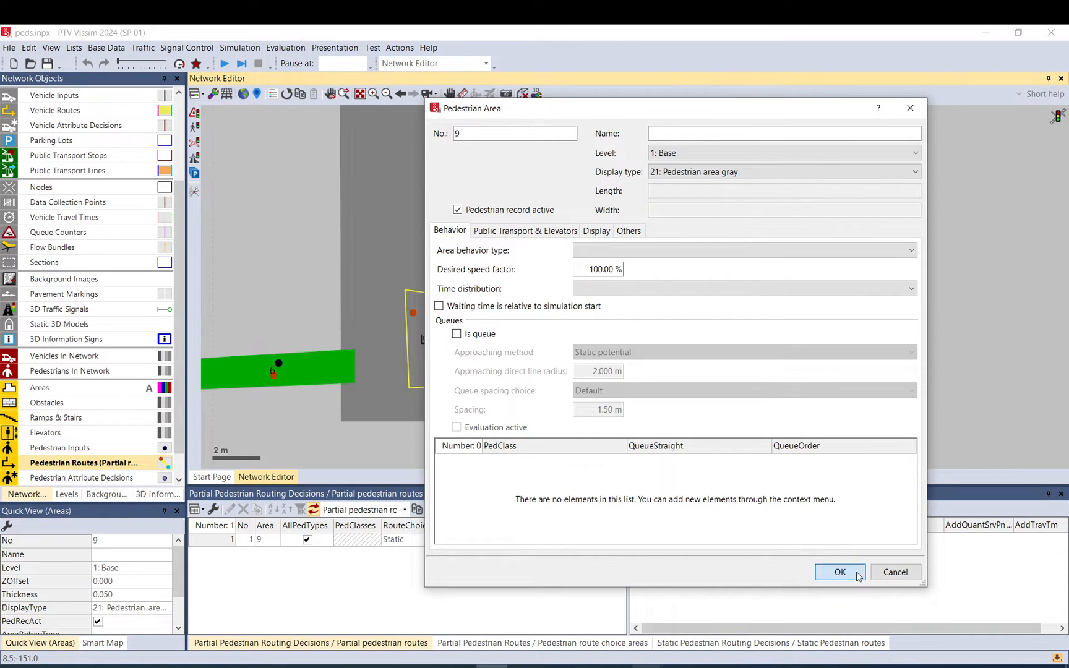
Step: Close area 9's properties and give the partial routing decision travel-time choice with Logit
{"action": "left_click", "coordinate": [839, 572]}
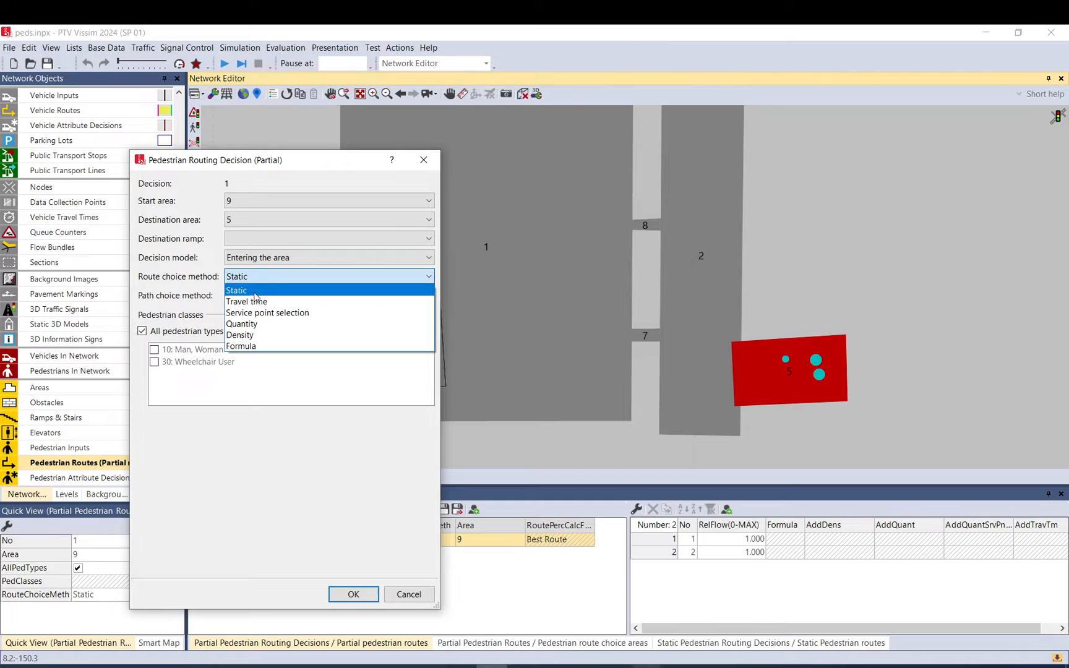
{"action": "left_click", "coordinate": [246, 301]}
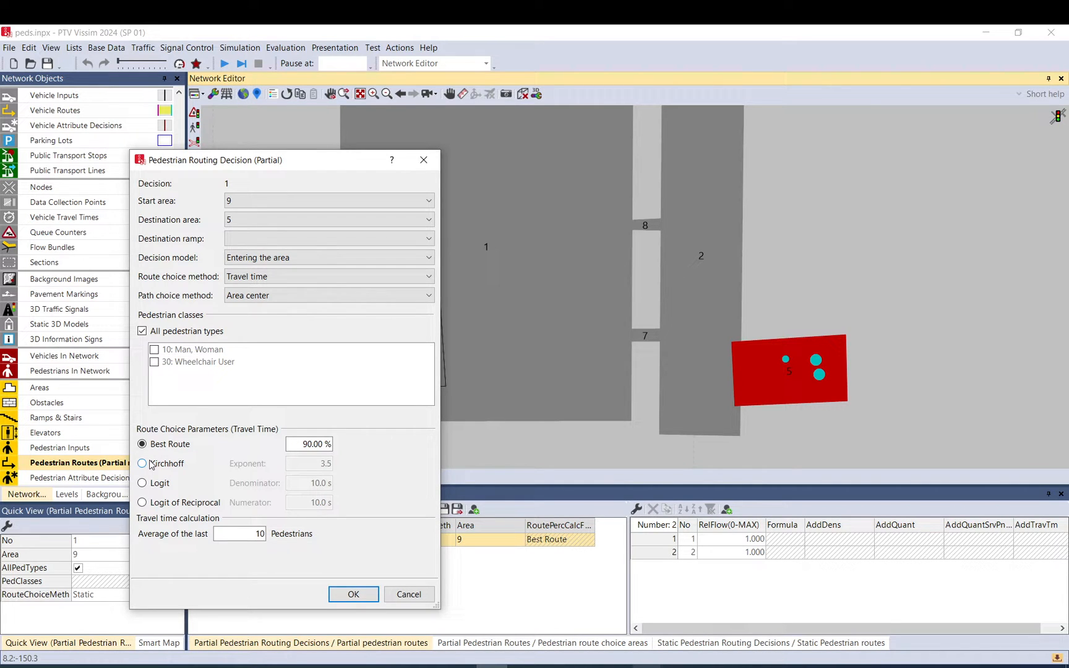
{"action": "left_click", "coordinate": [142, 483]}
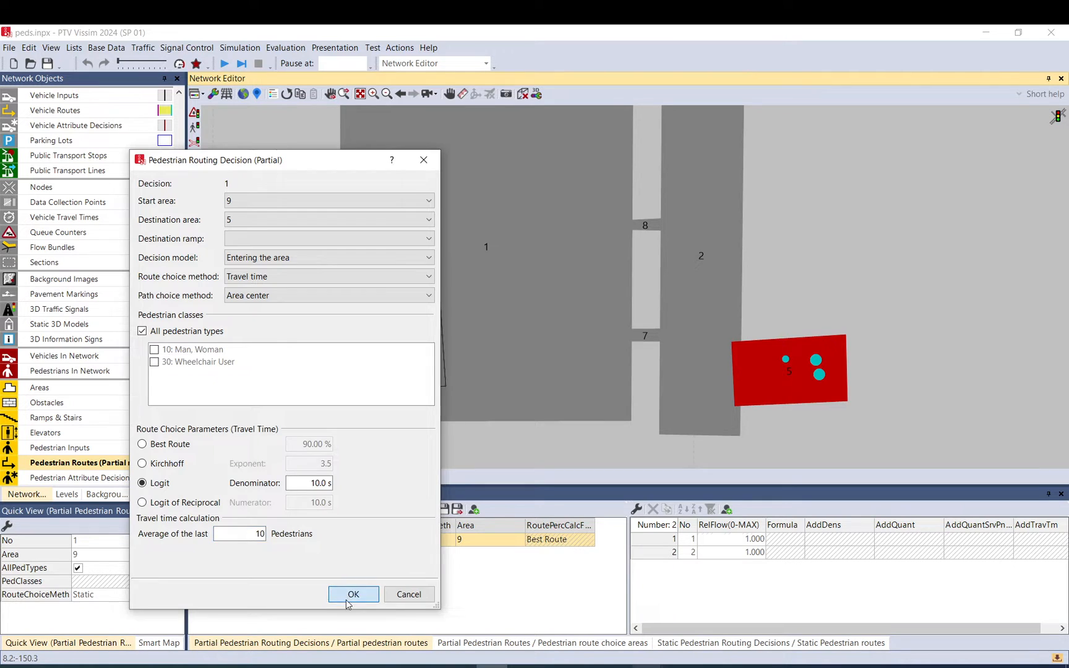
{"action": "left_click", "coordinate": [353, 594]}
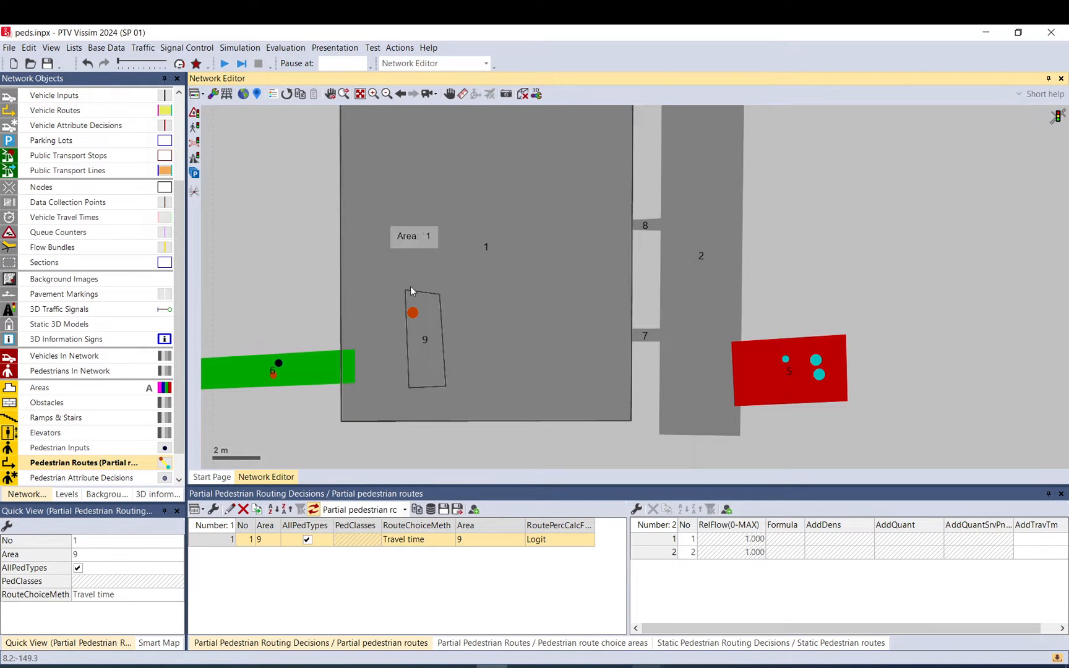
Step: Run the Logit travel-time simulation past the license prompt, stop it, and ignore the warning
{"action": "left_click", "coordinate": [225, 63]}
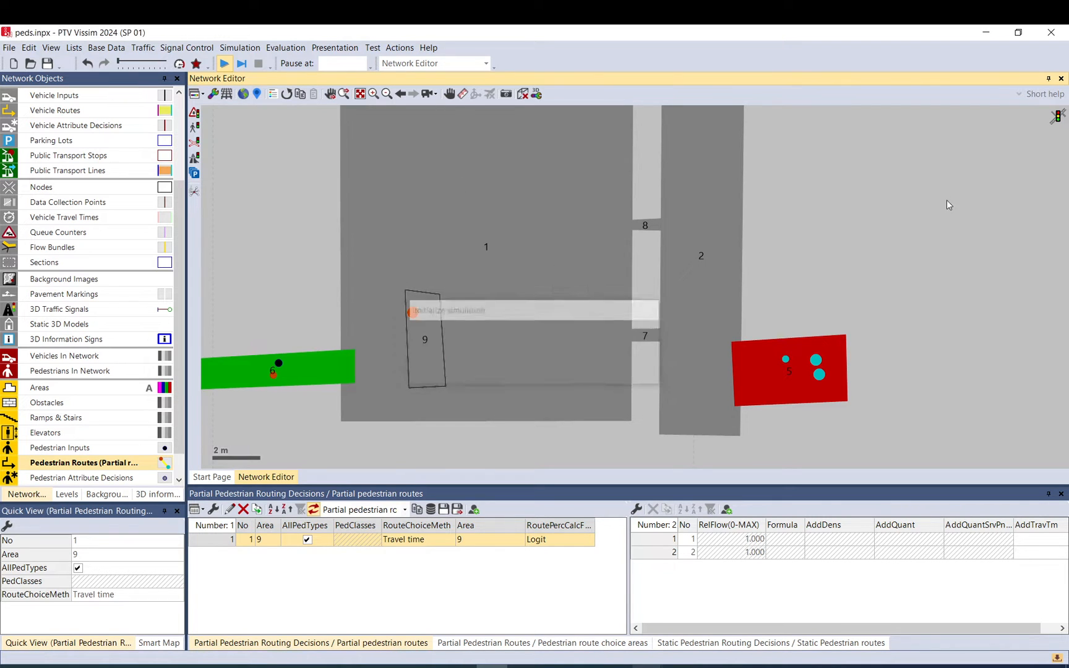
{"action": "left_click", "coordinate": [224, 63]}
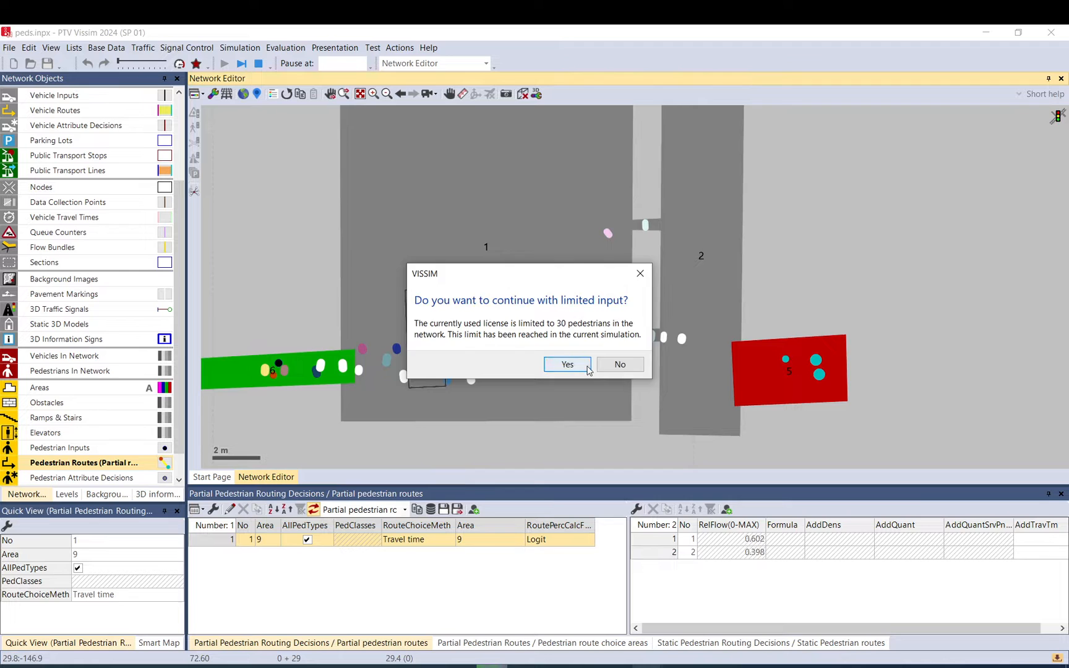
{"action": "left_click", "coordinate": [567, 364]}
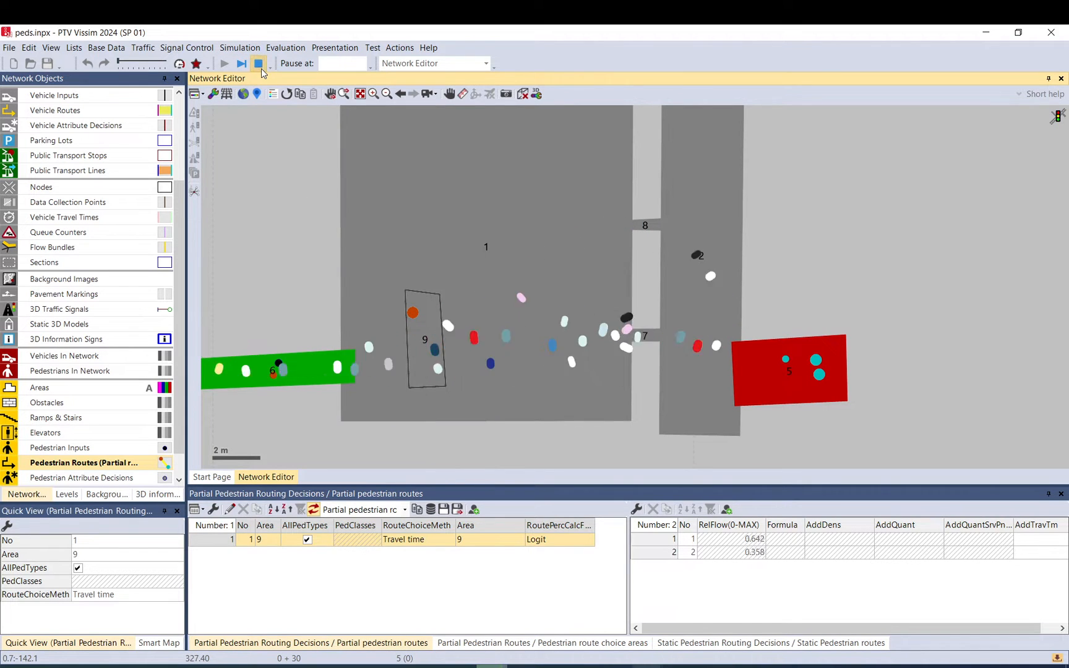
{"action": "left_click", "coordinate": [259, 63]}
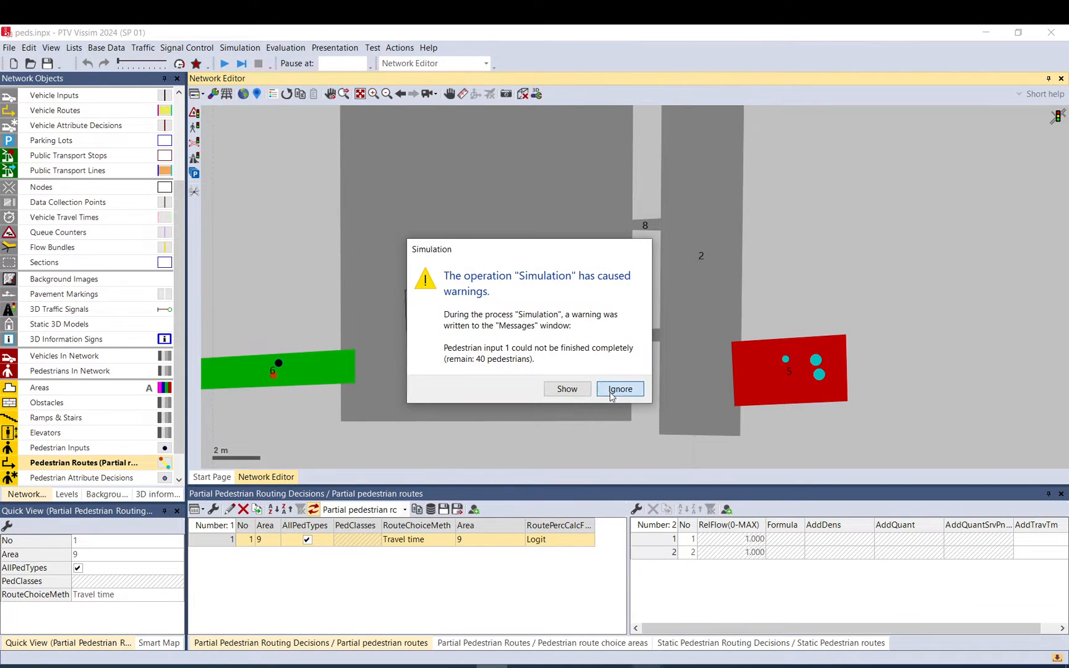
{"action": "left_click", "coordinate": [619, 388]}
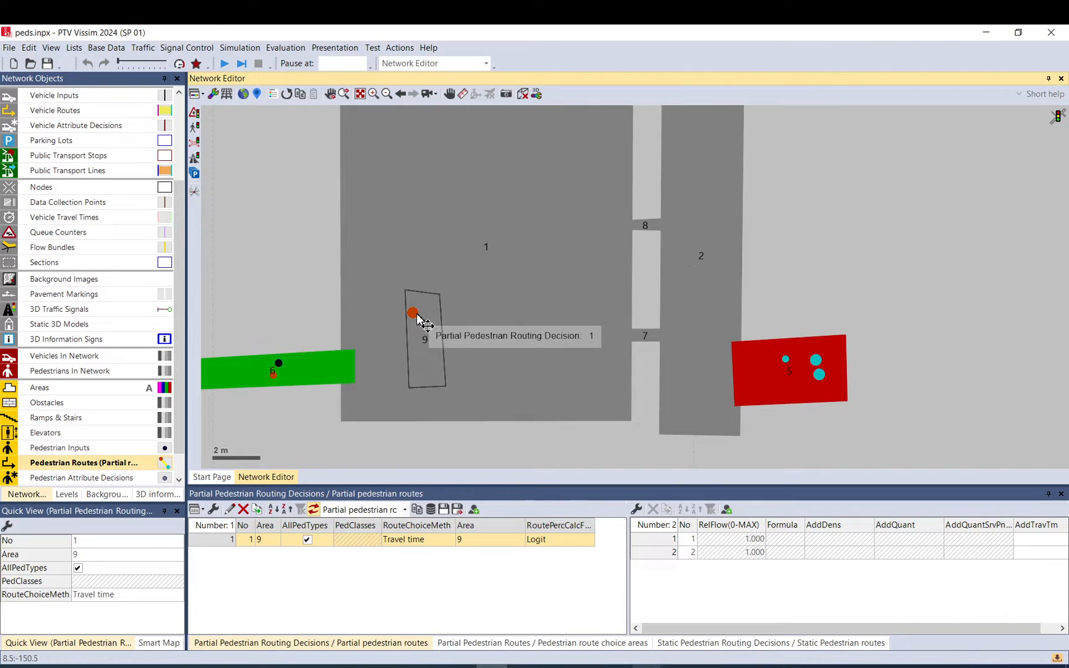
Step: Change partial routing decision 1's route choice method from travel time to Density
{"action": "double_click", "coordinate": [413, 313]}
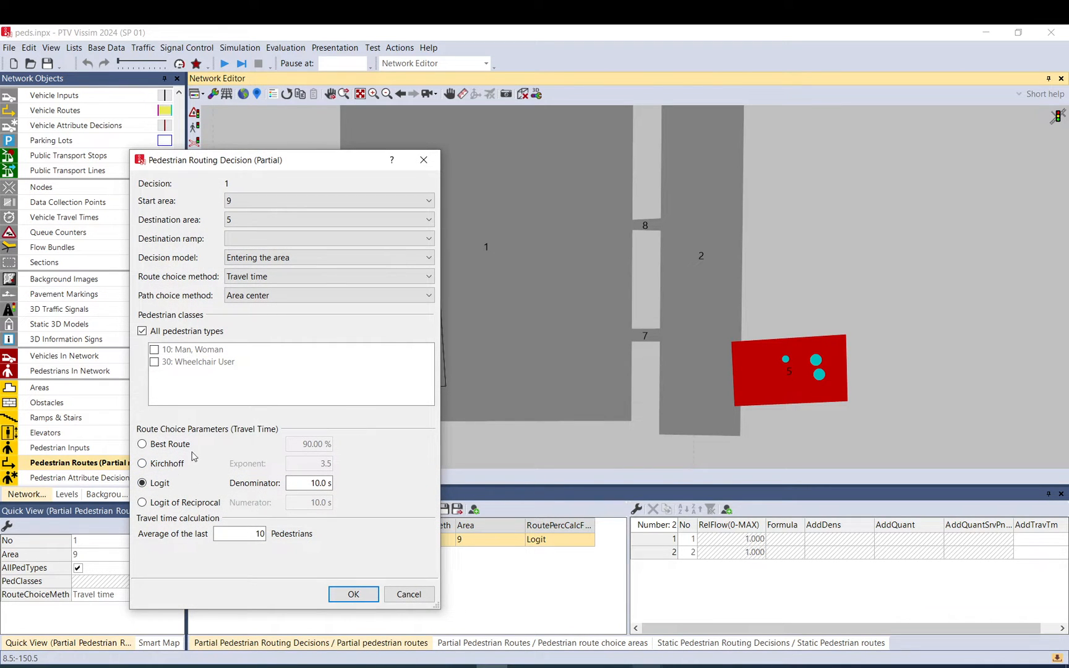
{"action": "left_click", "coordinate": [310, 483]}
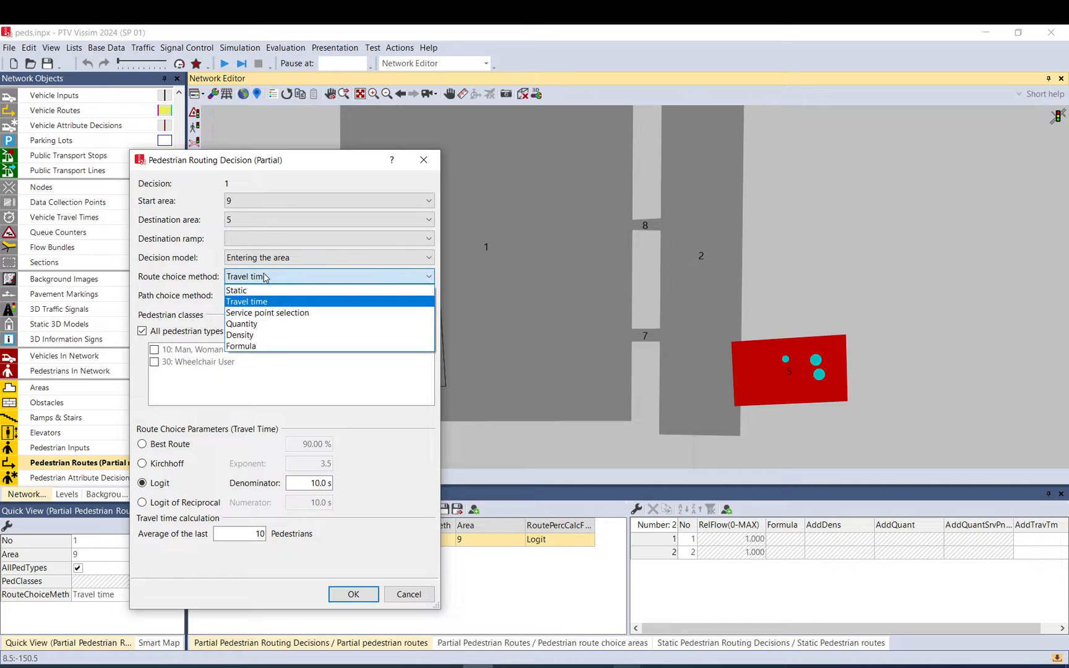
{"action": "left_click", "coordinate": [239, 335]}
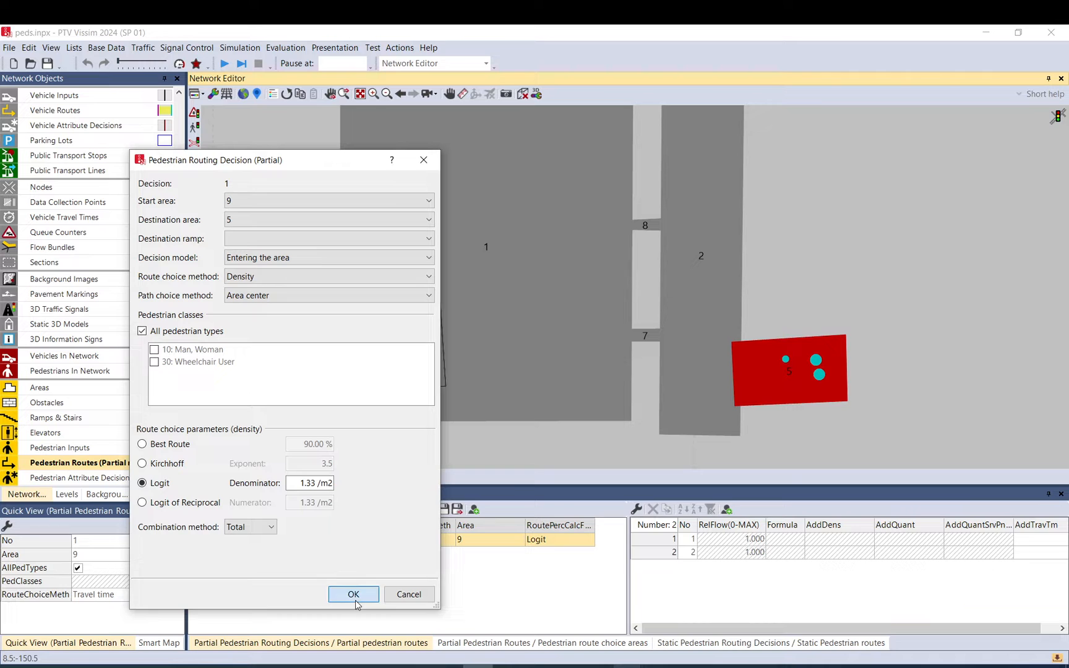
{"action": "left_click", "coordinate": [353, 594]}
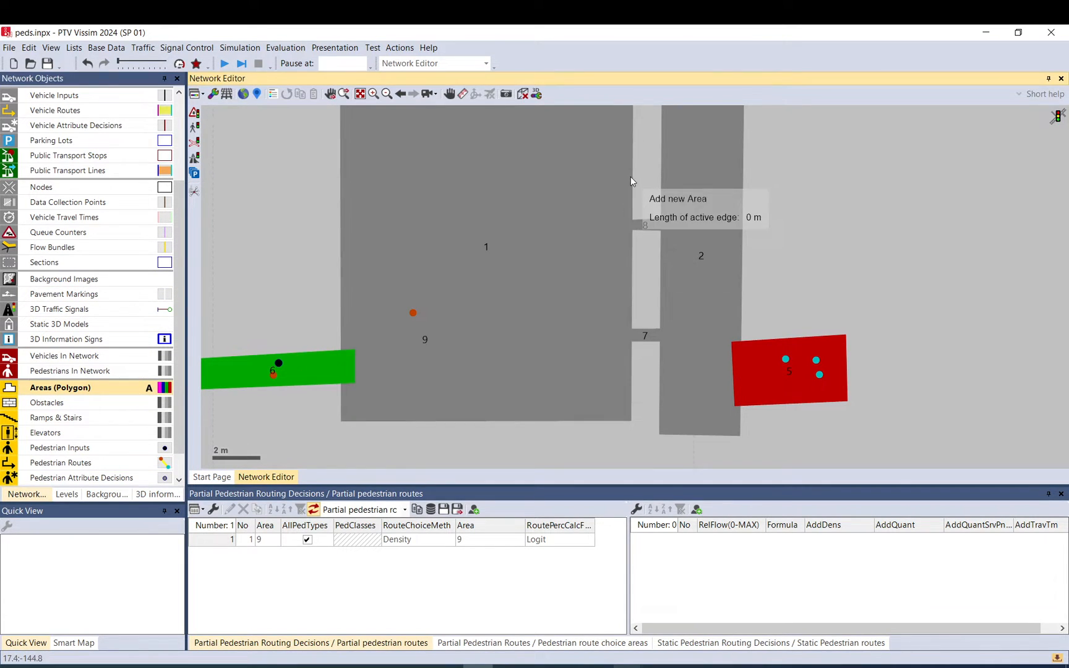
Step: Outline area 10 beside area 8 and area 11 beside area 7, confirming each dialog
{"action": "left_click", "coordinate": [588, 284]}
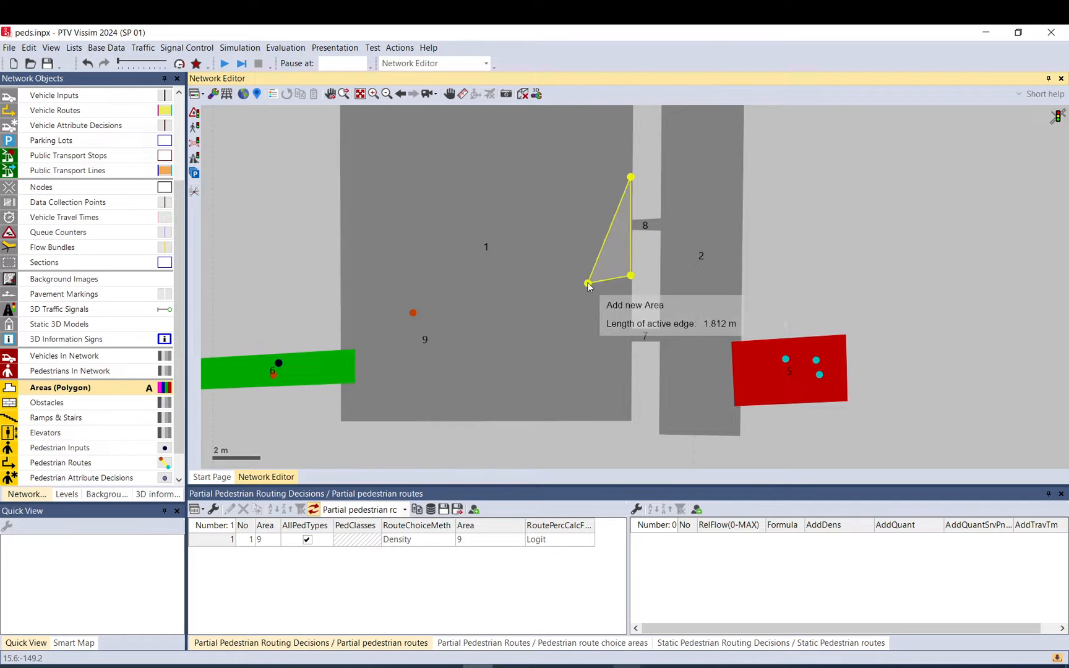
{"action": "left_click_drag", "start_coordinate": [587, 285], "coordinate": [586, 179]}
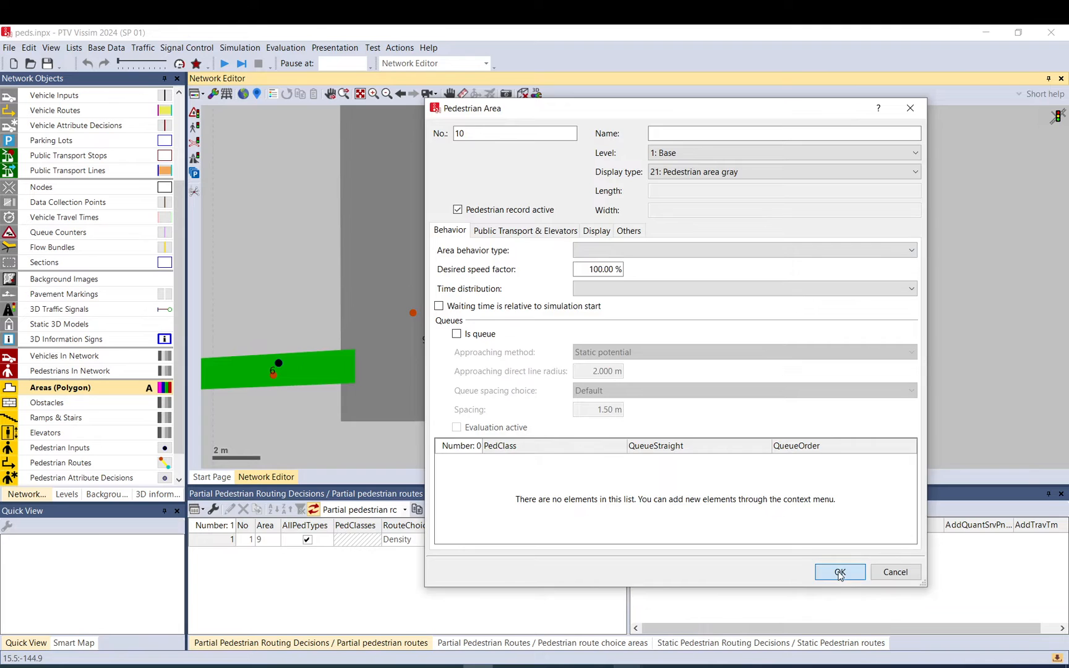
{"action": "left_click", "coordinate": [839, 572]}
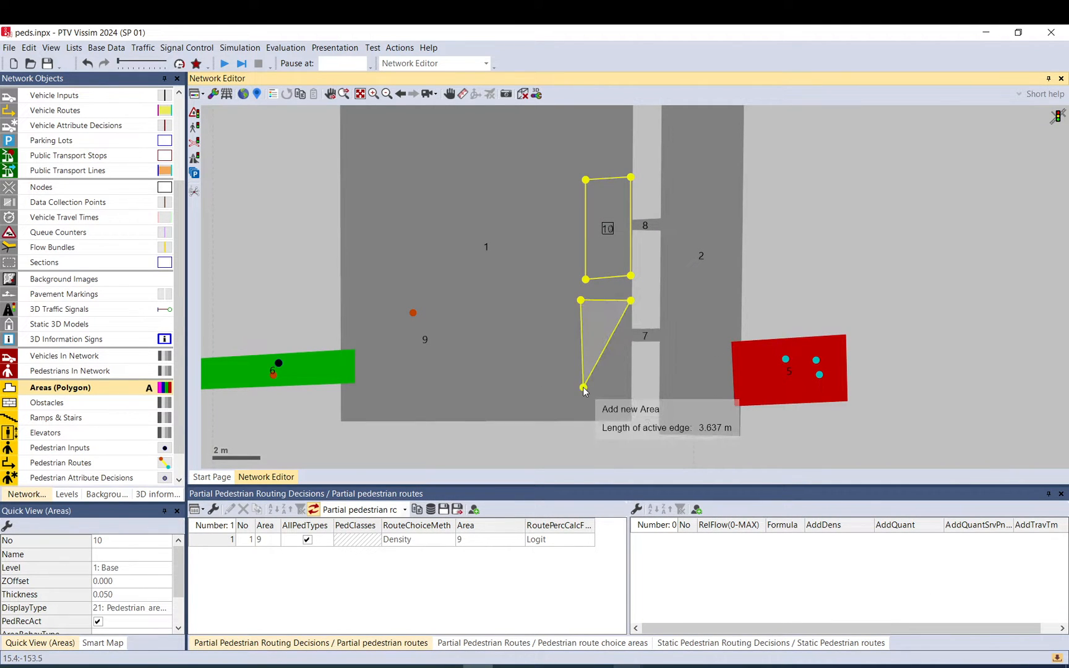
{"action": "double_click", "coordinate": [583, 387]}
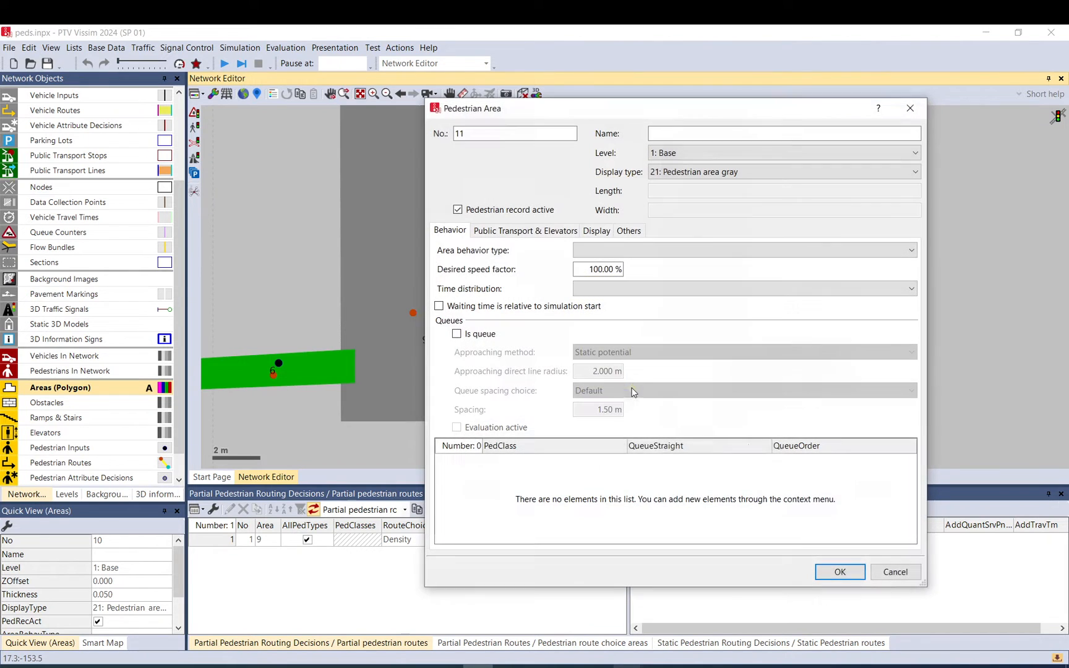
{"action": "left_click", "coordinate": [839, 572]}
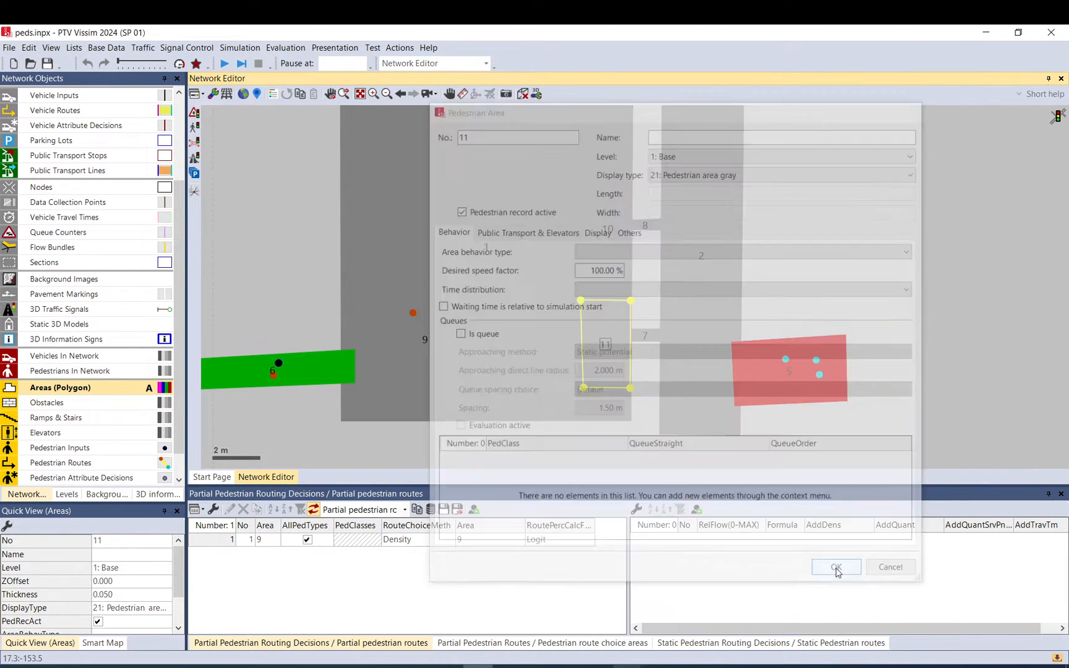
{"action": "left_click", "coordinate": [836, 568]}
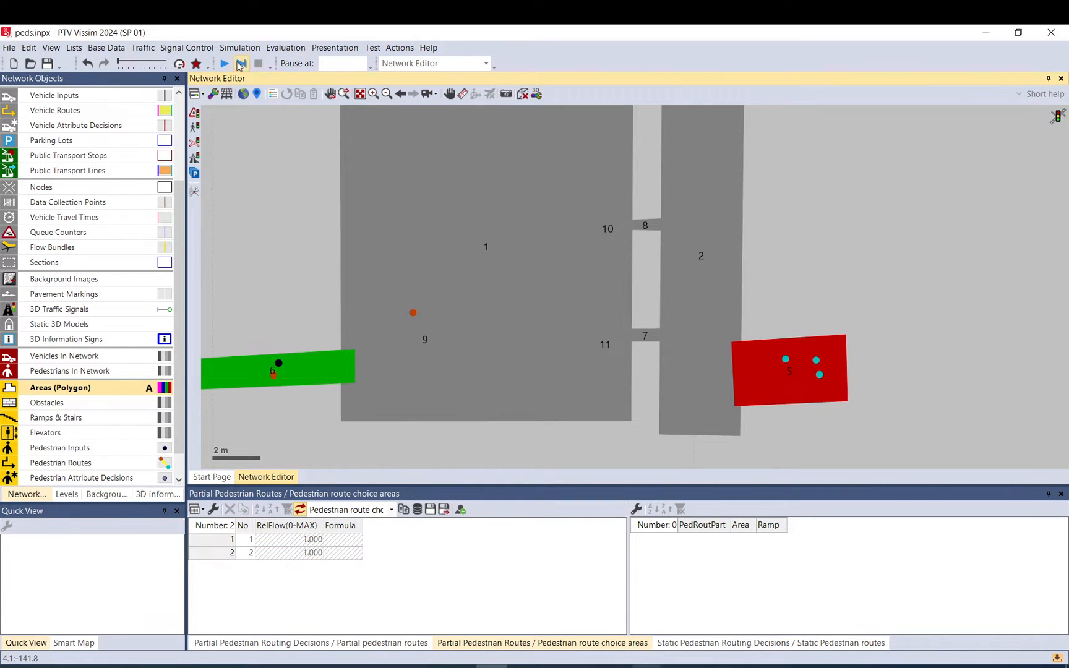
Step: Run the density-routing simulation past the license prompts and stop it at a 0.47/0.53 split
{"action": "left_click", "coordinate": [223, 64]}
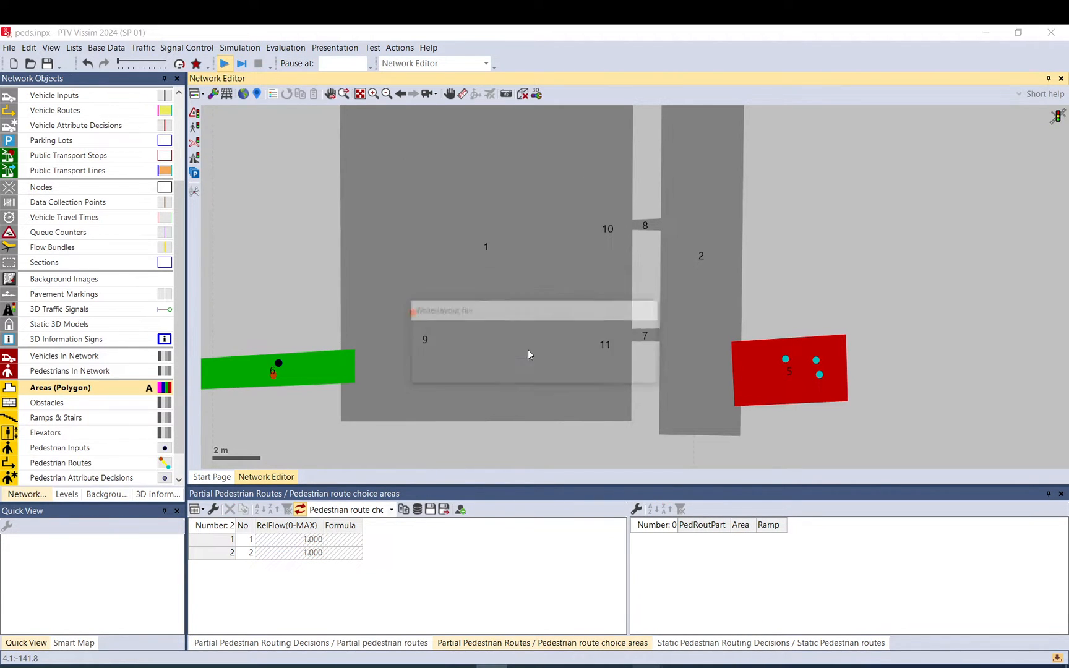
{"action": "left_click", "coordinate": [224, 63]}
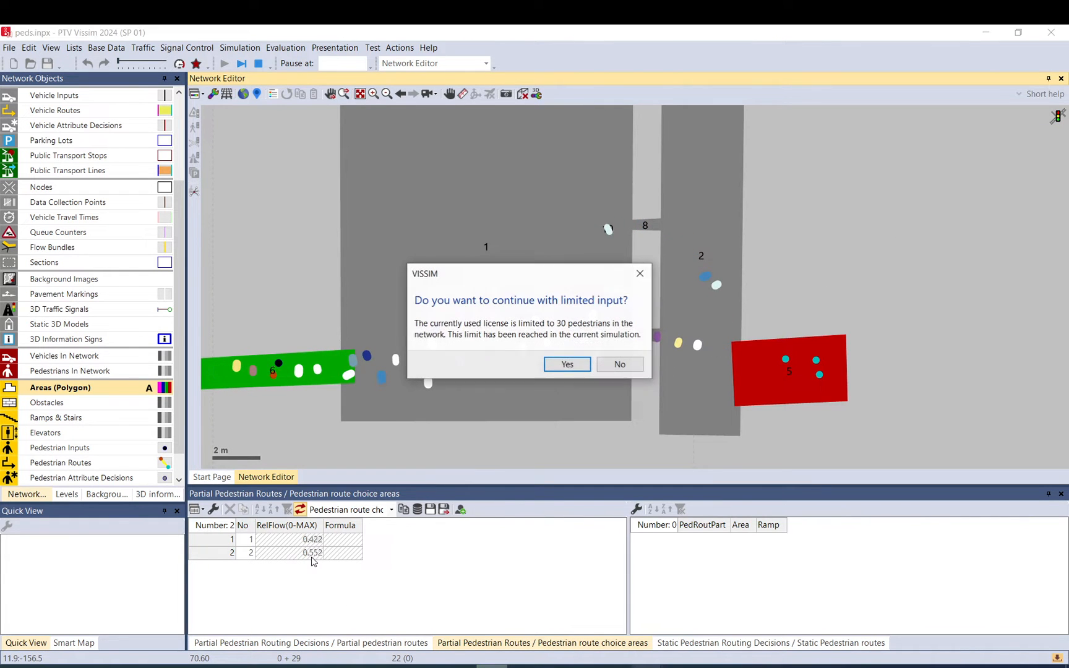
{"action": "left_click", "coordinate": [566, 365]}
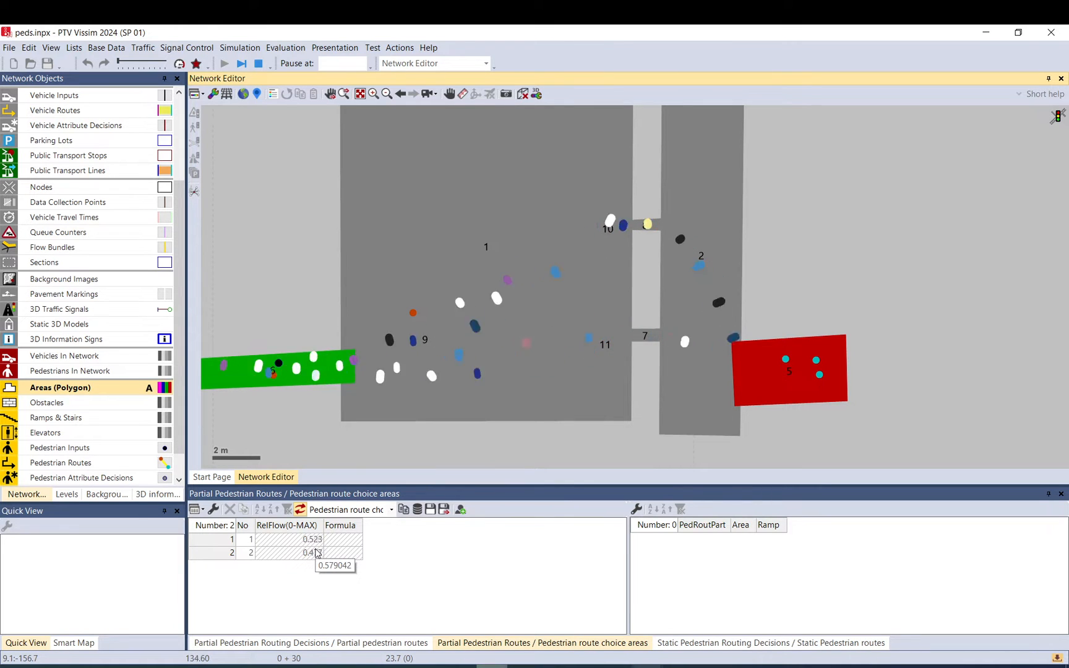
{"action": "left_click", "coordinate": [241, 63]}
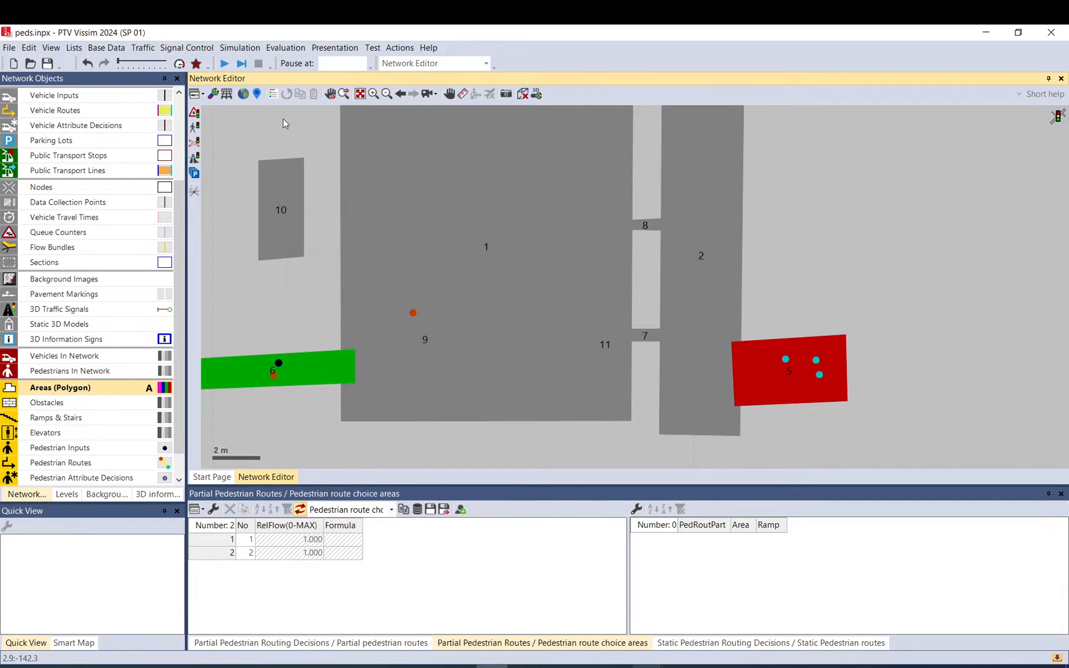
{"action": "mouse_move", "coordinate": [290, 198]}
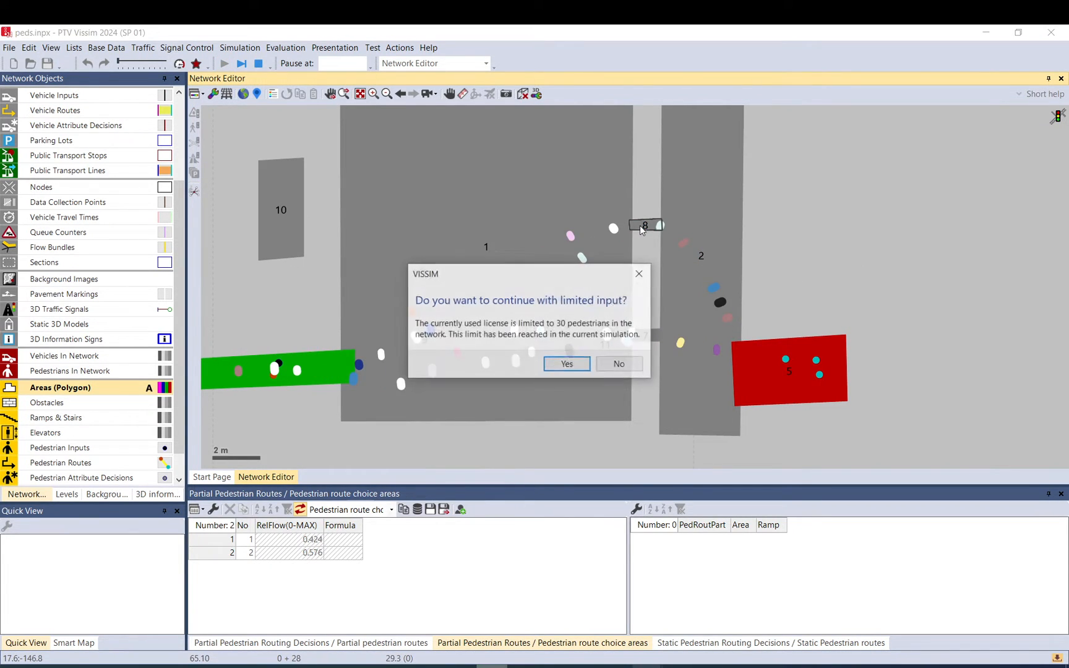
{"action": "left_click", "coordinate": [567, 363]}
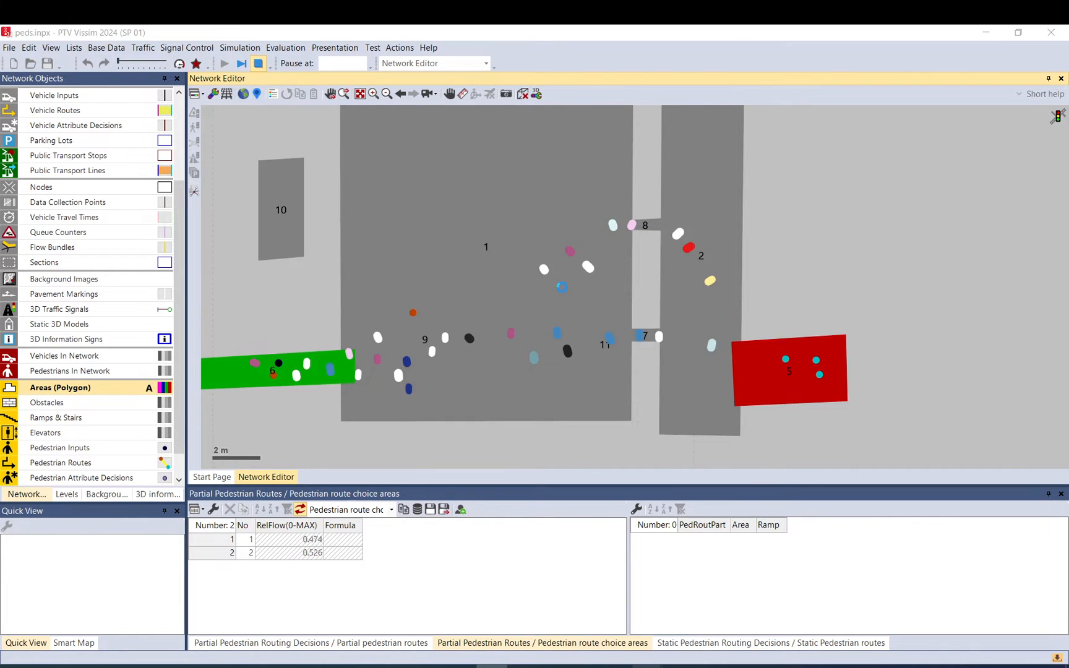
{"action": "left_click", "coordinate": [257, 63]}
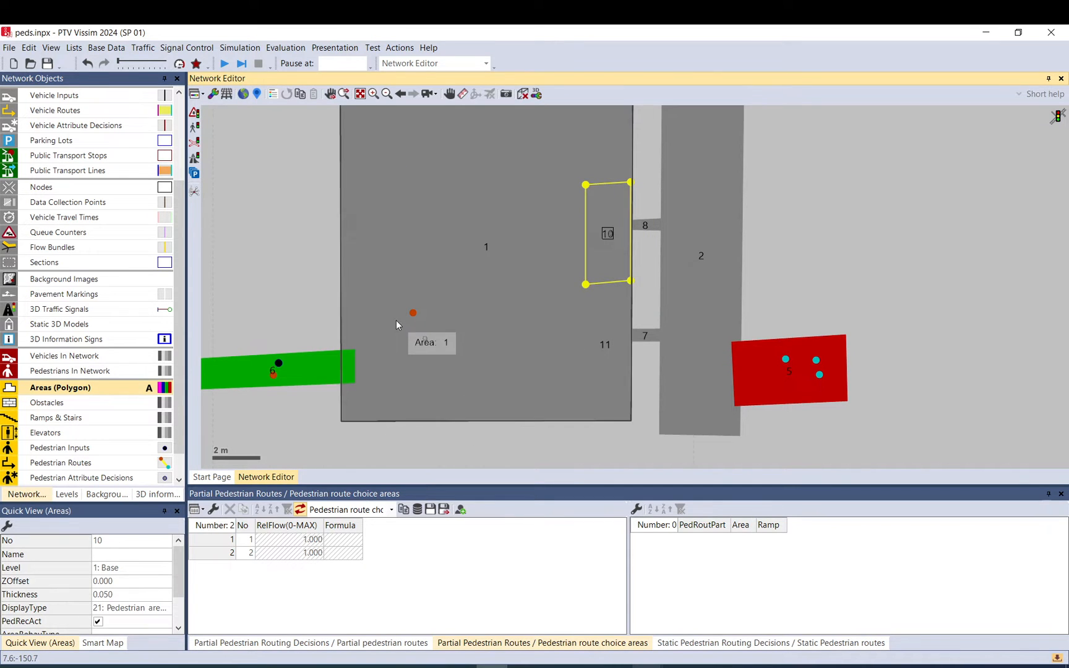
Step: Reopen the routing decision and set its route choice method to Service point selection
{"action": "left_click", "coordinate": [328, 276]}
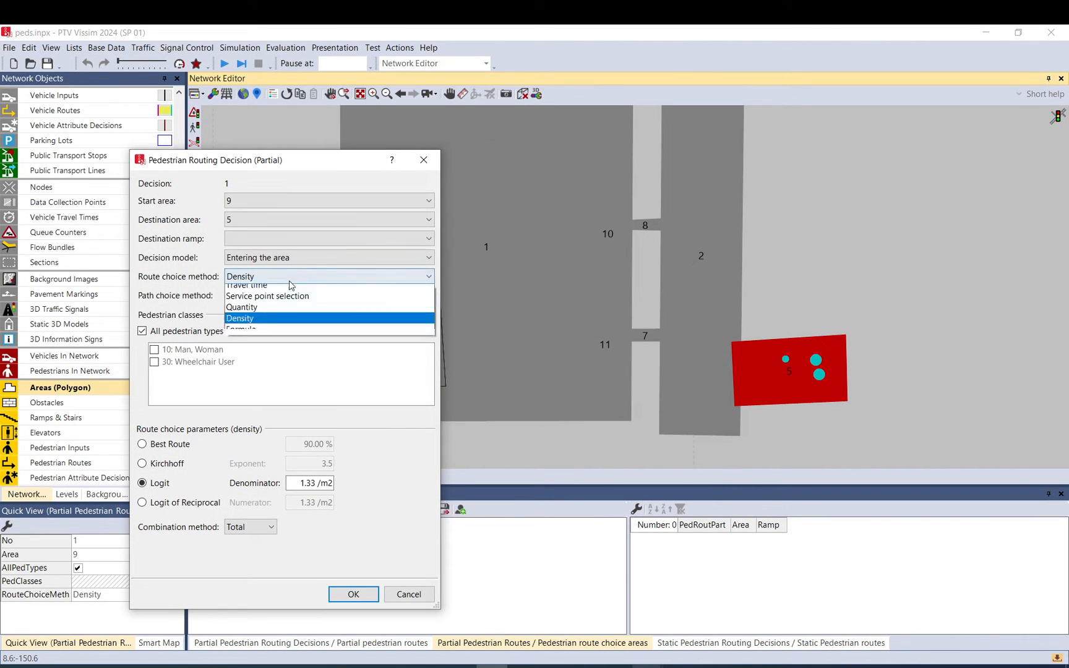
{"action": "left_click", "coordinate": [242, 307]}
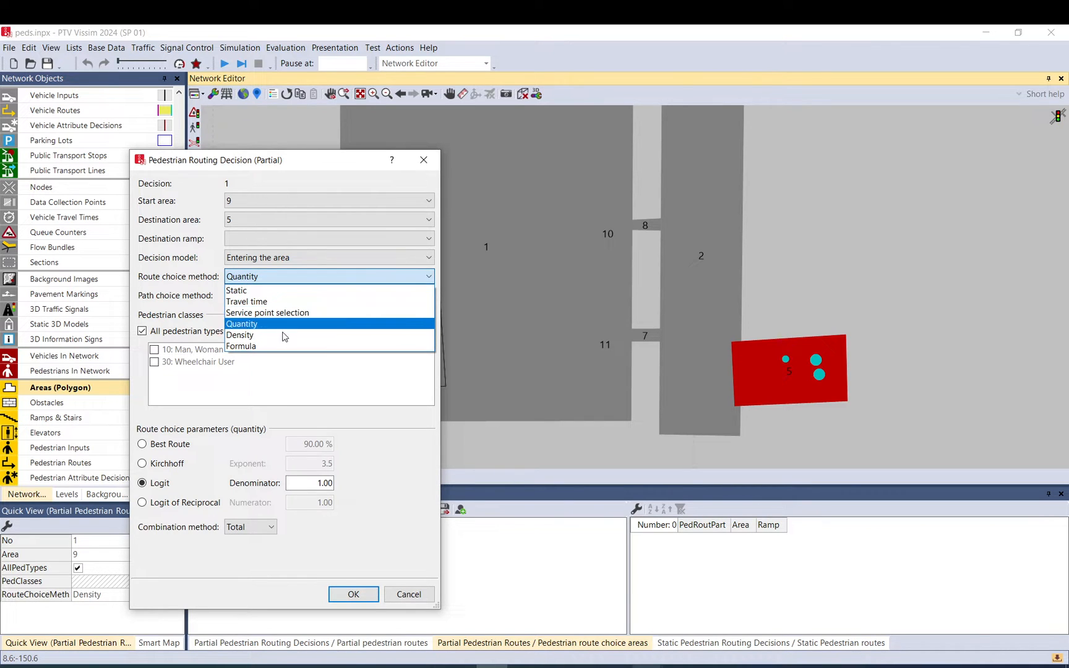
{"action": "mouse_move", "coordinate": [241, 346]}
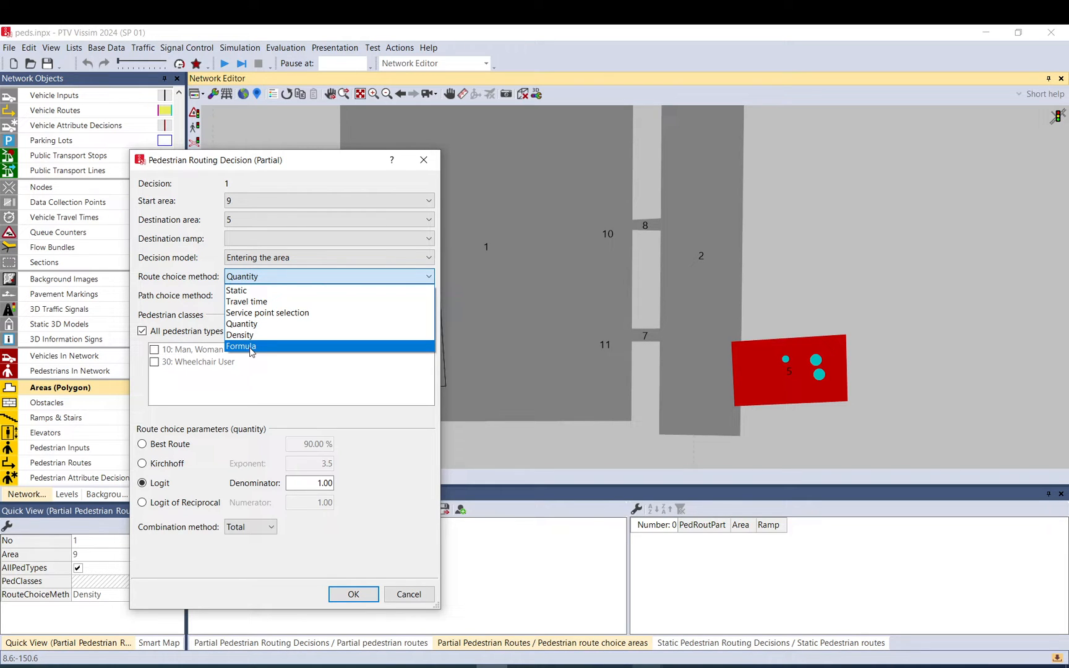
{"action": "mouse_move", "coordinate": [250, 335]}
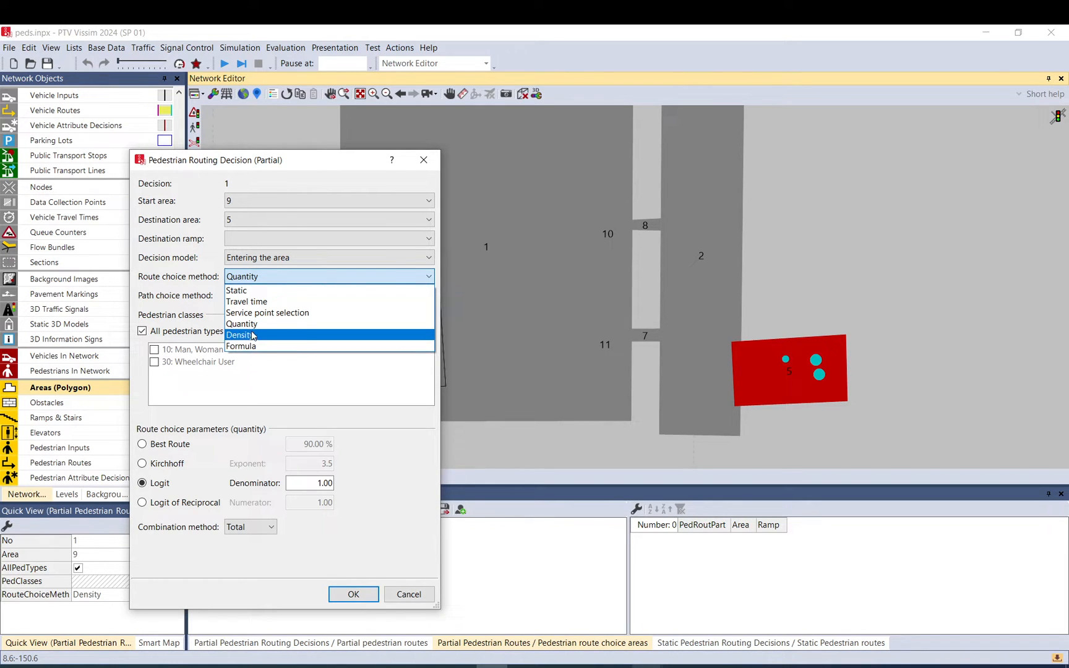
{"action": "mouse_move", "coordinate": [263, 346]}
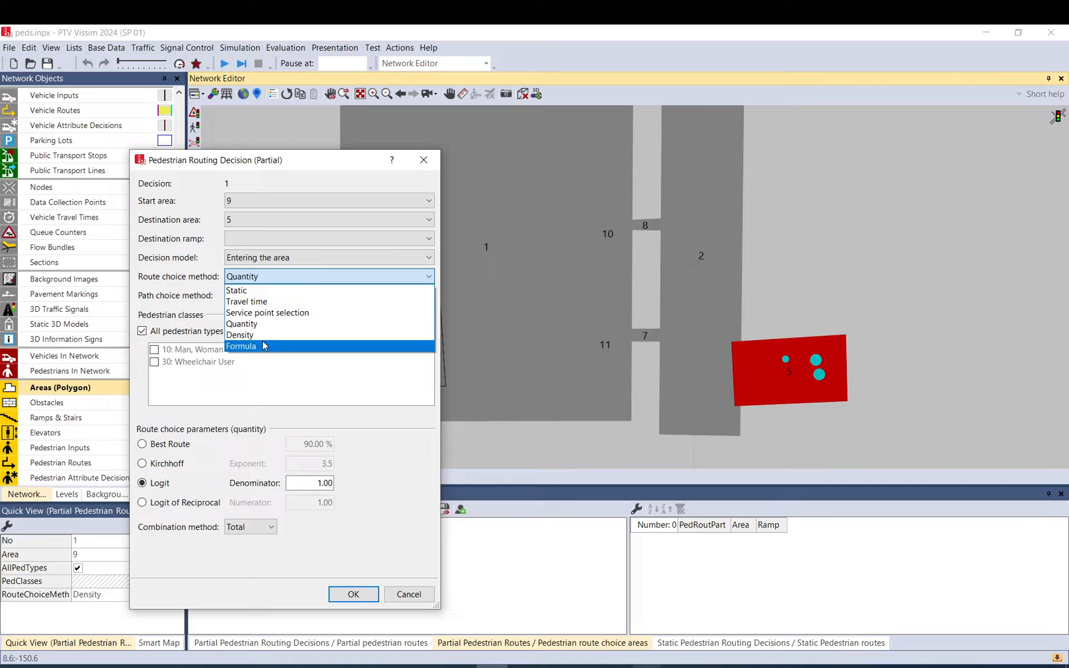
{"action": "left_click", "coordinate": [241, 346]}
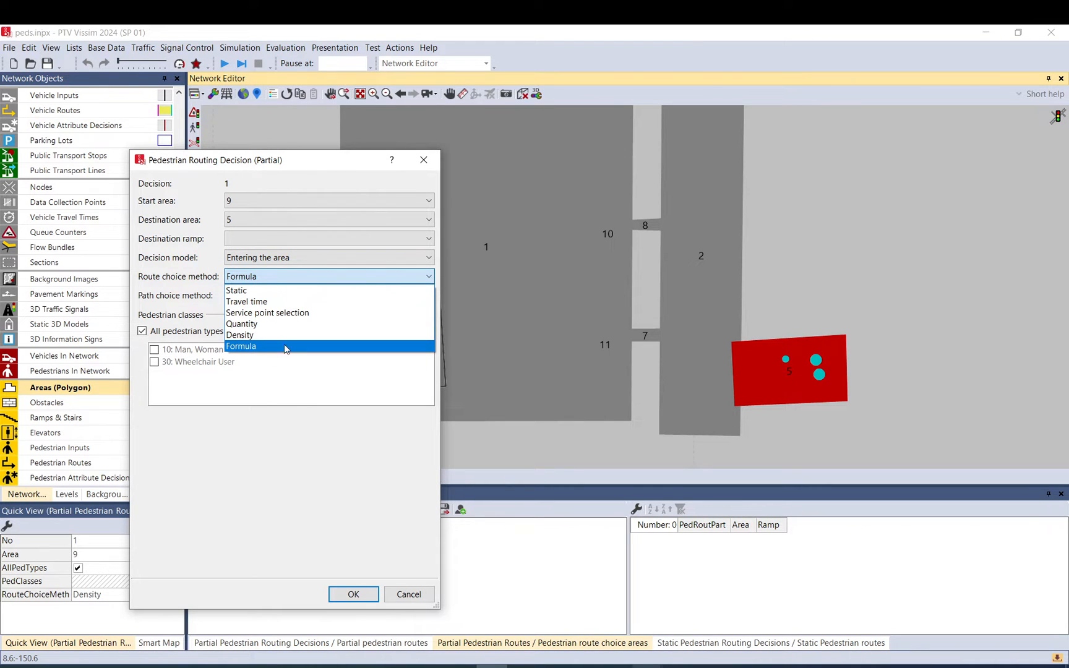
{"action": "left_click", "coordinate": [268, 312]}
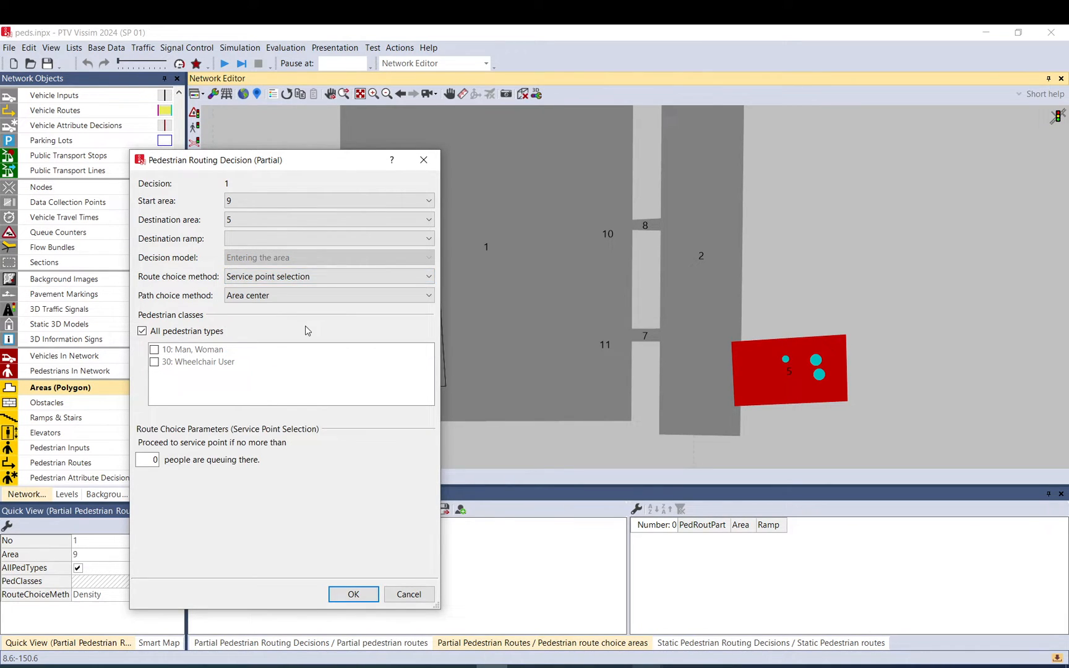
{"action": "mouse_move", "coordinate": [471, 323]}
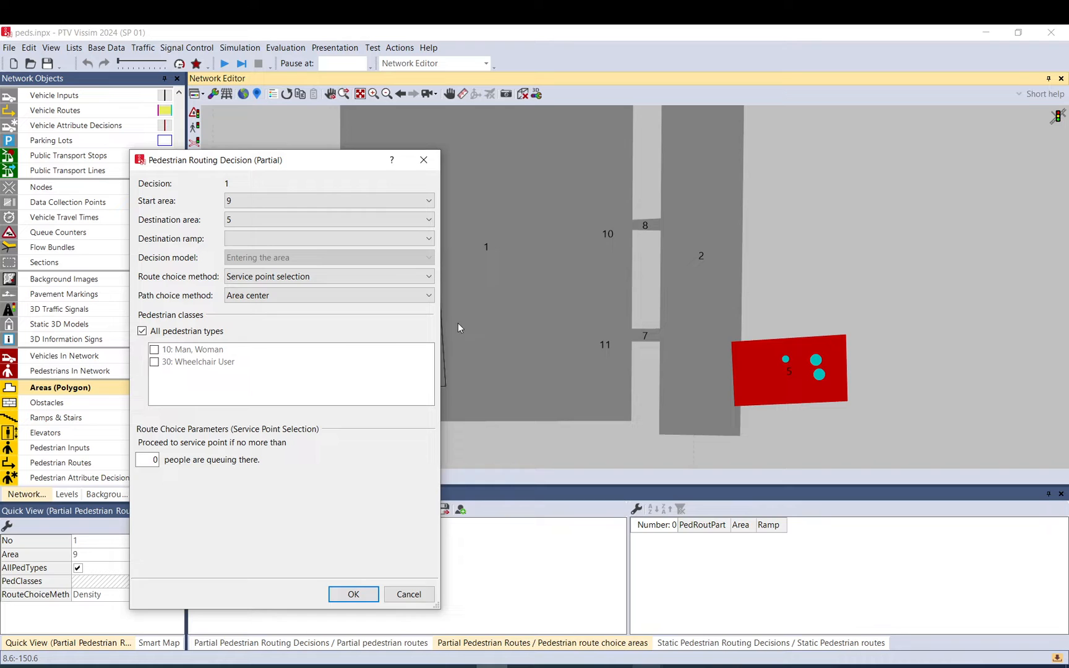
Step: Confirm partial routing decision 1 with service point selection and queue threshold 0
{"action": "left_click", "coordinate": [148, 459]}
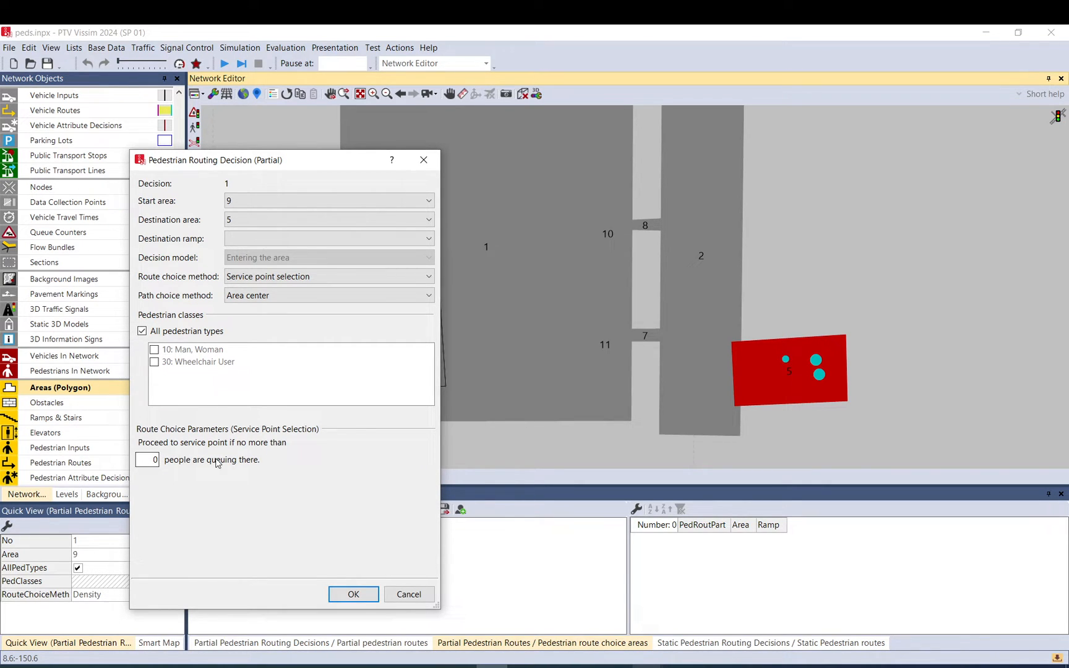
{"action": "mouse_move", "coordinate": [246, 465]}
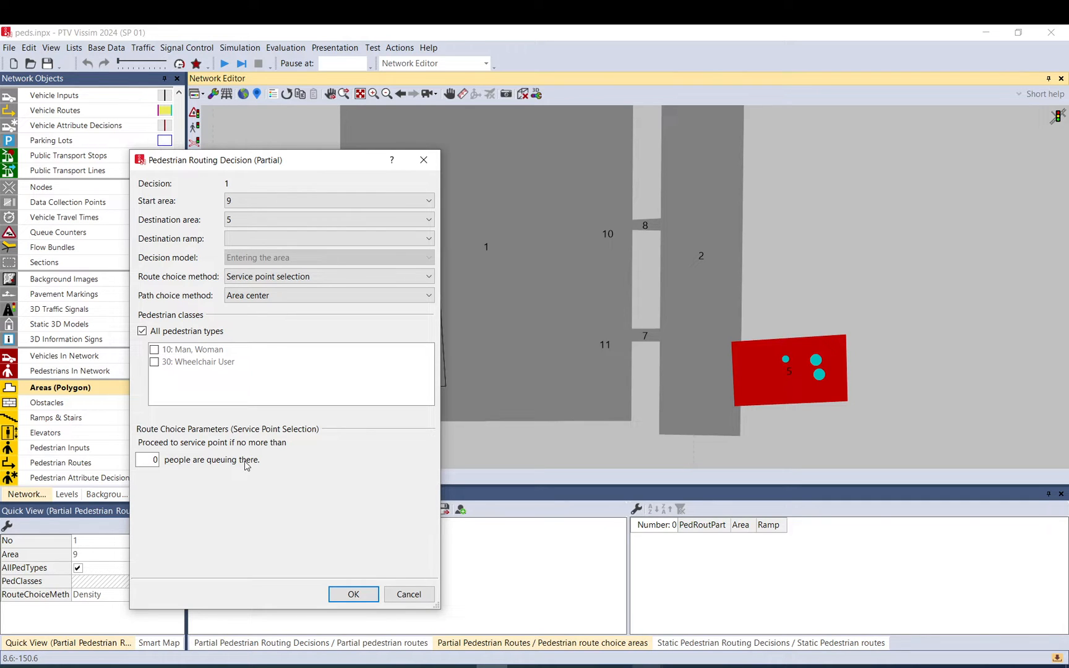
{"action": "mouse_move", "coordinate": [301, 439]}
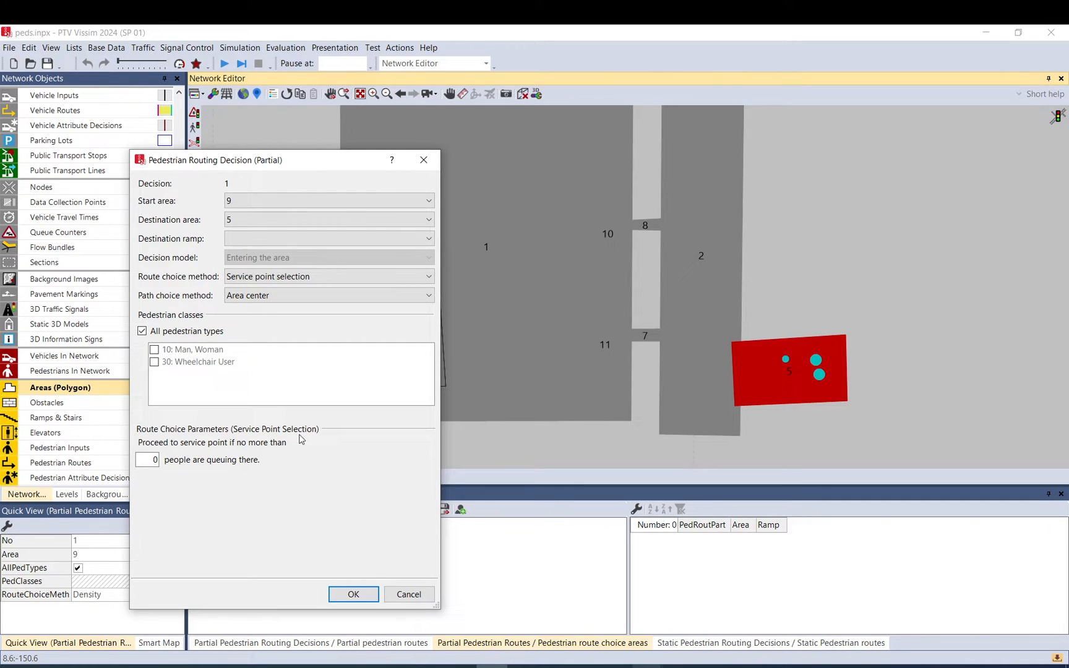
{"action": "mouse_move", "coordinate": [474, 256]}
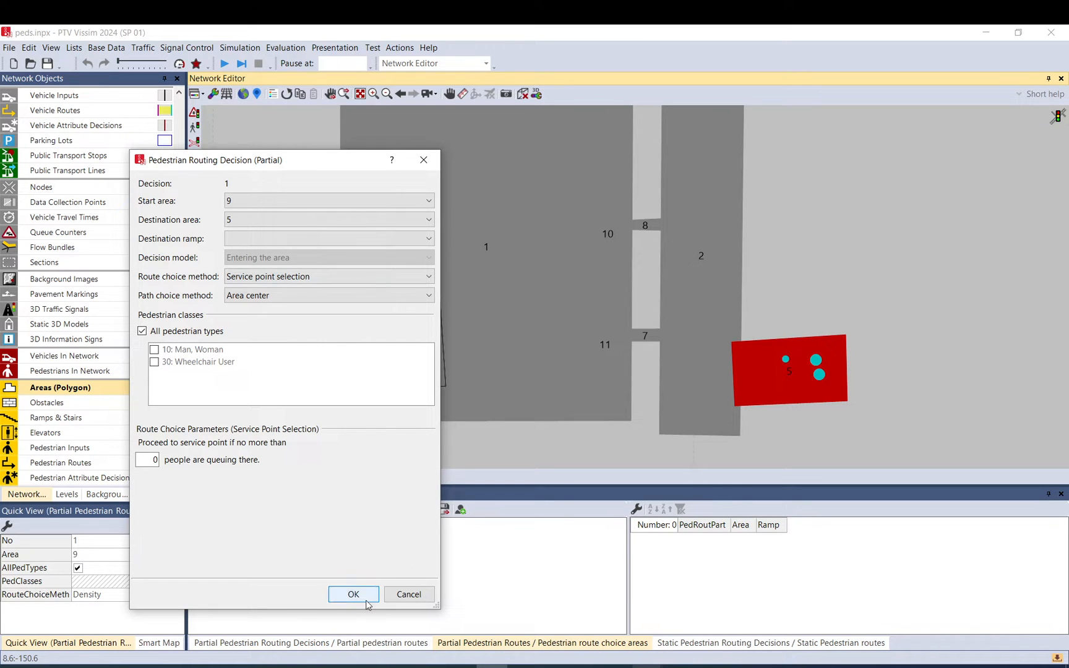
{"action": "left_click", "coordinate": [353, 594]}
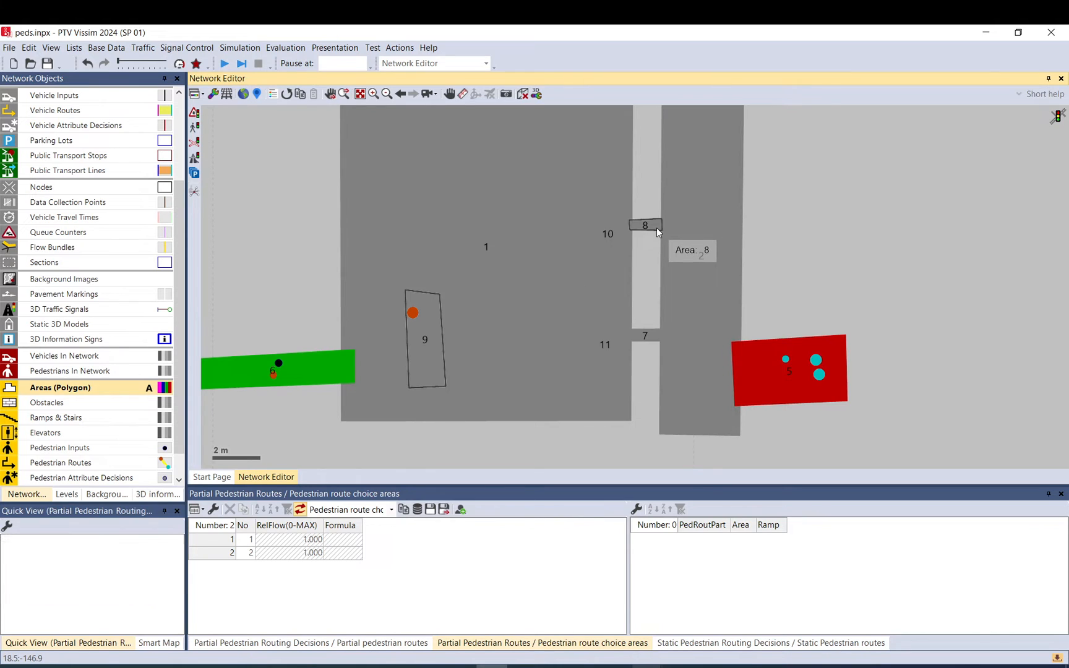
Step: Make area 8 a queue with a 20 s time distribution, then pick area 7's distribution
{"action": "double_click", "coordinate": [645, 225]}
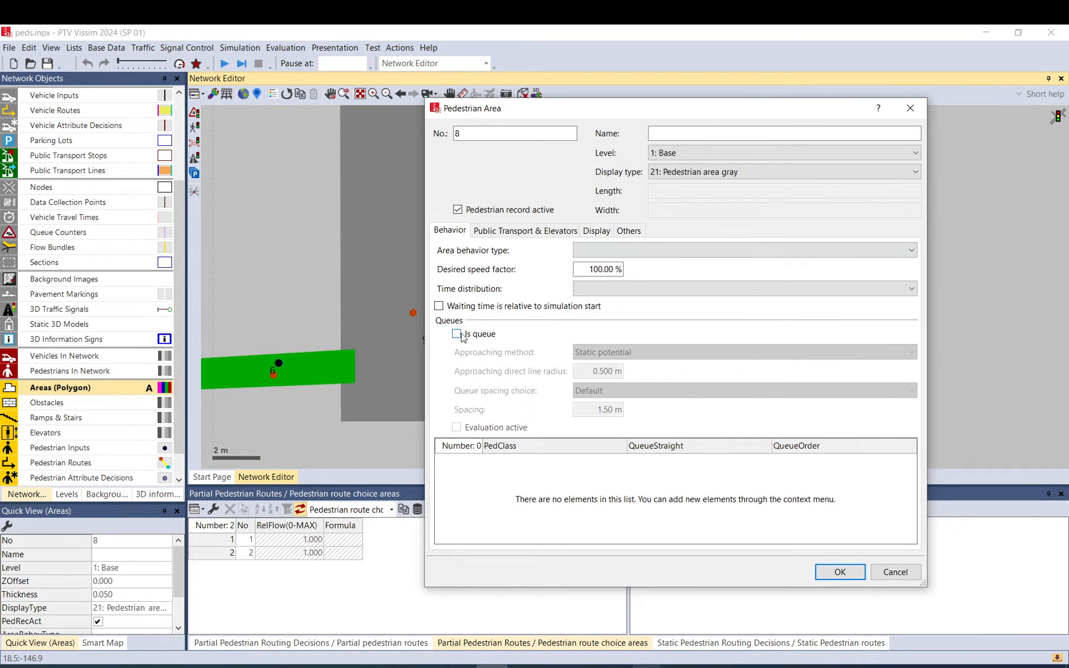
{"action": "left_click", "coordinate": [457, 334]}
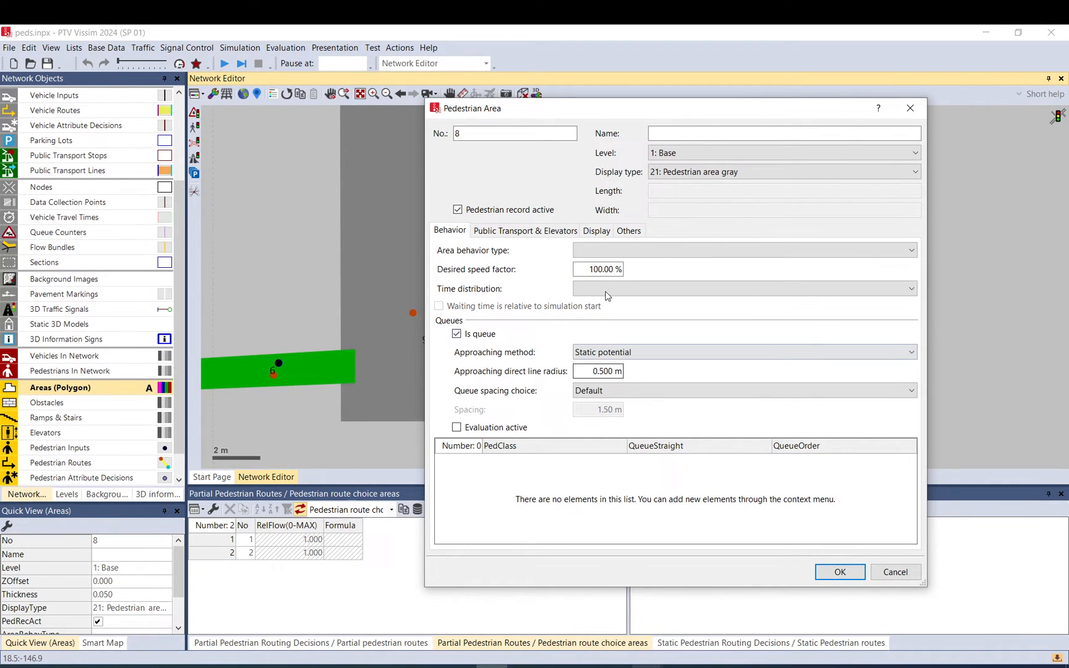
{"action": "left_click", "coordinate": [910, 287]}
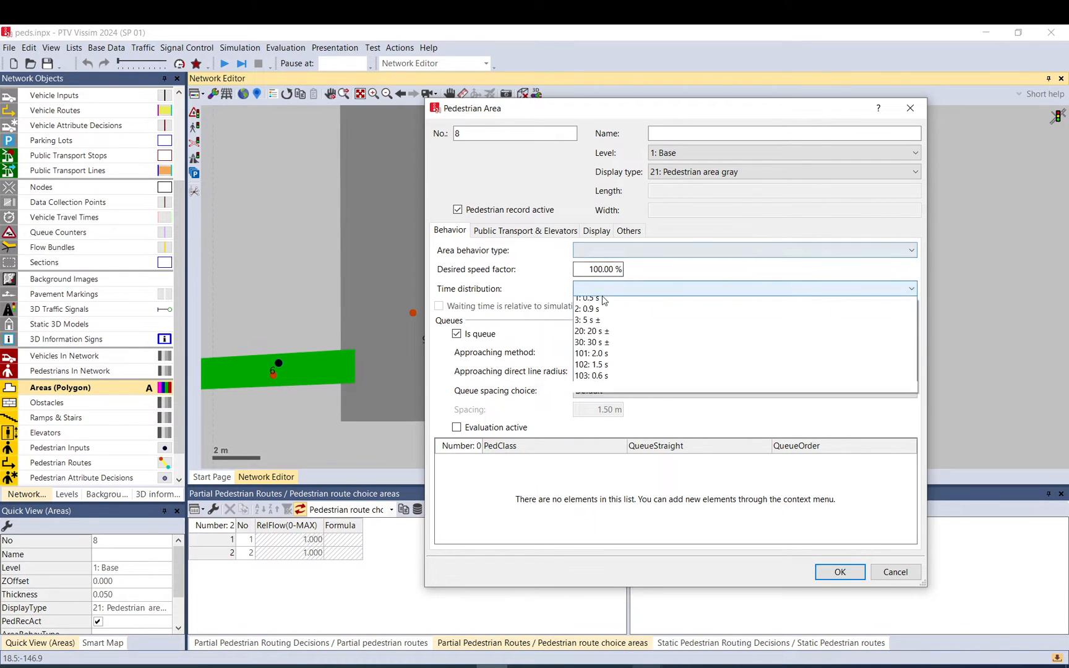
{"action": "left_click", "coordinate": [588, 331]}
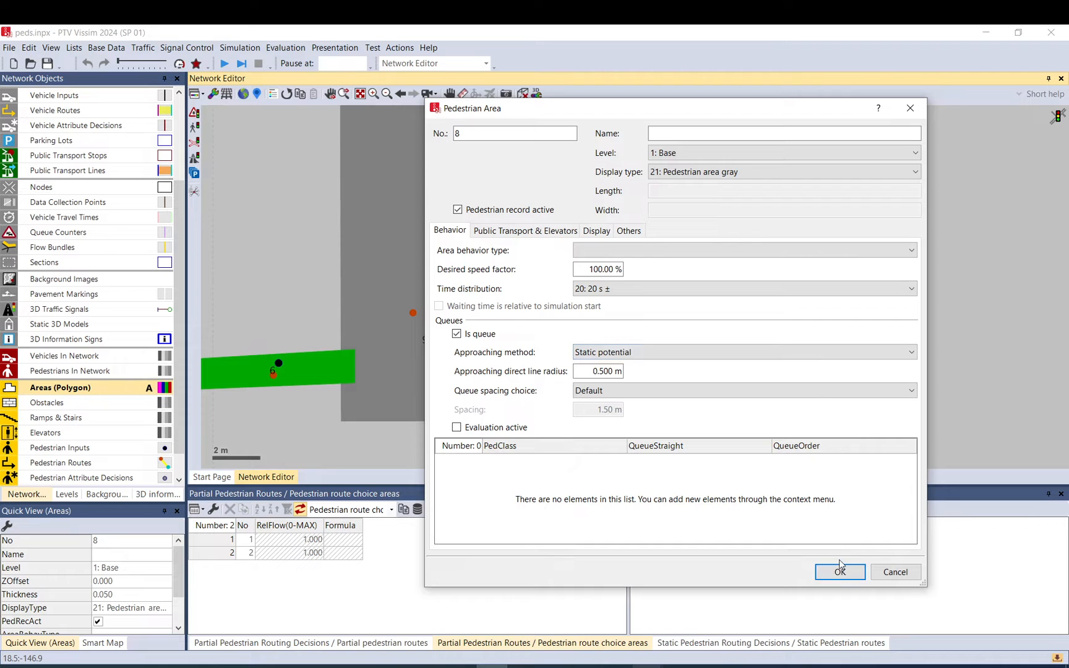
{"action": "left_click", "coordinate": [839, 572]}
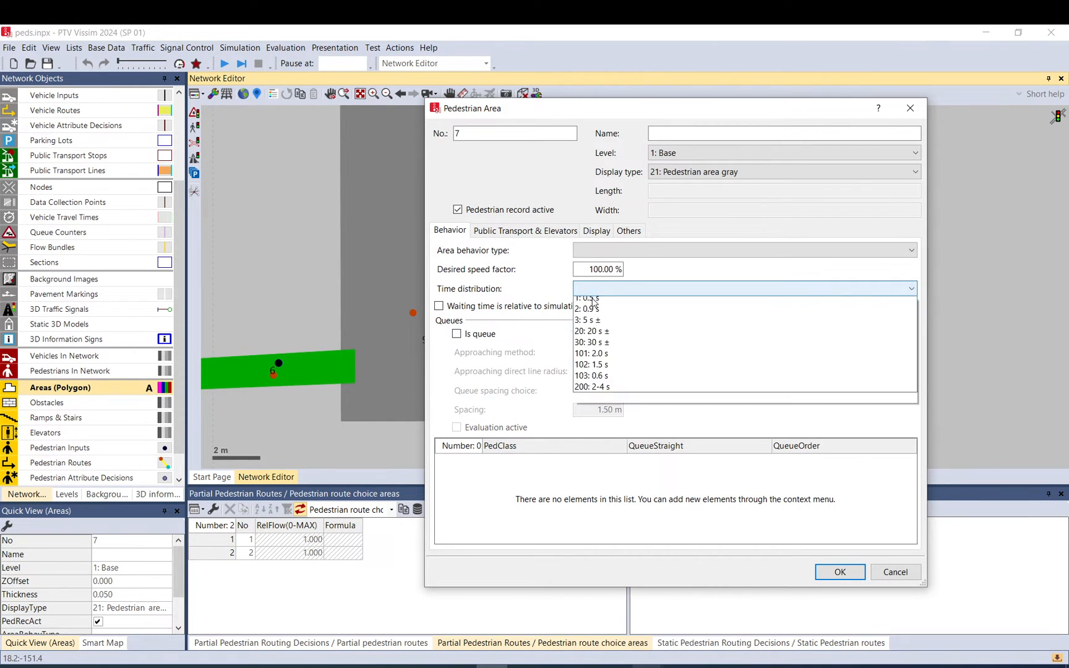
{"action": "left_click", "coordinate": [588, 330]}
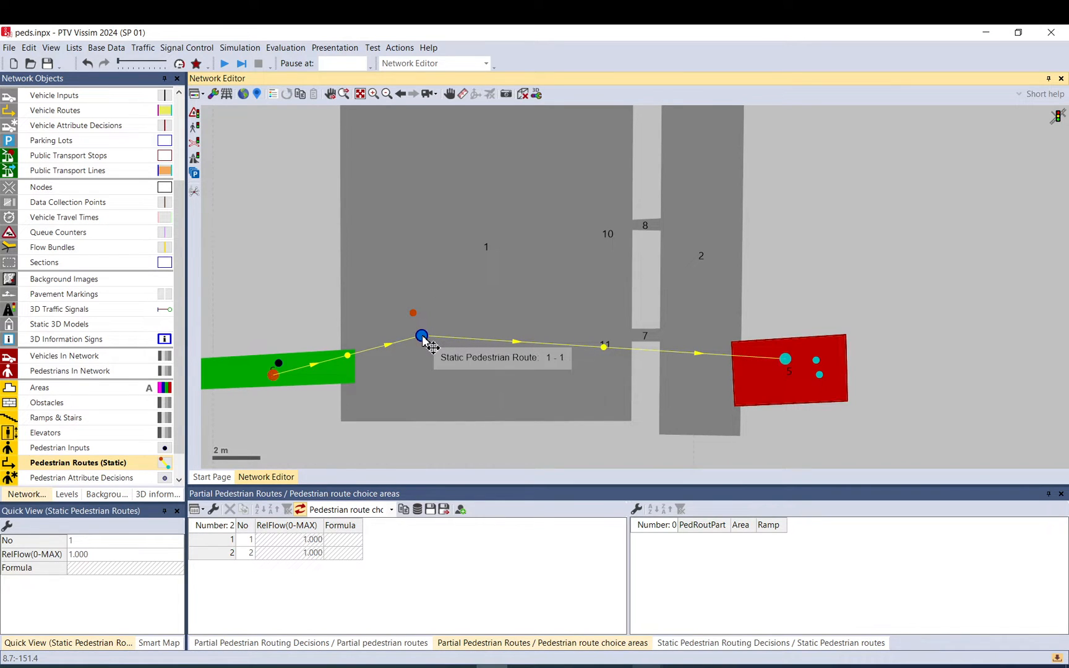
{"action": "mouse_move", "coordinate": [420, 325]}
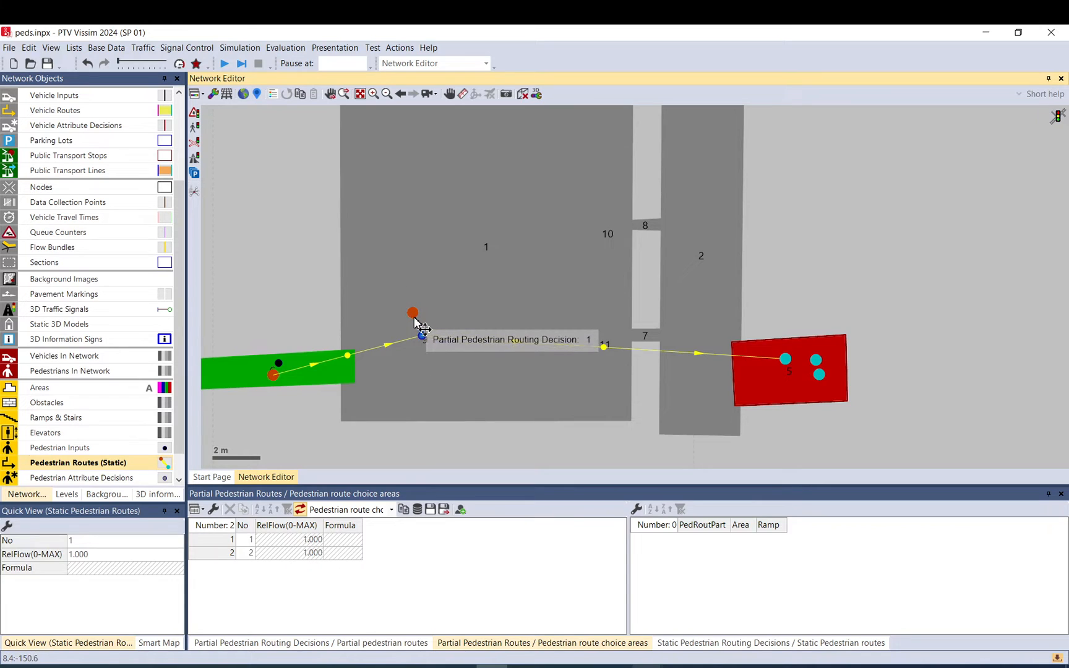
{"action": "mouse_move", "coordinate": [422, 318]}
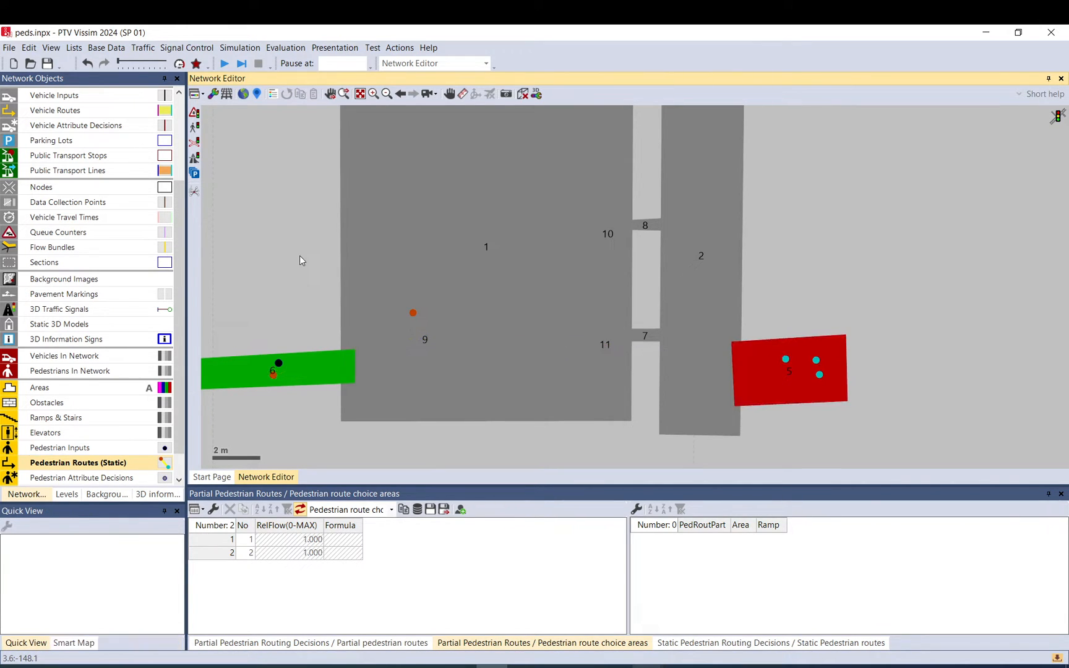
{"action": "mouse_move", "coordinate": [370, 274]}
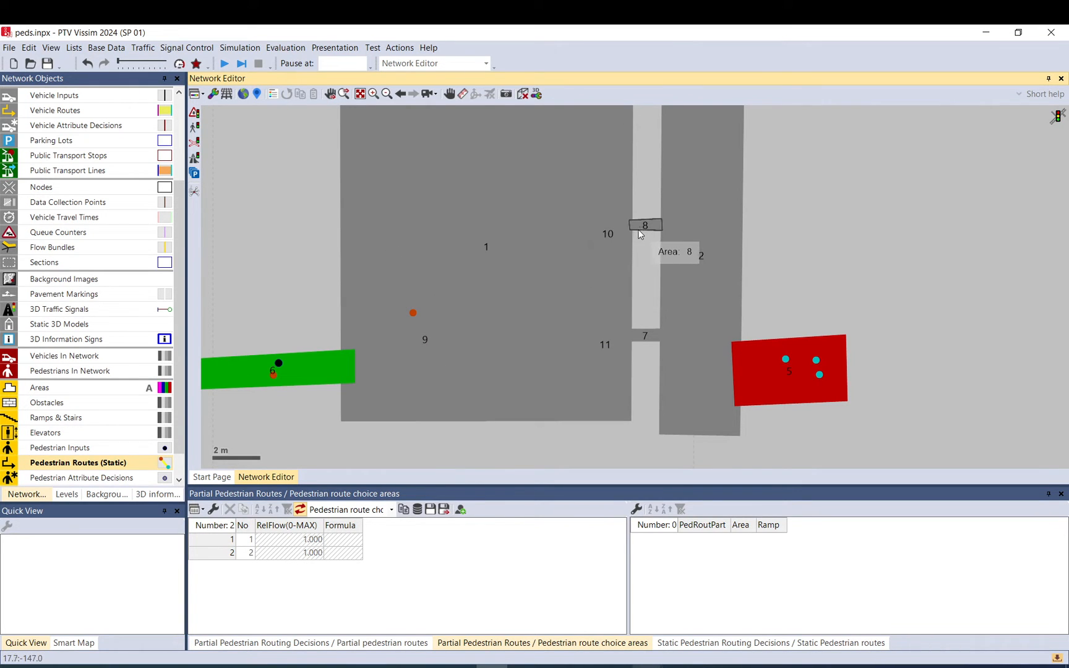
{"action": "mouse_move", "coordinate": [646, 230]}
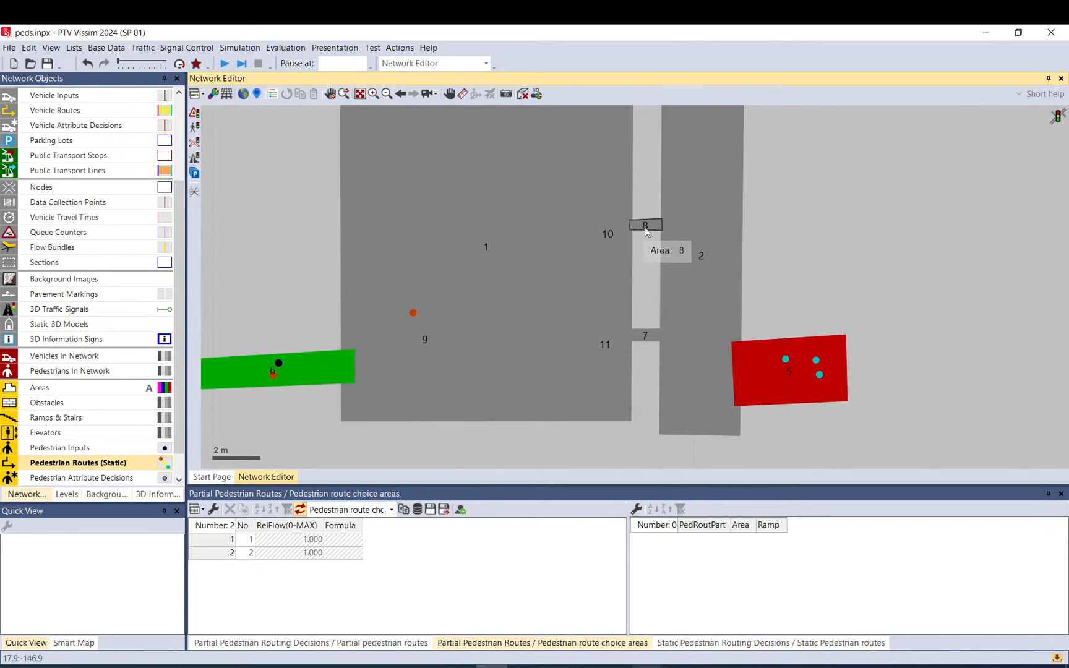
{"action": "double_click", "coordinate": [645, 225]}
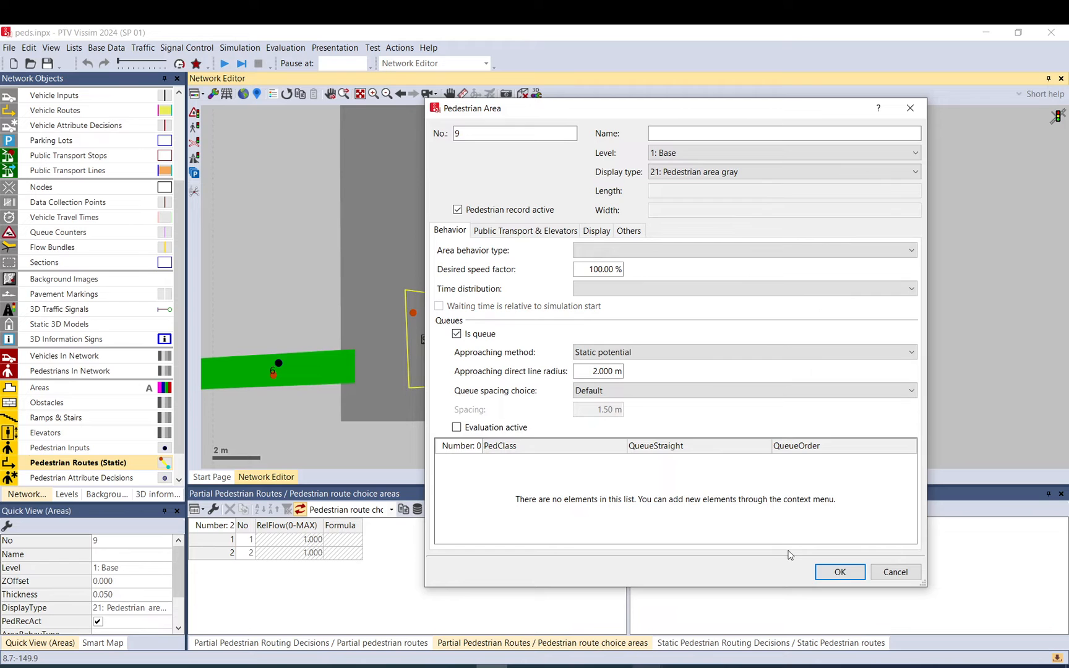
Step: Confirm area 9 as a static-potential queue with a 2 m direct-line radius
{"action": "left_click", "coordinate": [839, 572]}
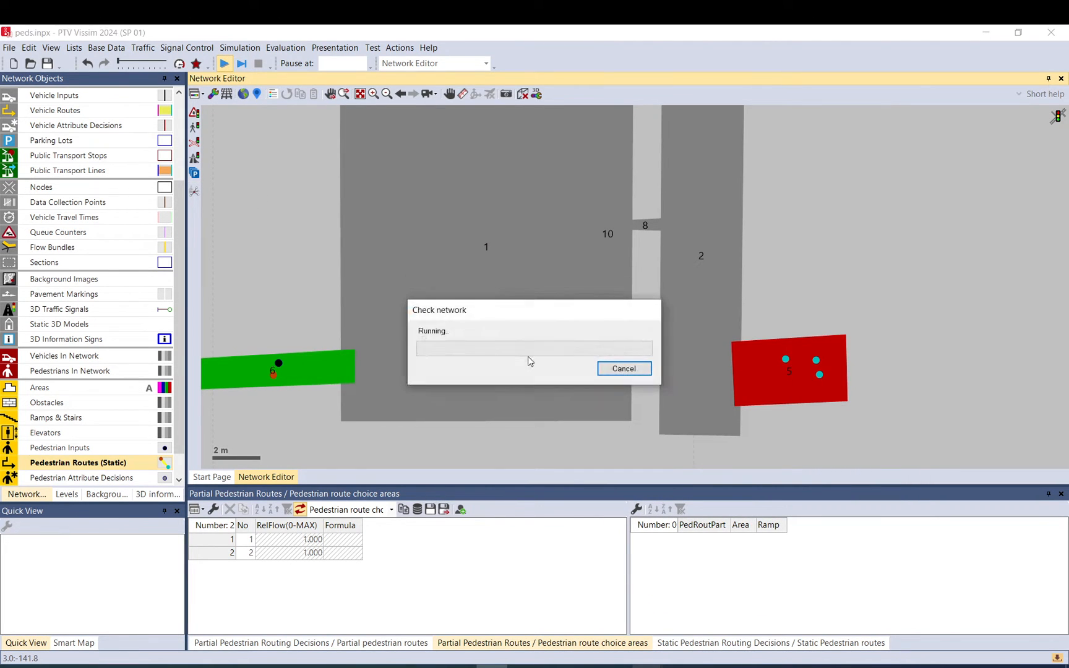
{"action": "left_click", "coordinate": [624, 369]}
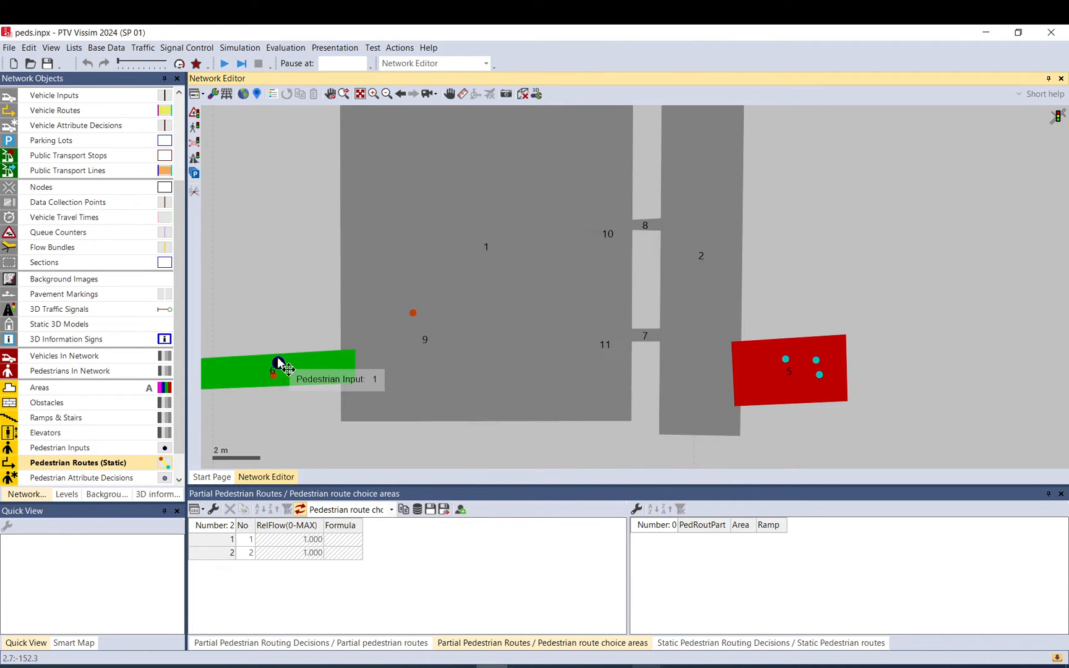
{"action": "left_click", "coordinate": [276, 370]}
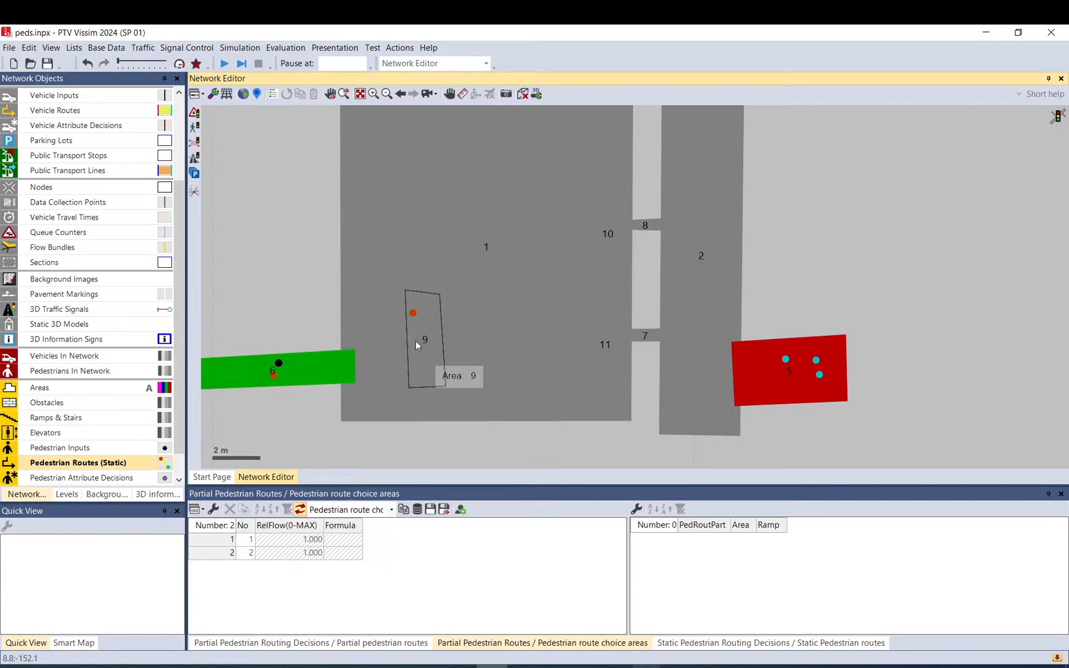
Step: Show areas as outlines and run a test, stopping at the 30-pedestrian limit
{"action": "left_click", "coordinate": [243, 94]}
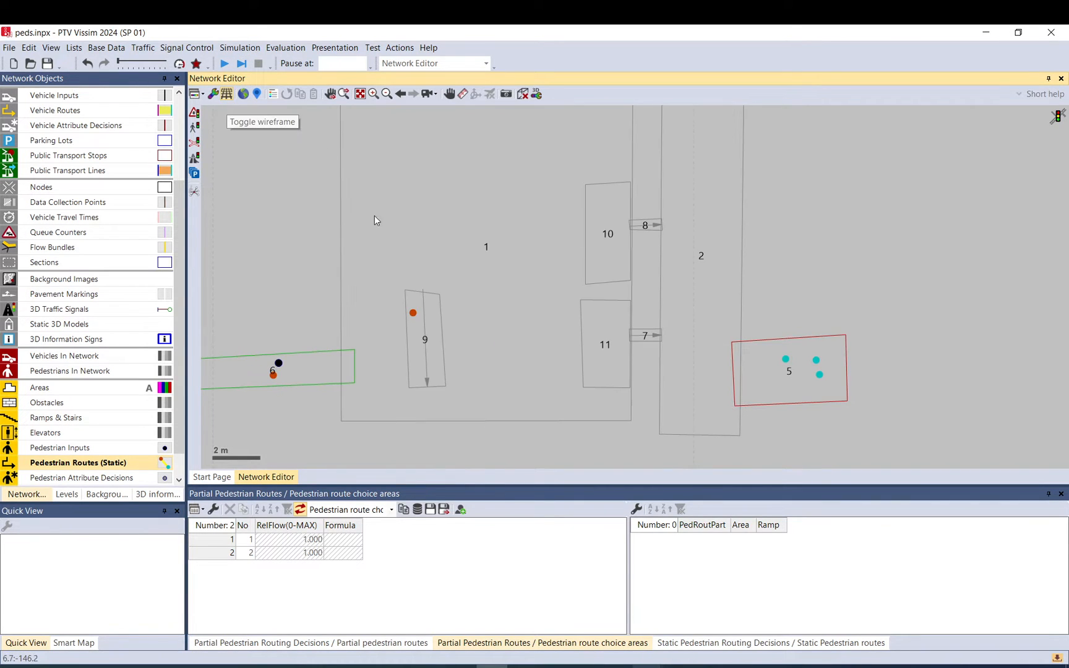
{"action": "left_click", "coordinate": [425, 339]}
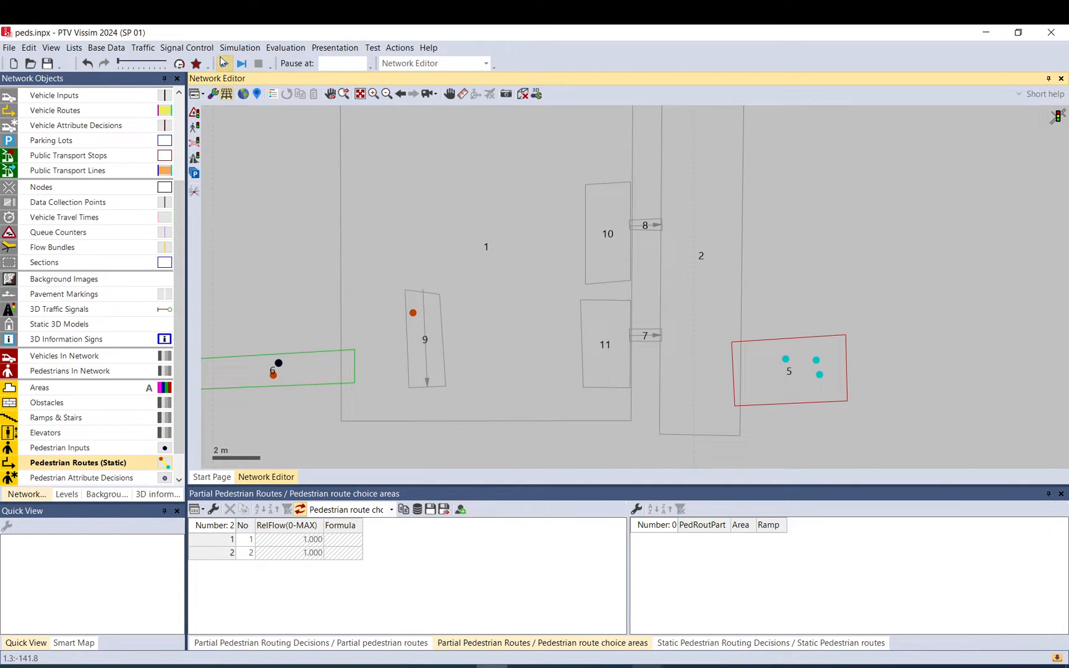
{"action": "left_click", "coordinate": [224, 64]}
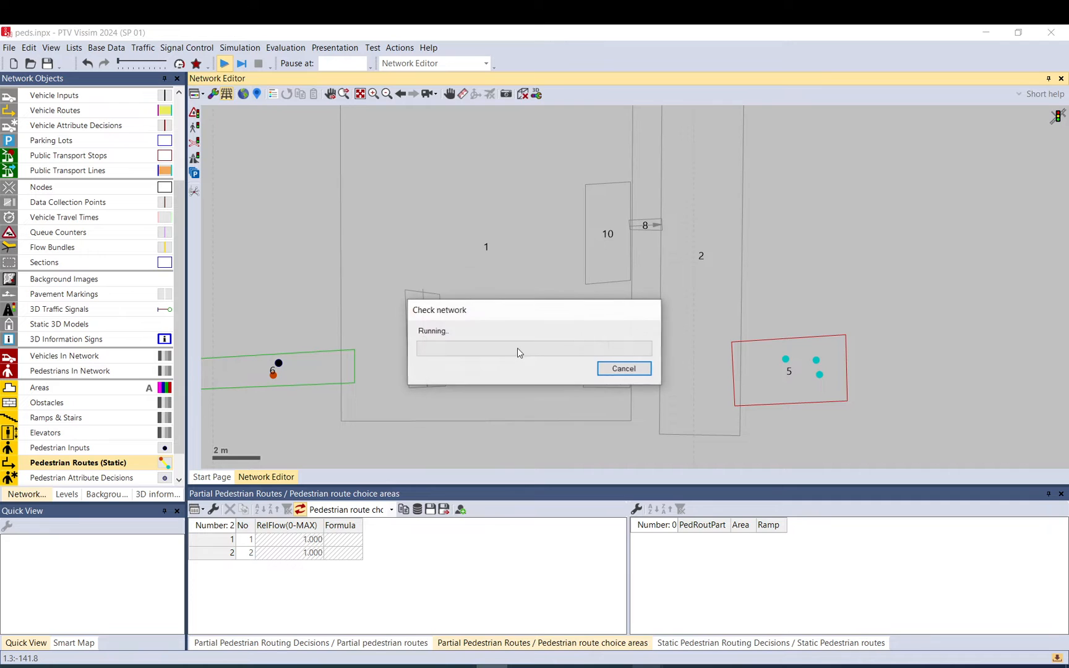
{"action": "left_click", "coordinate": [624, 368]}
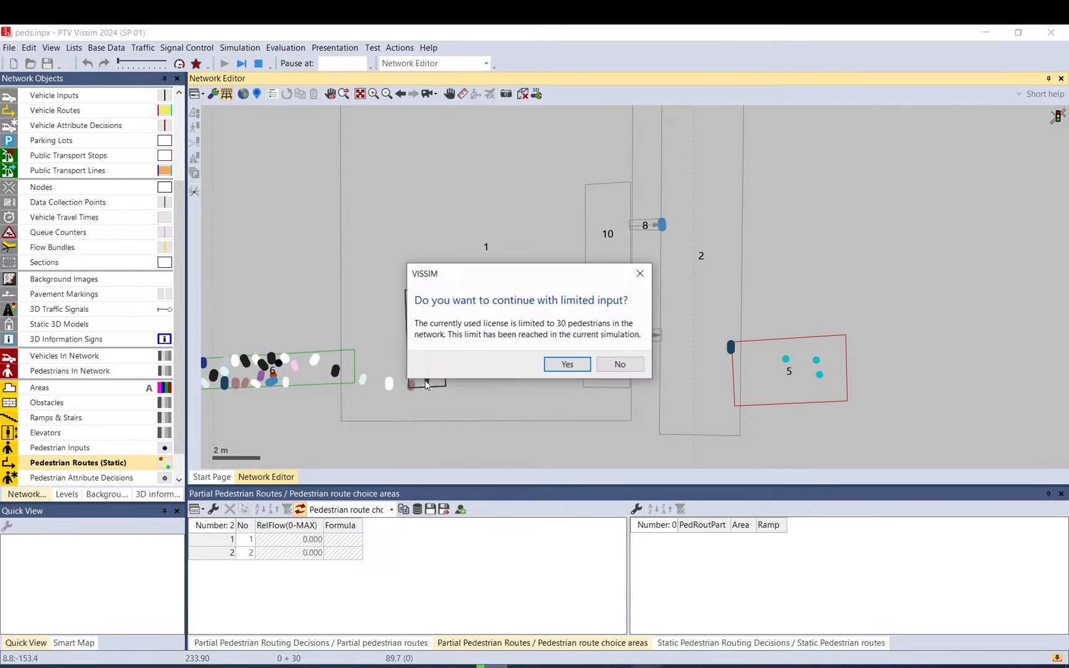
{"action": "left_click", "coordinate": [566, 364]}
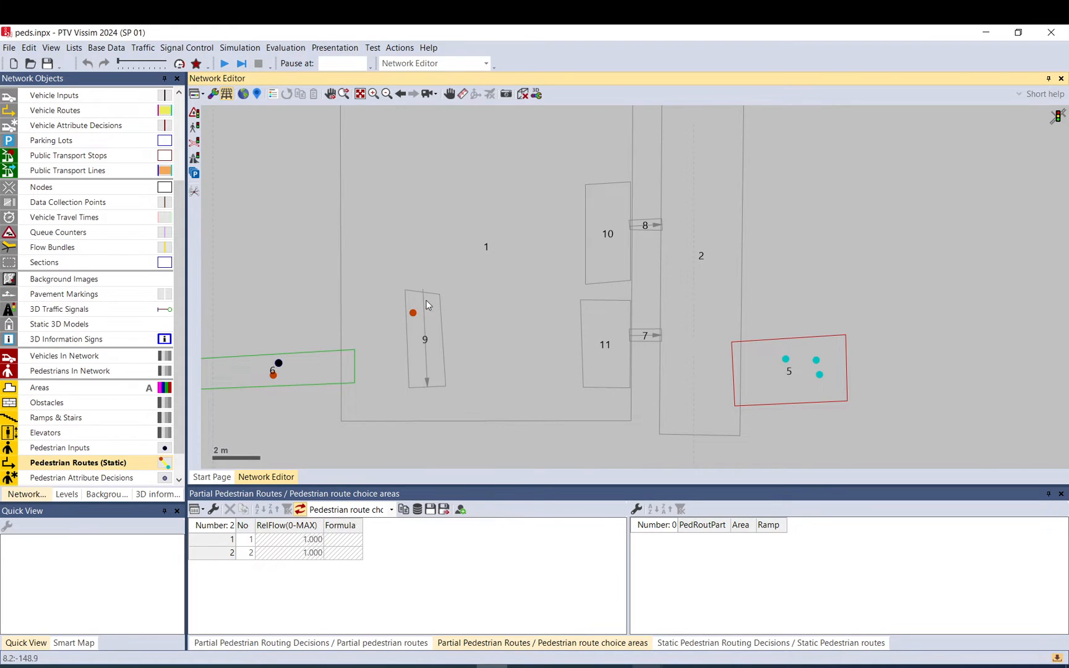
Step: Draw pedestrian area 12 inside area 1 and drag the routing decision into it
{"action": "left_click", "coordinate": [424, 339]}
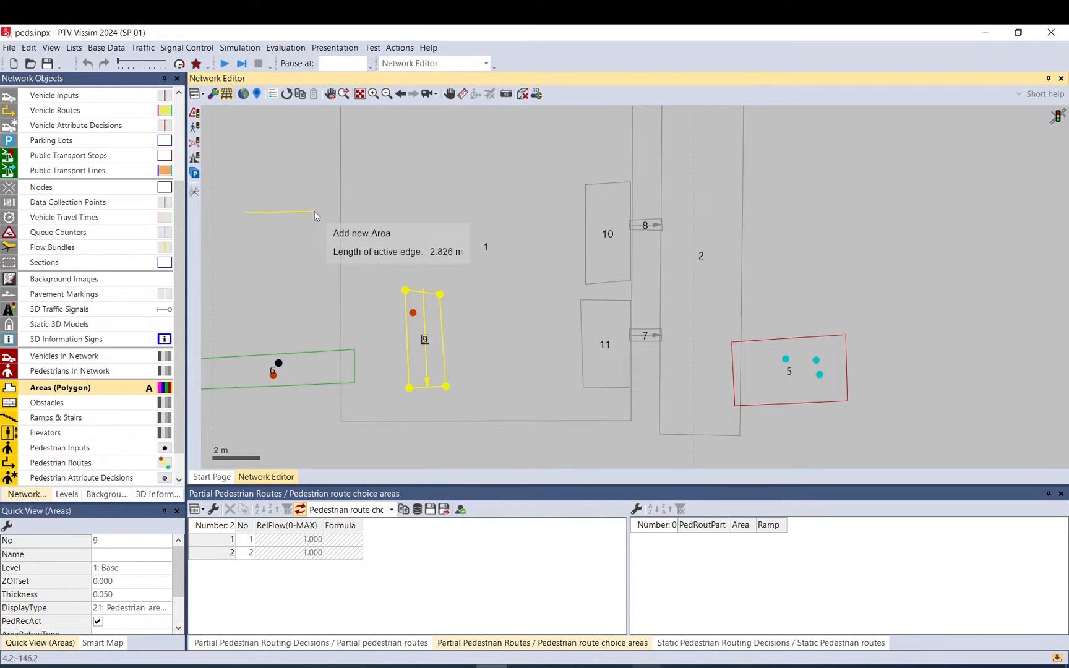
{"action": "mouse_move", "coordinate": [334, 214]}
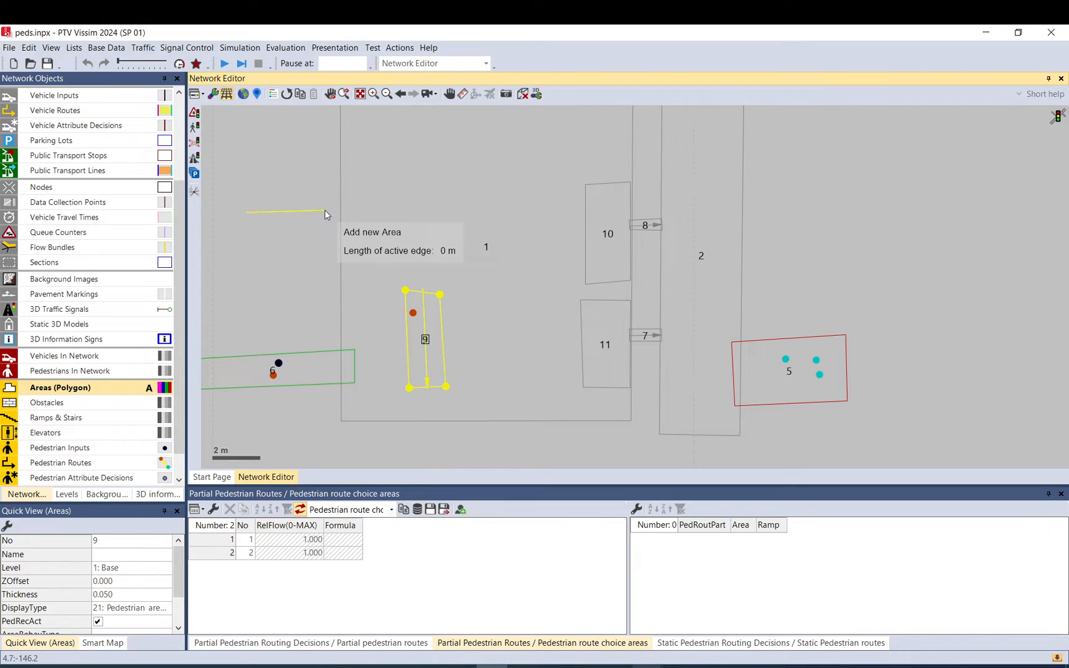
{"action": "left_click", "coordinate": [257, 273]}
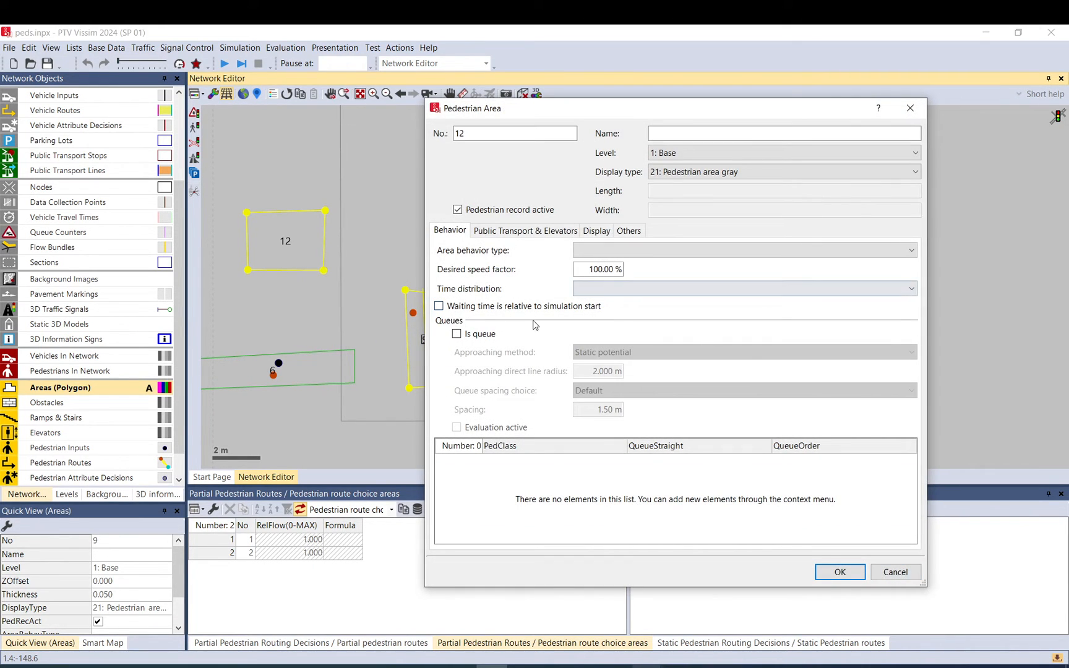
{"action": "left_click", "coordinate": [457, 334]}
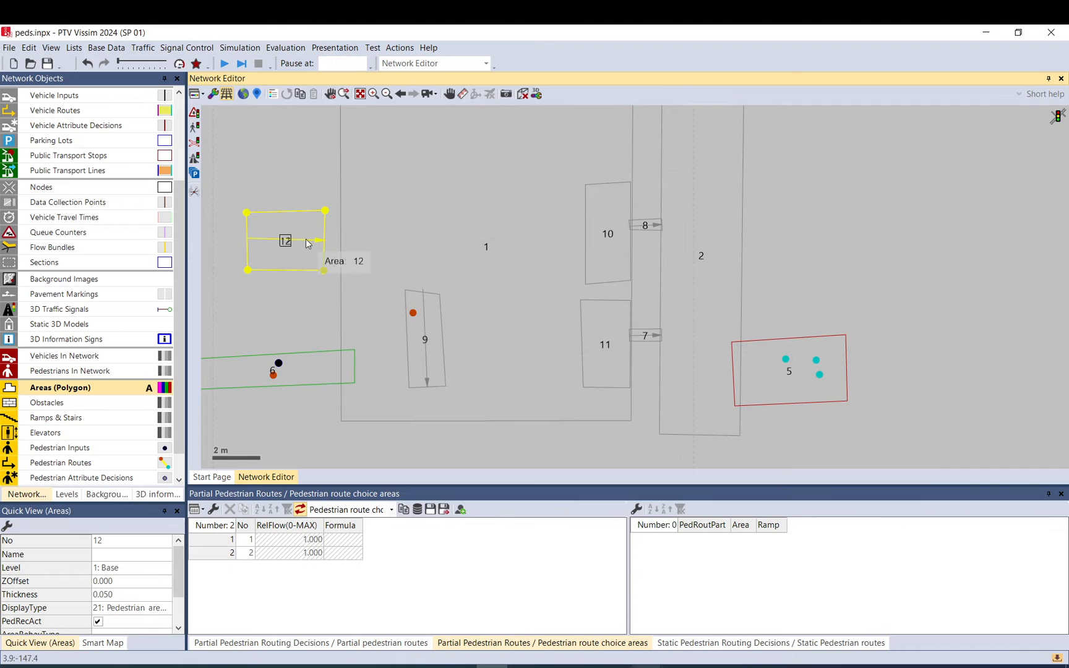
{"action": "left_click_drag", "start_coordinate": [285, 241], "coordinate": [335, 259]}
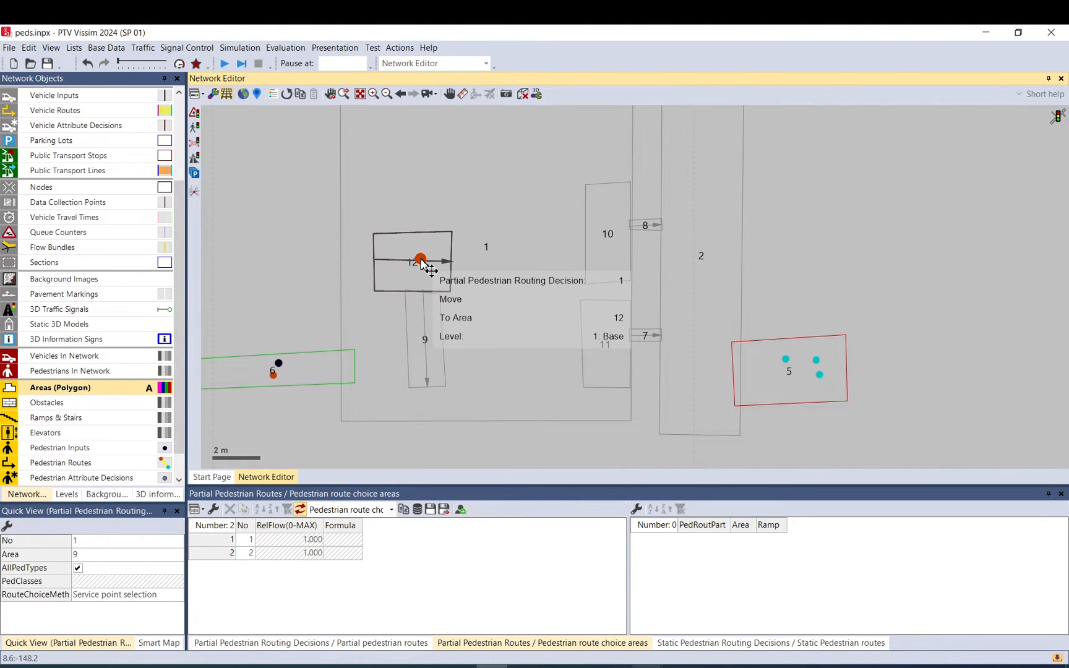
Step: Move area 12 nearer the middle of area 1, then run and stop a test simulation
{"action": "left_click", "coordinate": [422, 340]}
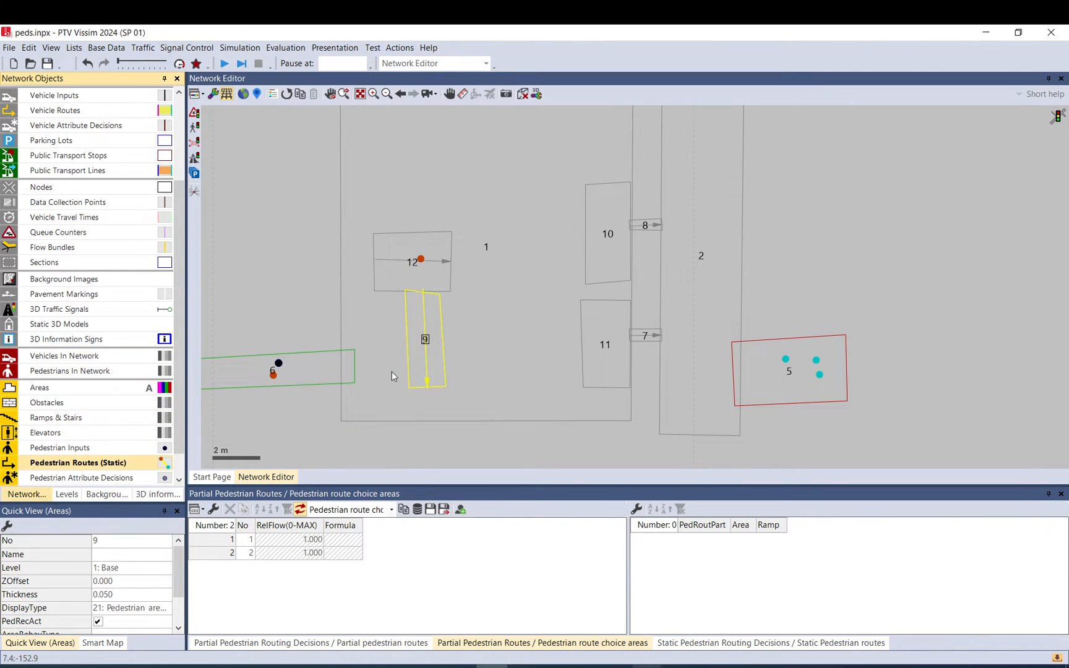
{"action": "left_click", "coordinate": [784, 359]}
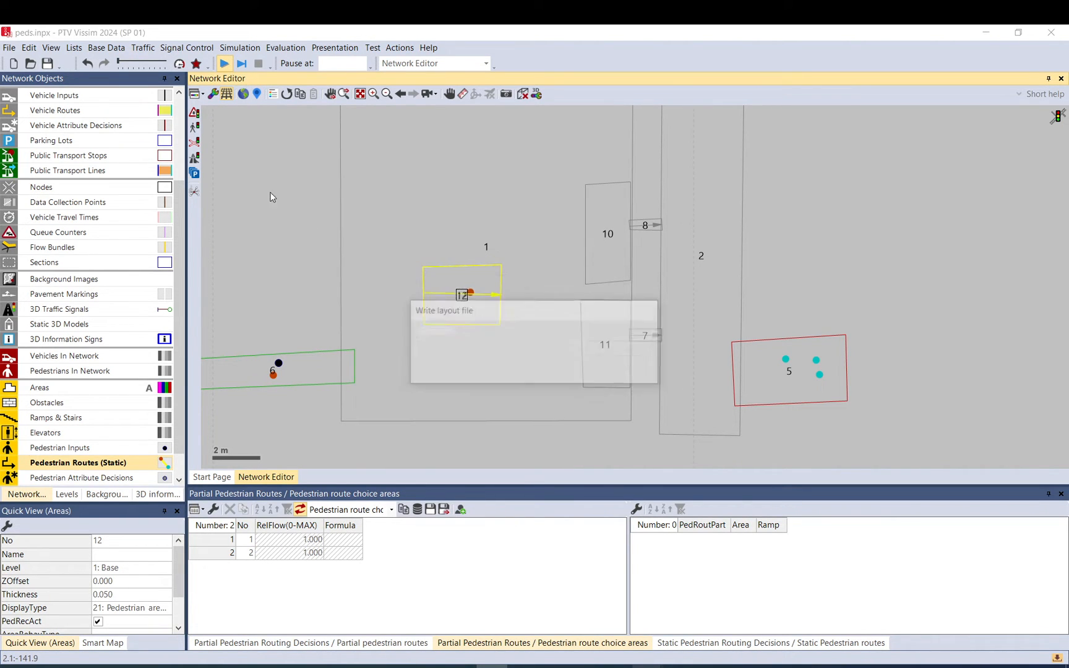
{"action": "left_click", "coordinate": [224, 64]}
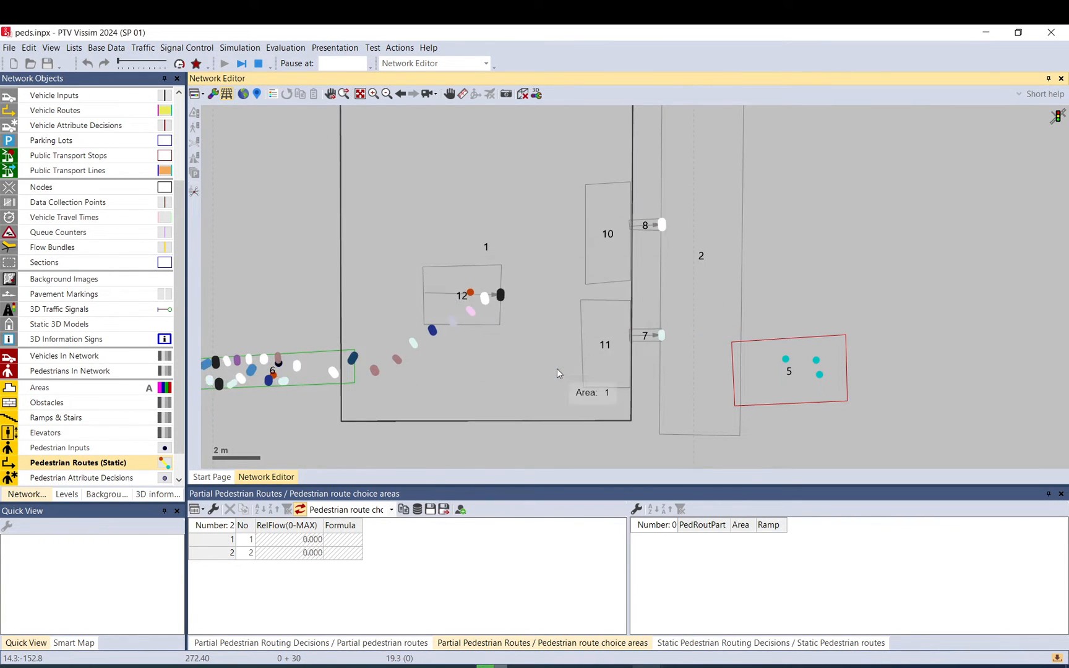
{"action": "left_click", "coordinate": [260, 63]}
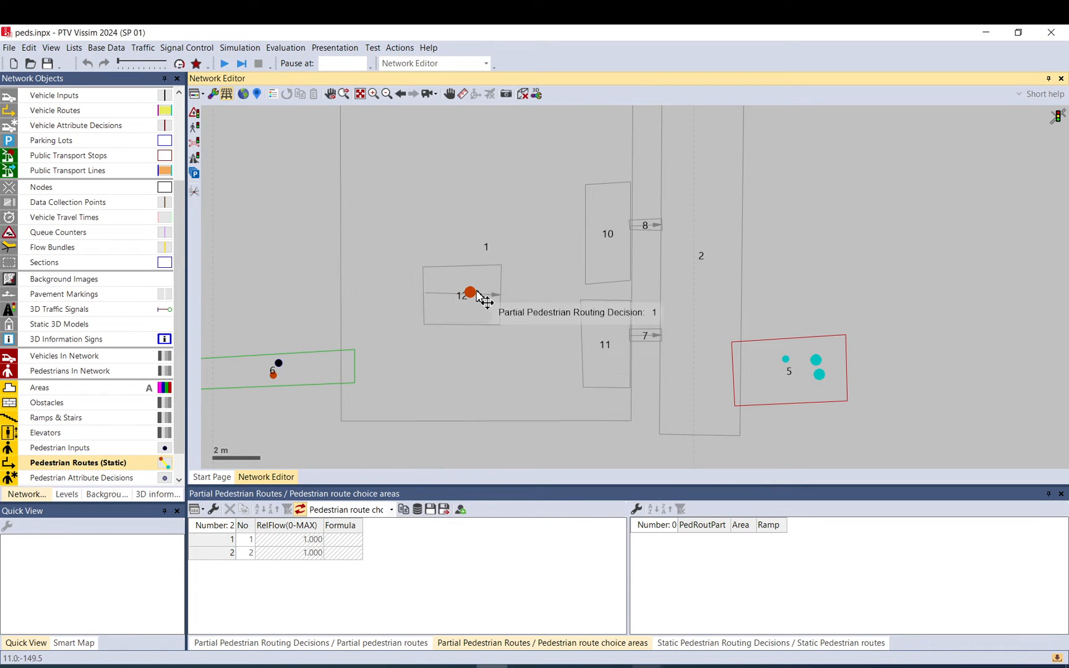
Step: Reconfirm routing decision 1 with service point selection and a 3-person queue limit
{"action": "double_click", "coordinate": [469, 293]}
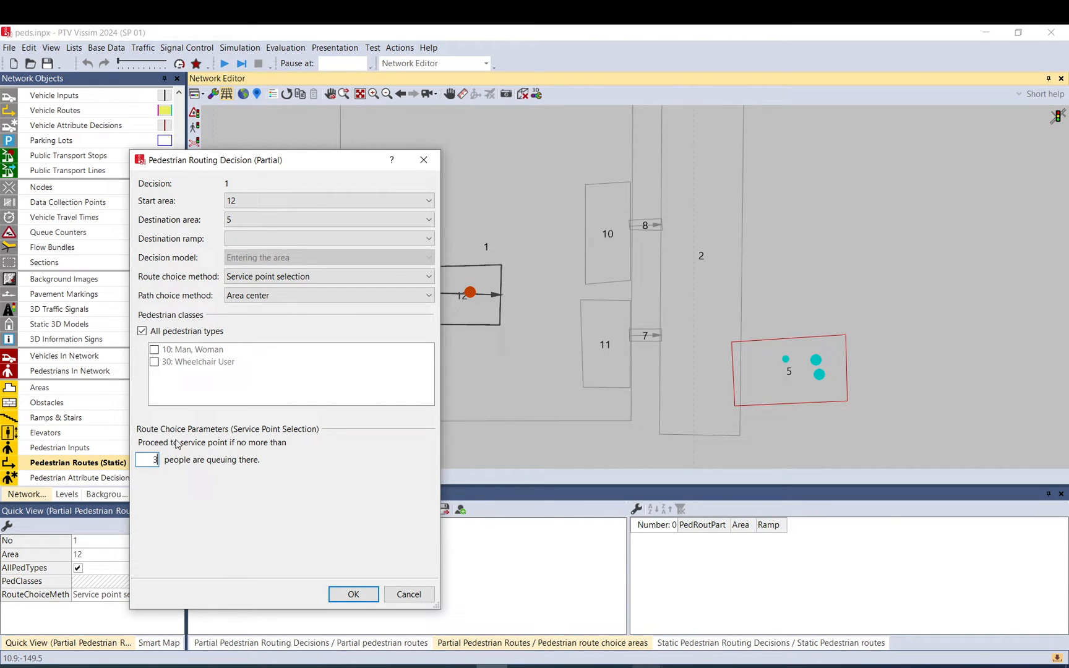
{"action": "mouse_move", "coordinate": [293, 441]}
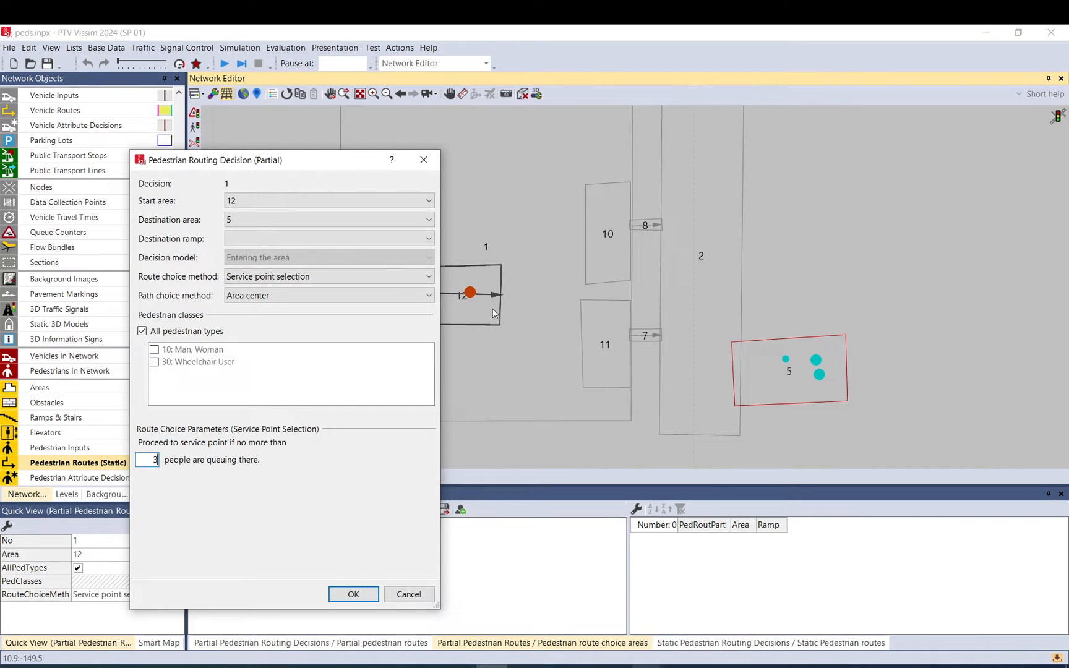
{"action": "mouse_move", "coordinate": [669, 243]}
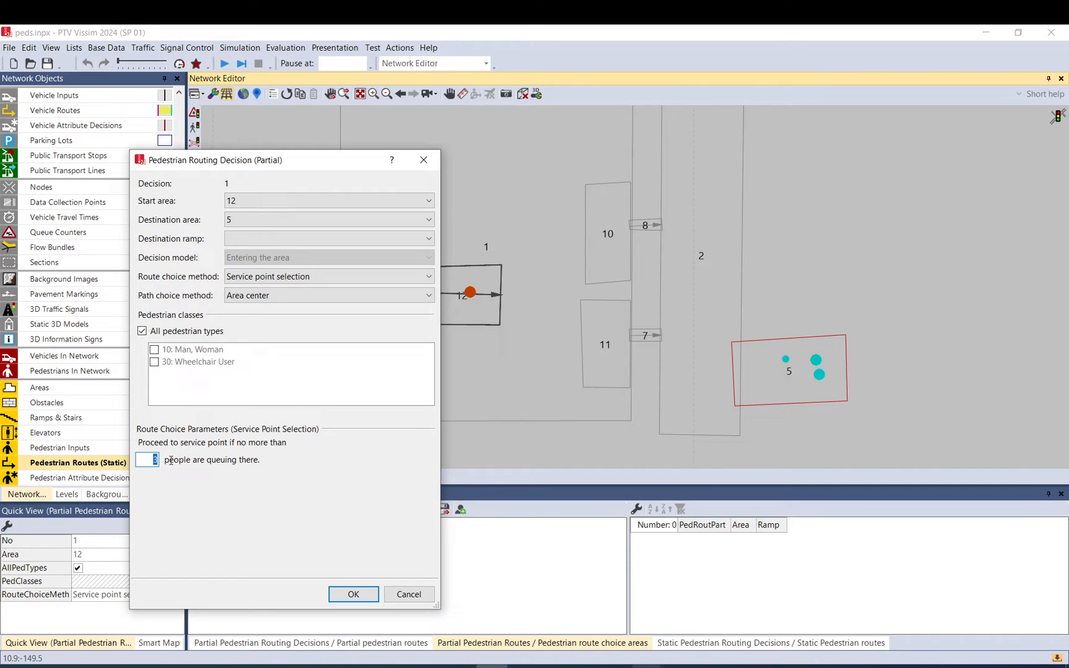
{"action": "mouse_move", "coordinate": [670, 224]}
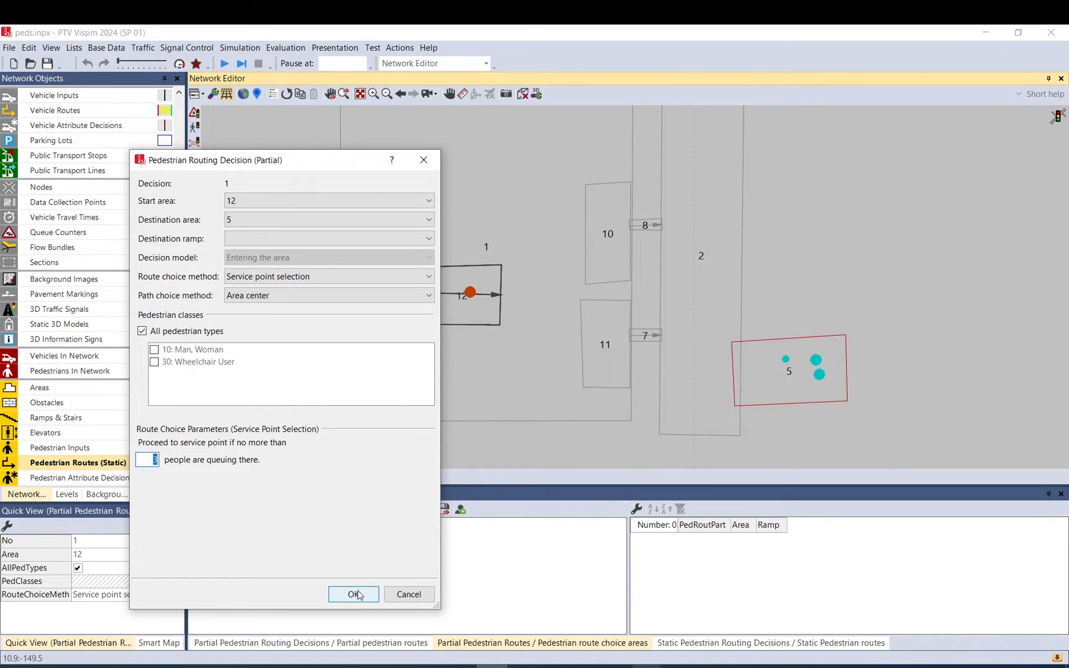
{"action": "left_click", "coordinate": [353, 594]}
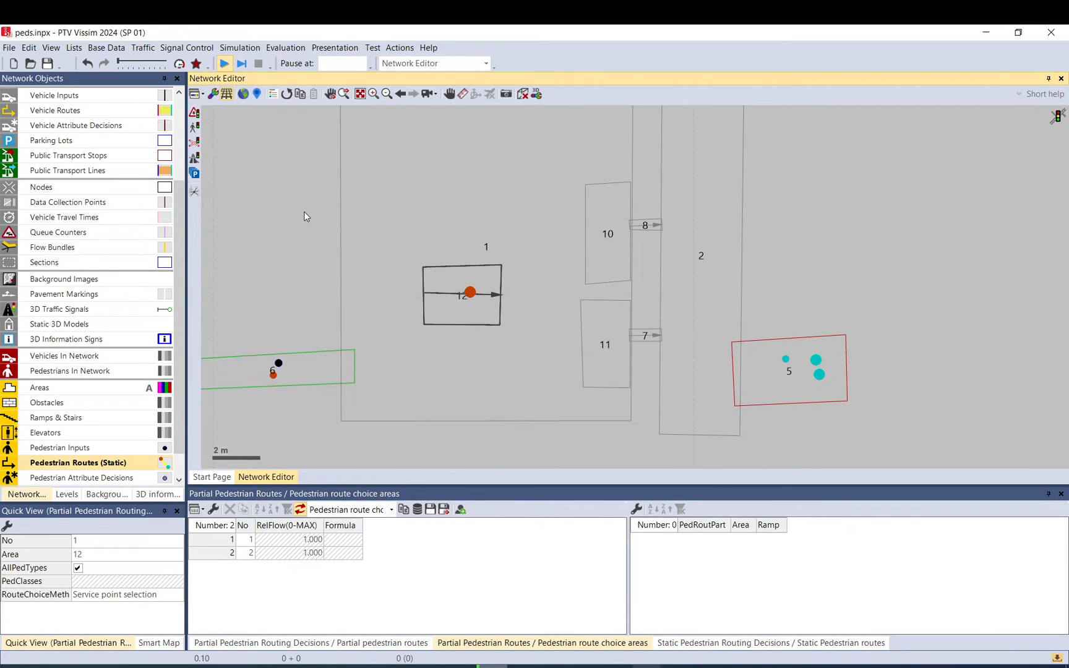
Step: Rerun until the pedestrian limit, then open routing decision 1's settings in area 12
{"action": "left_click", "coordinate": [223, 63]}
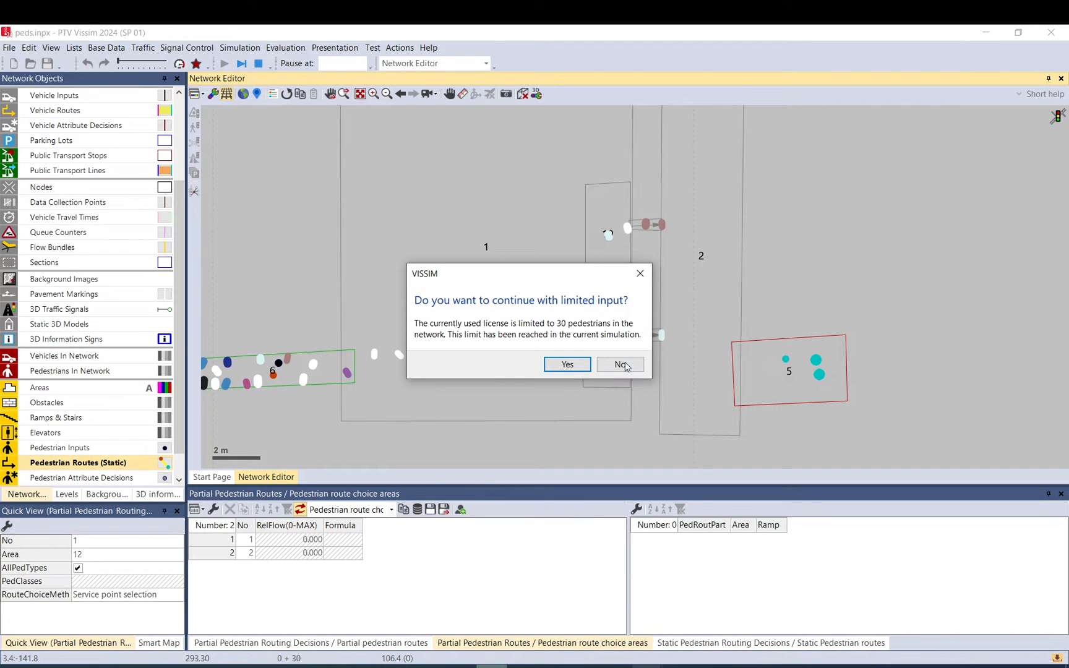
{"action": "left_click", "coordinate": [619, 364]}
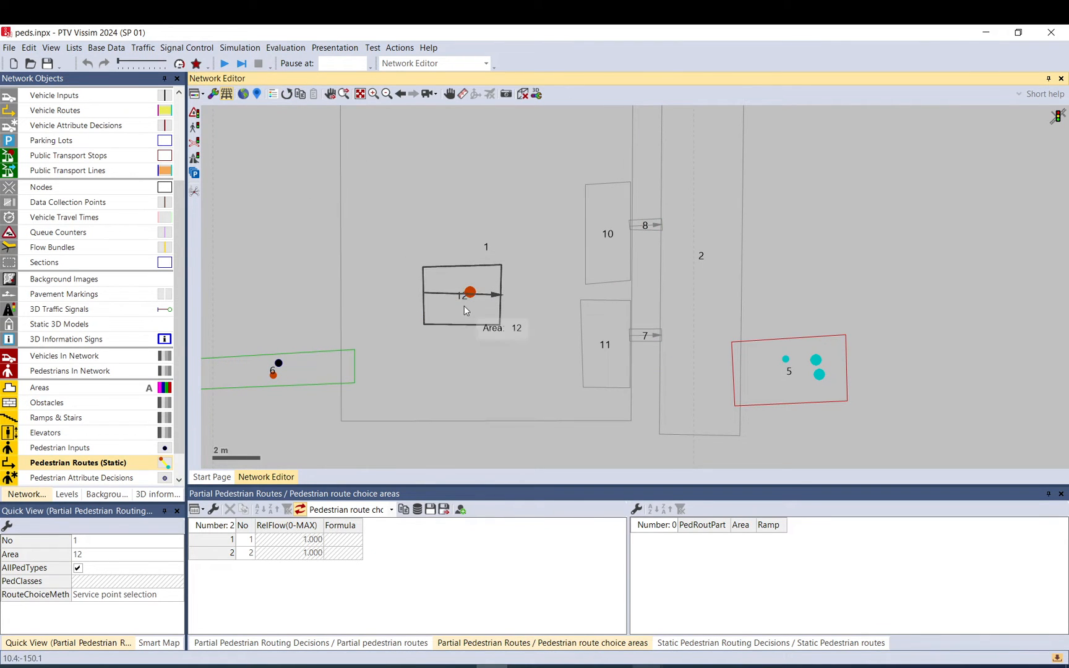
{"action": "left_click", "coordinate": [458, 299]}
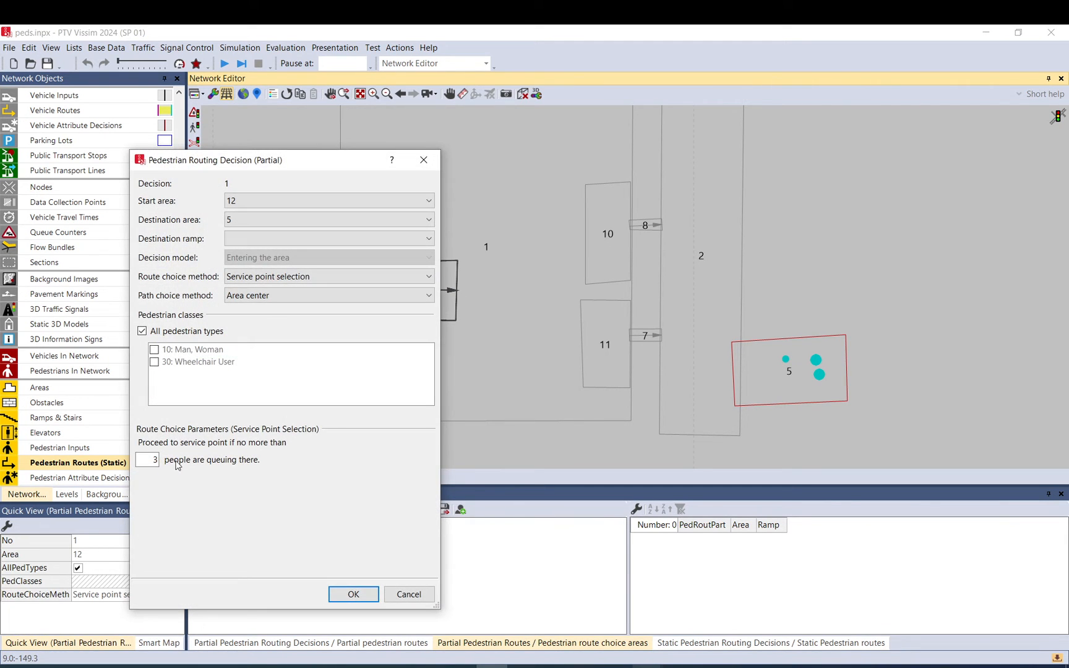
Step: Raise the service point queue limit to 99 people, confirm, and clear the selection
{"action": "type", "text": "99"}
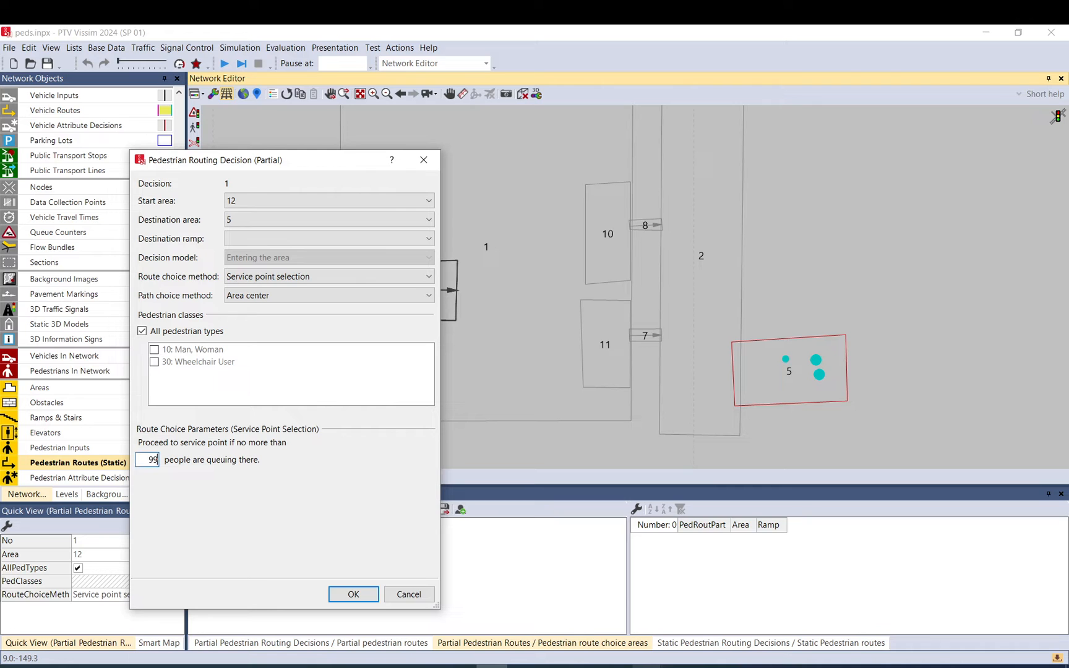
{"action": "left_click", "coordinate": [353, 594]}
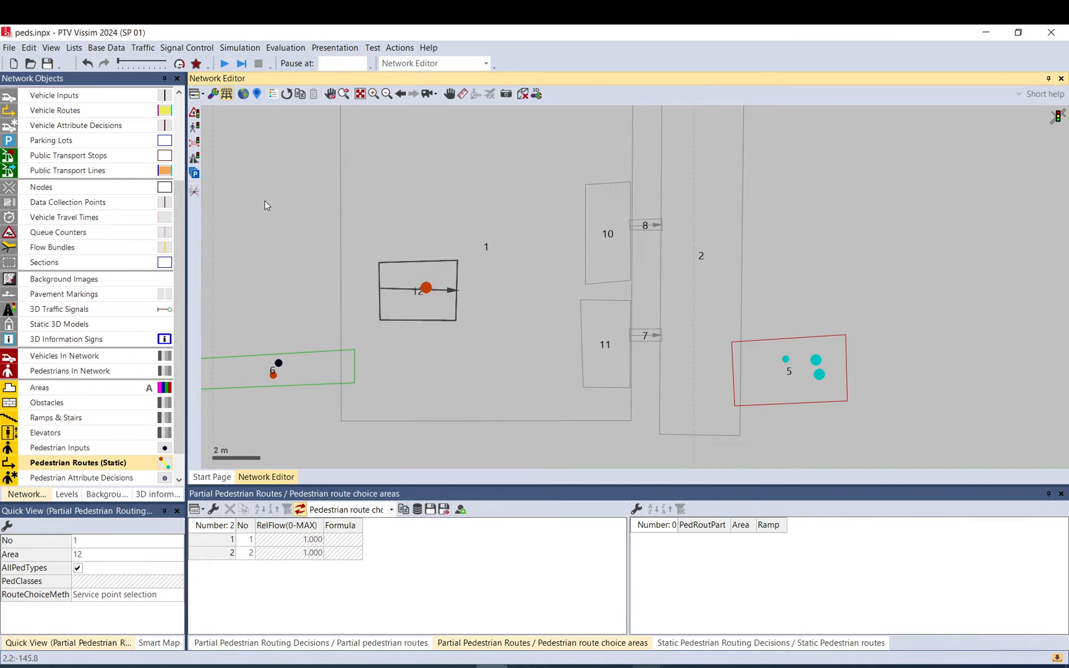
{"action": "left_click", "coordinate": [224, 63]}
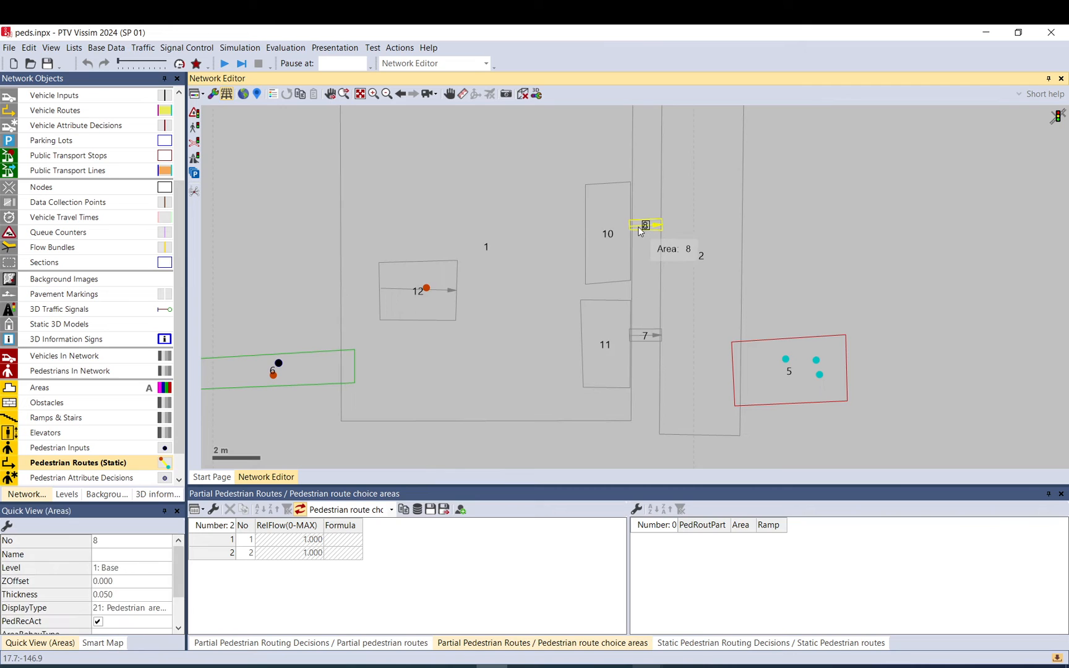
{"action": "double_click", "coordinate": [644, 225]}
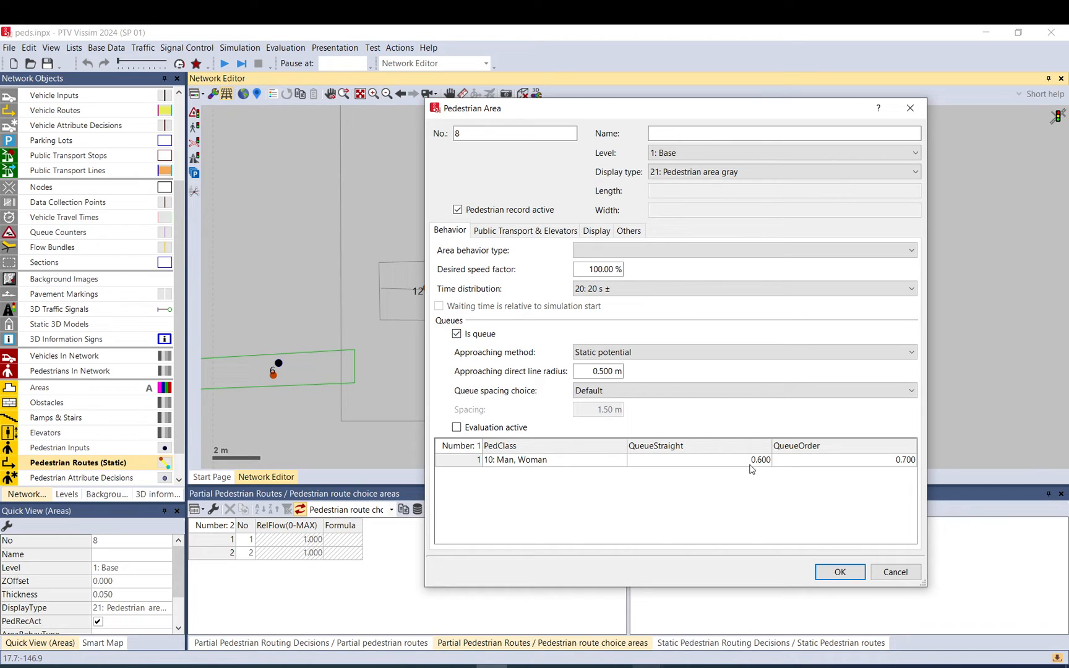
{"action": "mouse_move", "coordinate": [717, 464]}
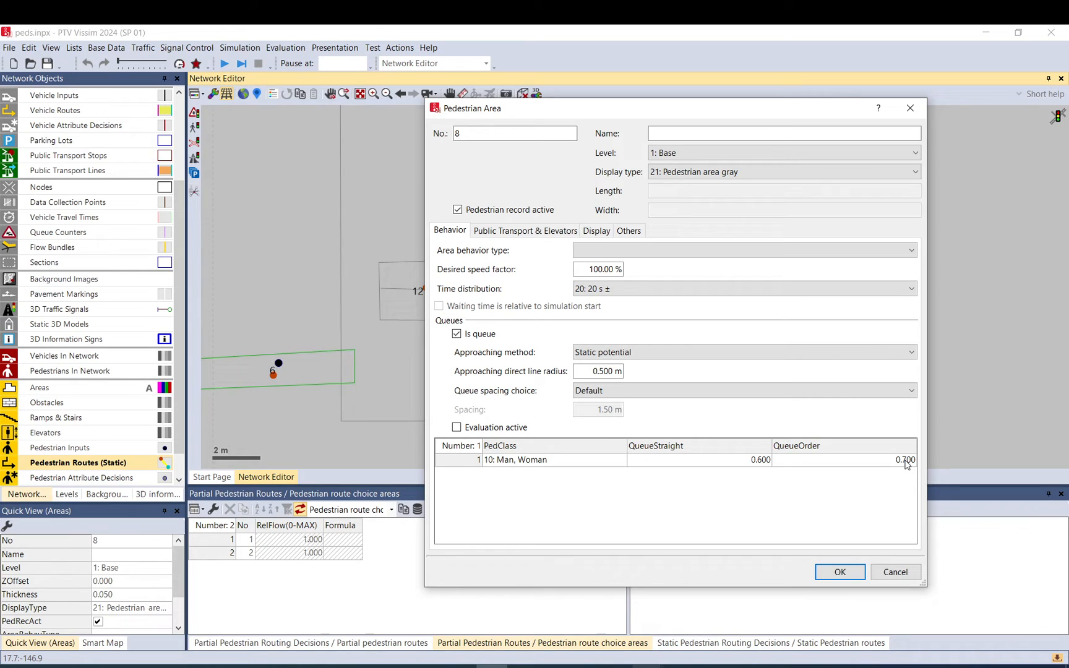
{"action": "mouse_move", "coordinate": [906, 465]}
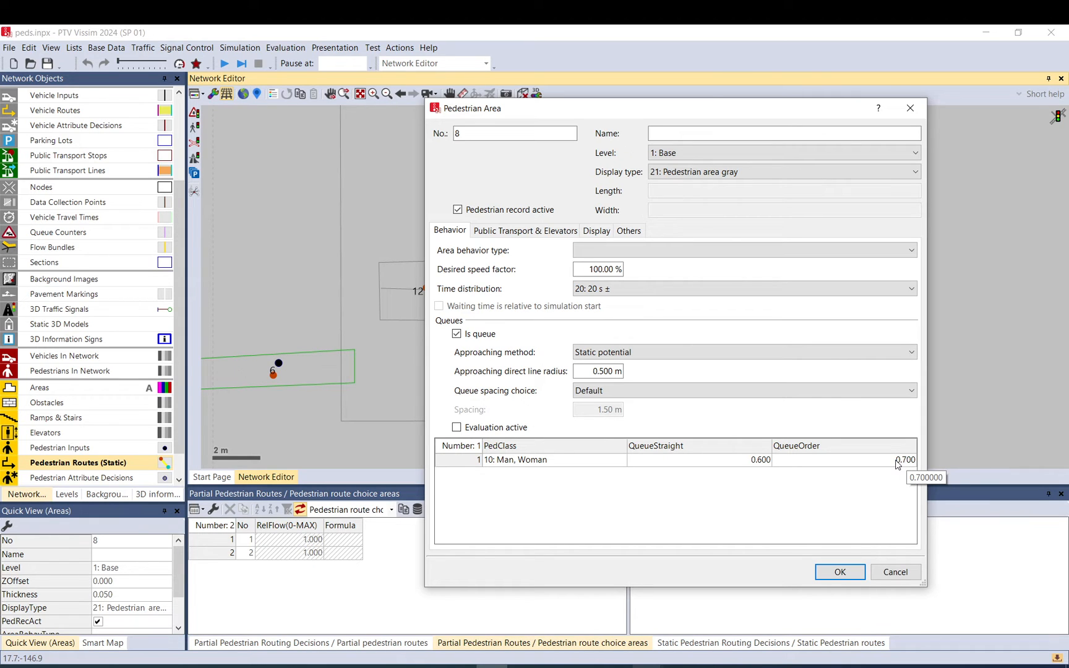
{"action": "mouse_move", "coordinate": [857, 575]}
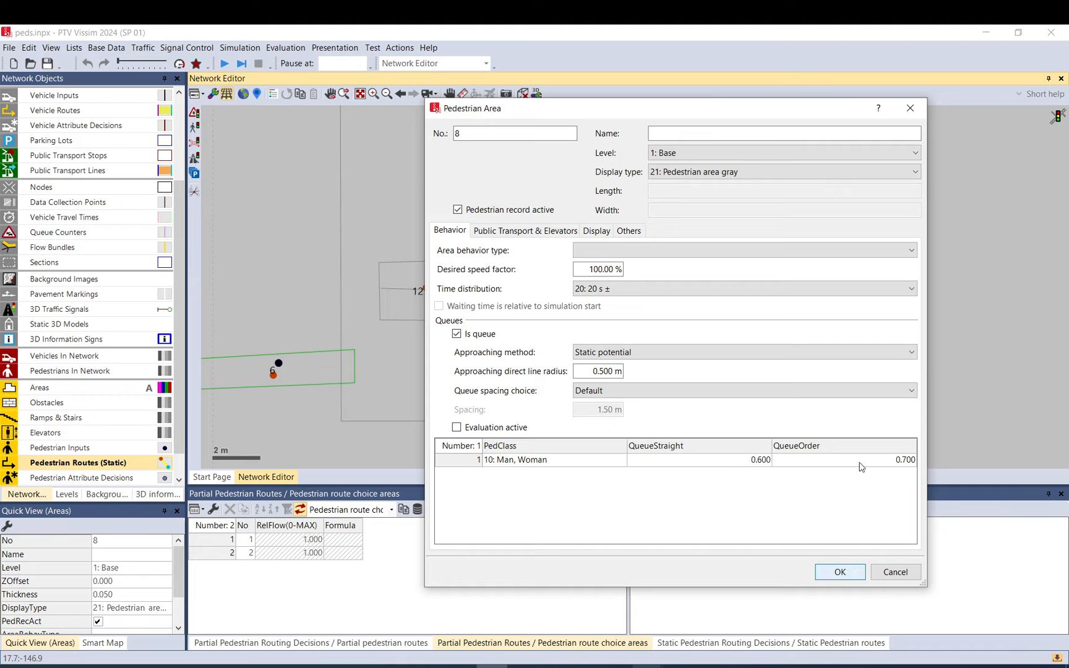
{"action": "left_click", "coordinate": [839, 572]}
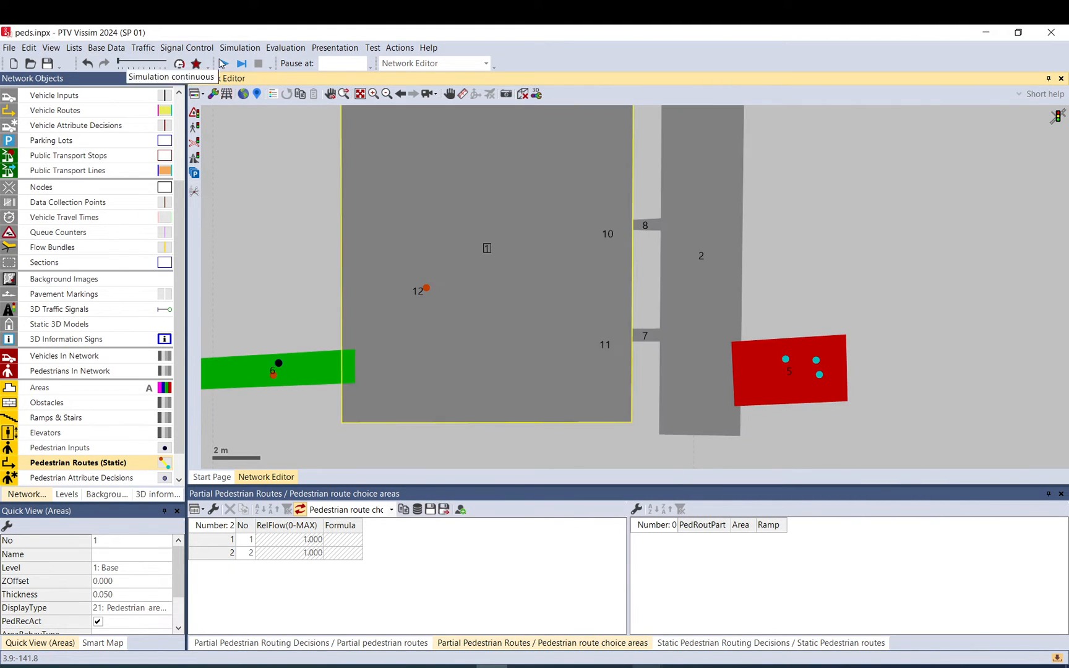
Step: Set area 8's approaching method to Direct line and close area 7's settings
{"action": "left_click", "coordinate": [223, 63]}
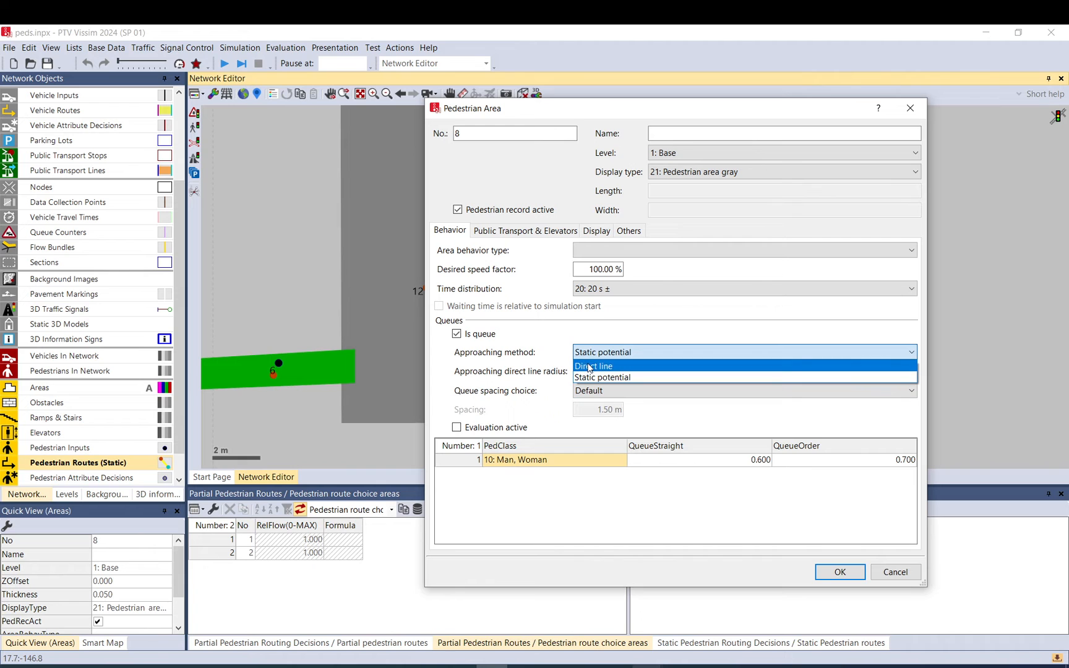
{"action": "left_click", "coordinate": [594, 366]}
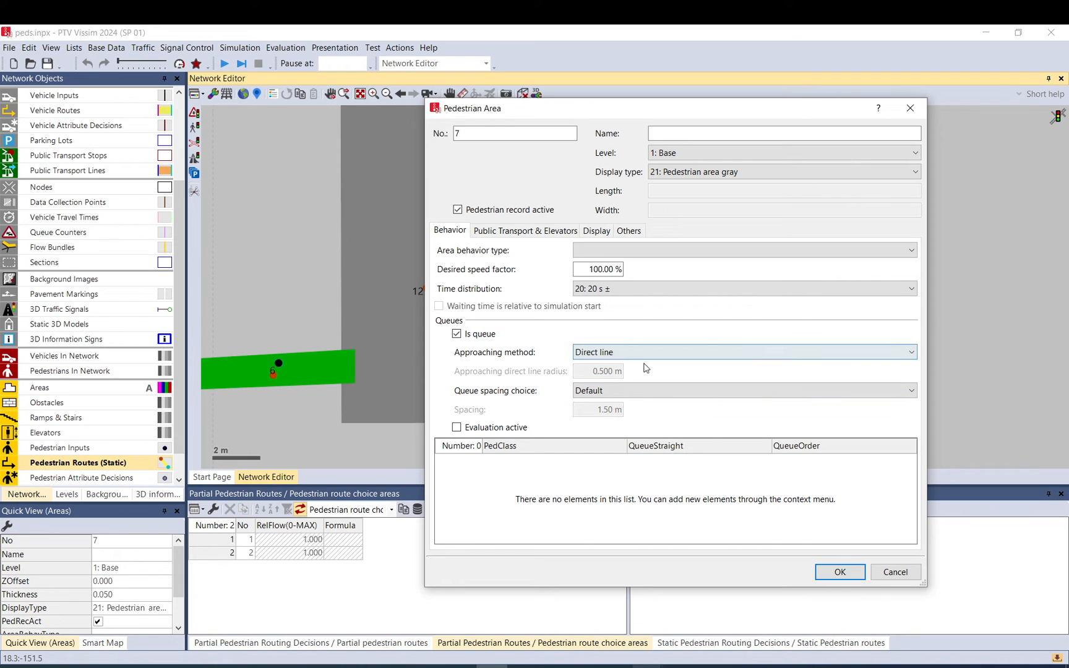
{"action": "left_click", "coordinate": [840, 573]}
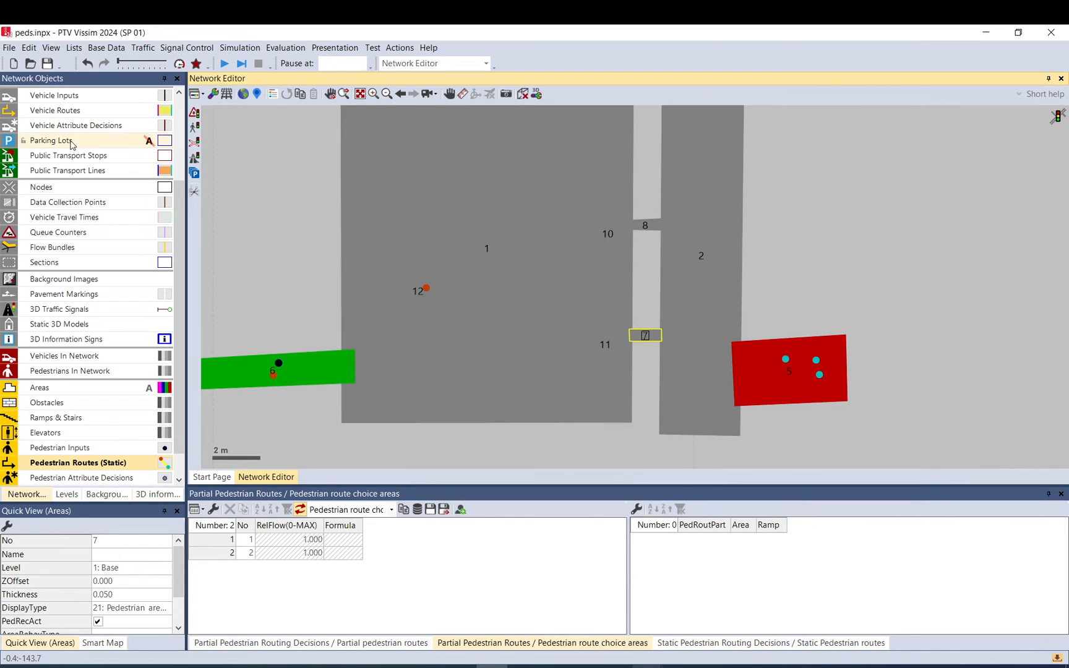
{"action": "mouse_move", "coordinate": [603, 228]}
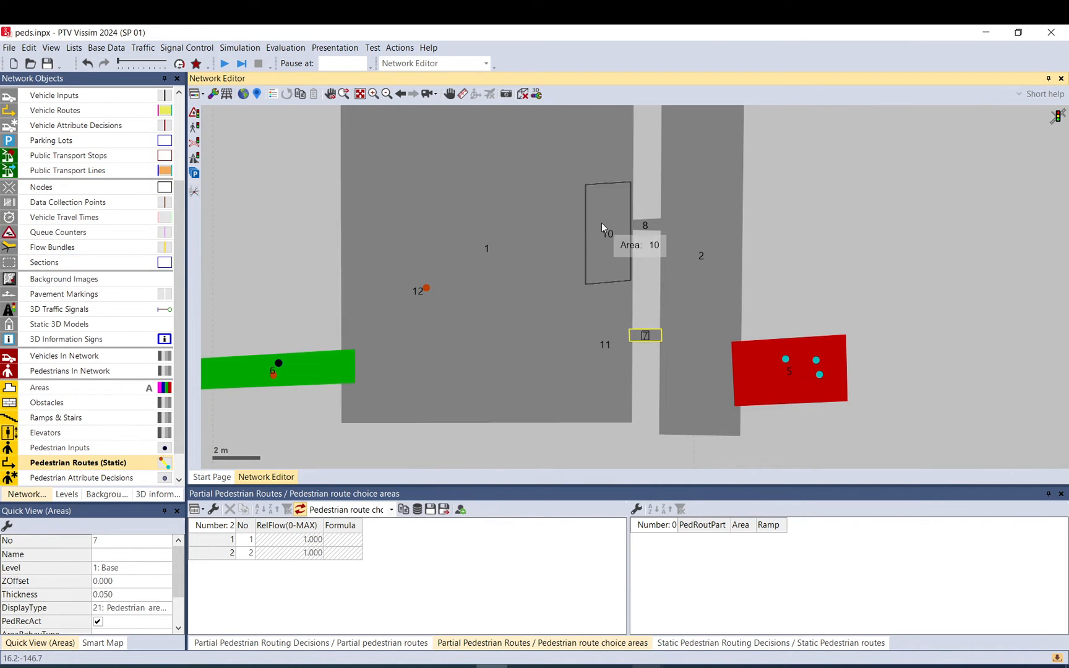
Step: Display obstacle 1 inside pedestrian area 1 by enabling Obstacles in the network objects
{"action": "left_click", "coordinate": [58, 403]}
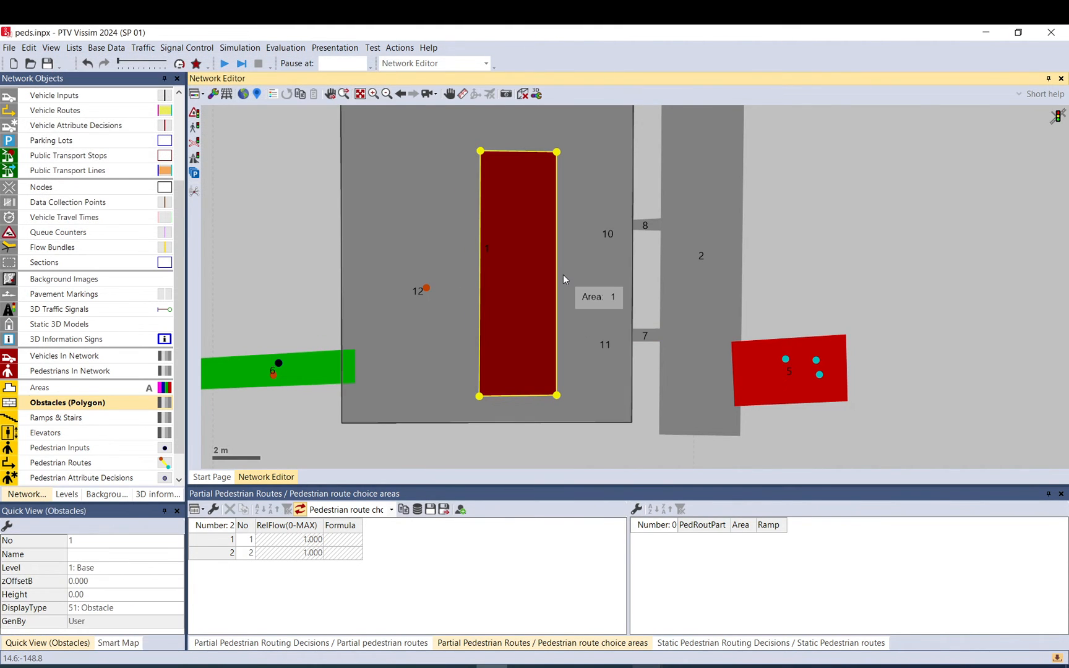
{"action": "mouse_move", "coordinate": [372, 160]}
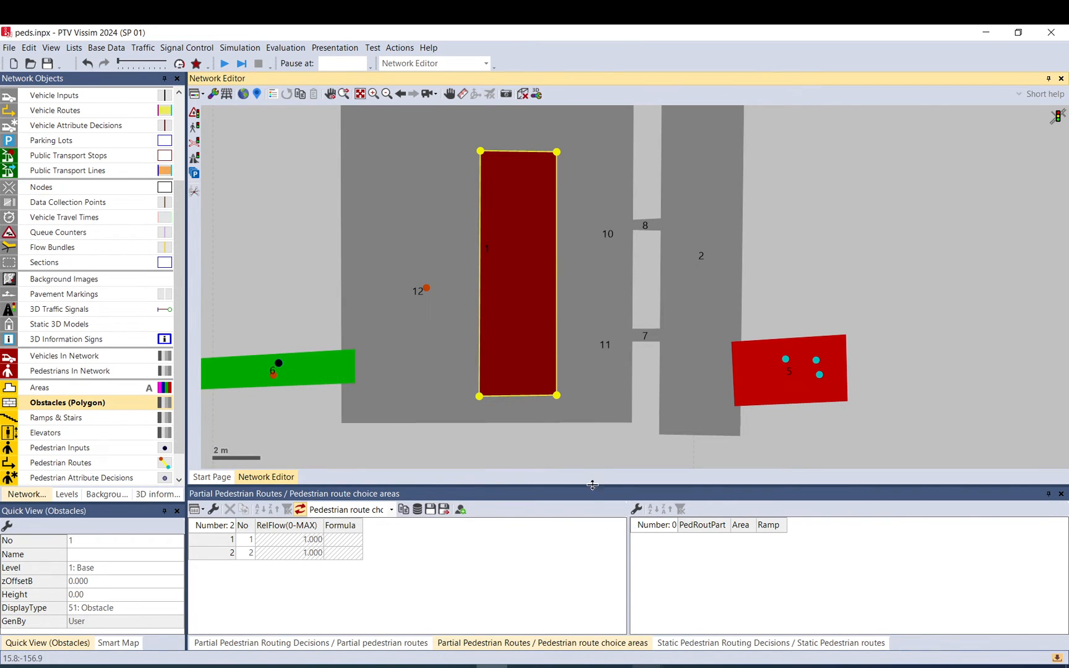
{"action": "mouse_move", "coordinate": [594, 499]}
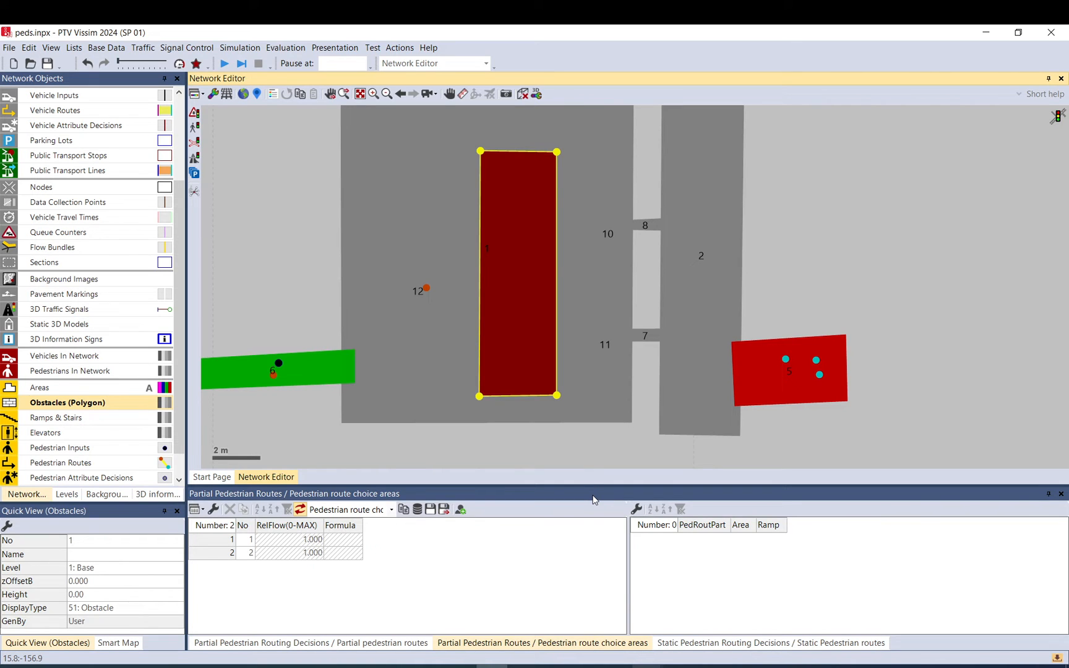
{"action": "mouse_move", "coordinate": [657, 228]}
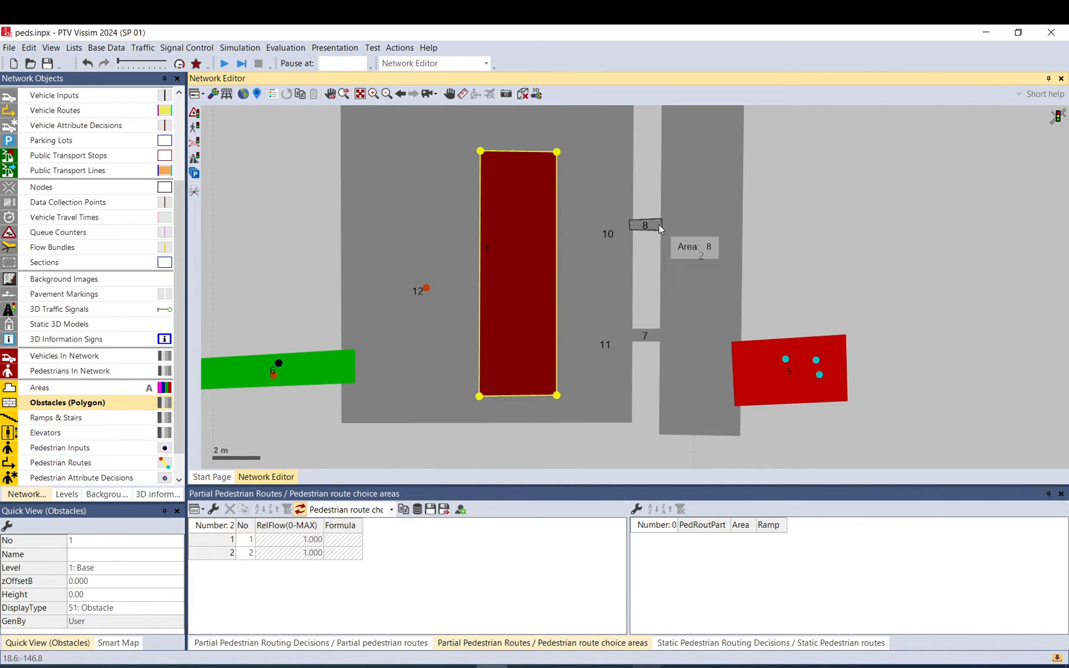
Step: Keep direct-line approaching for area 8, then run the simulation past the pedestrian limit
{"action": "double_click", "coordinate": [645, 225]}
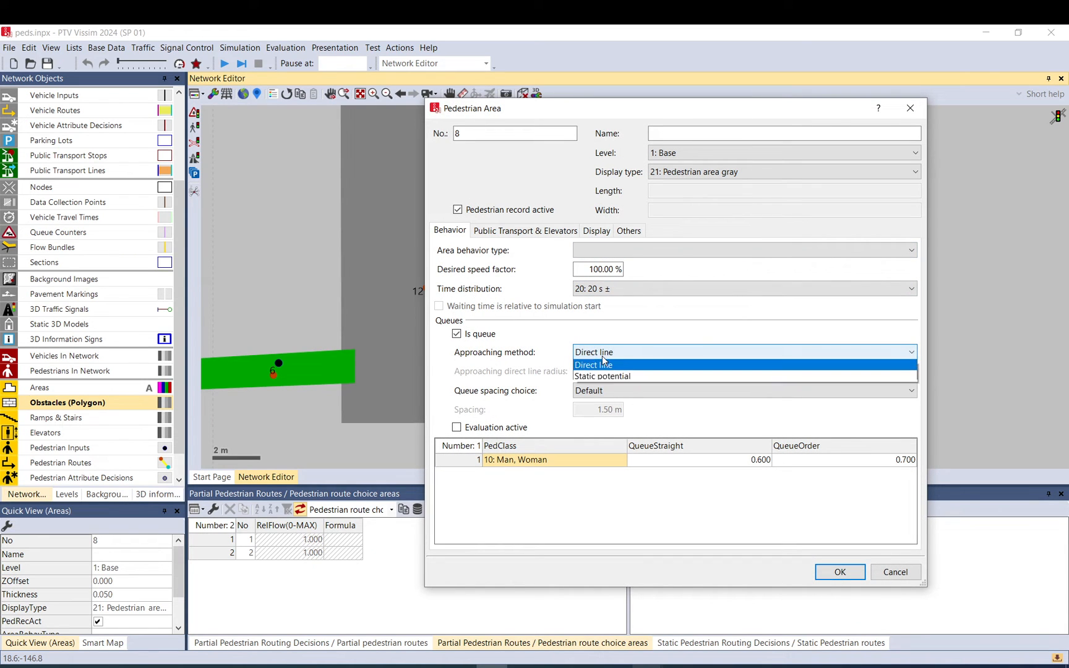
{"action": "left_click", "coordinate": [593, 364]}
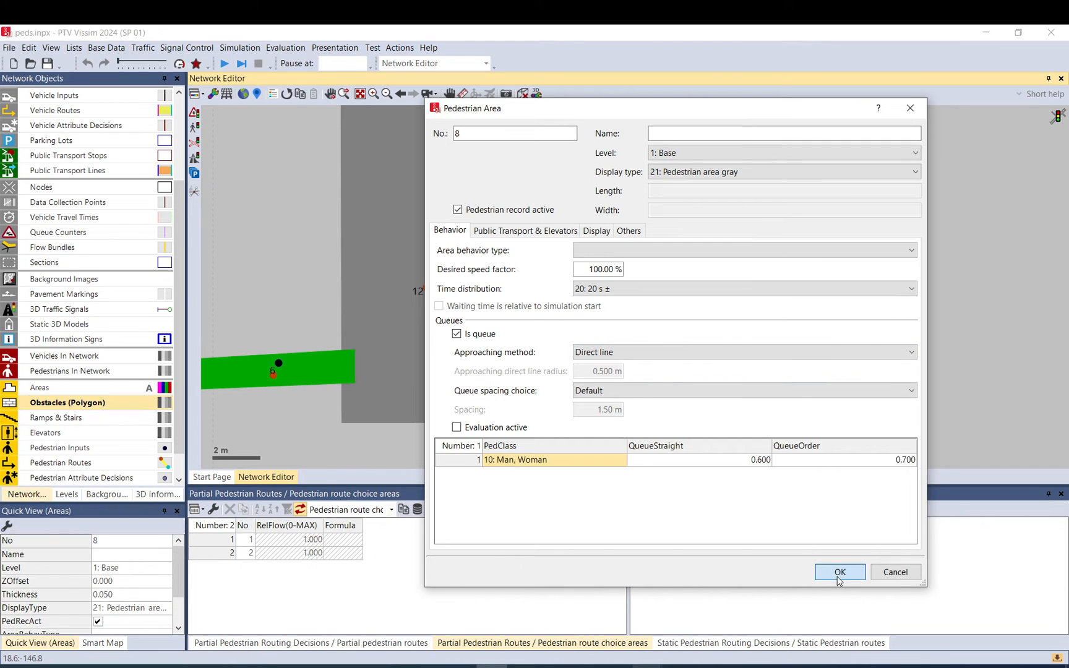
{"action": "left_click", "coordinate": [840, 572]}
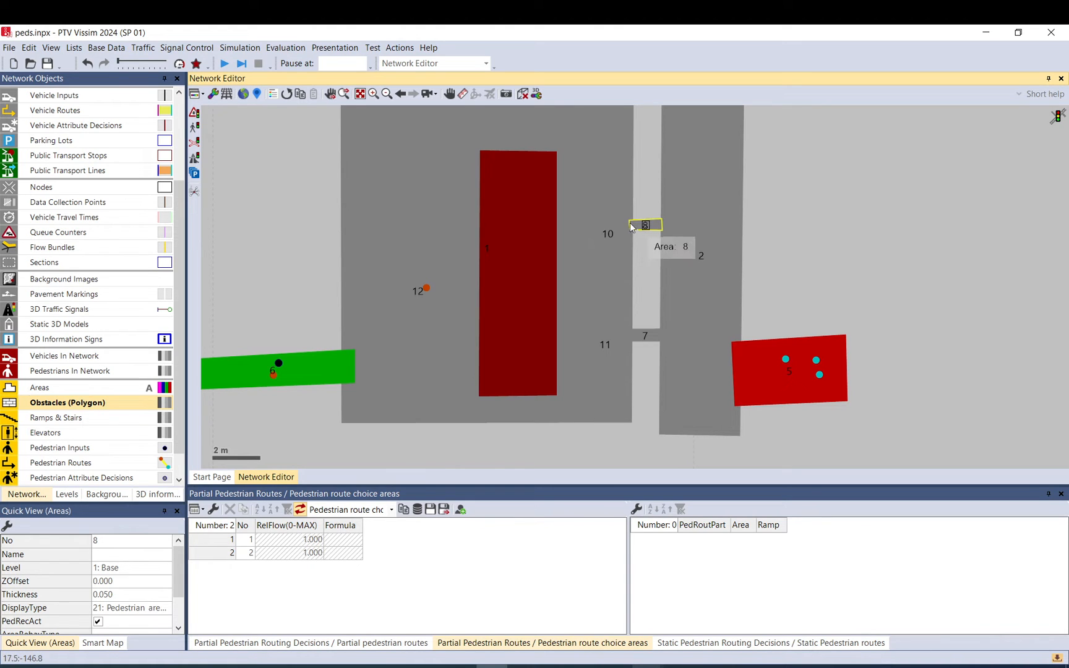
{"action": "mouse_move", "coordinate": [523, 266]}
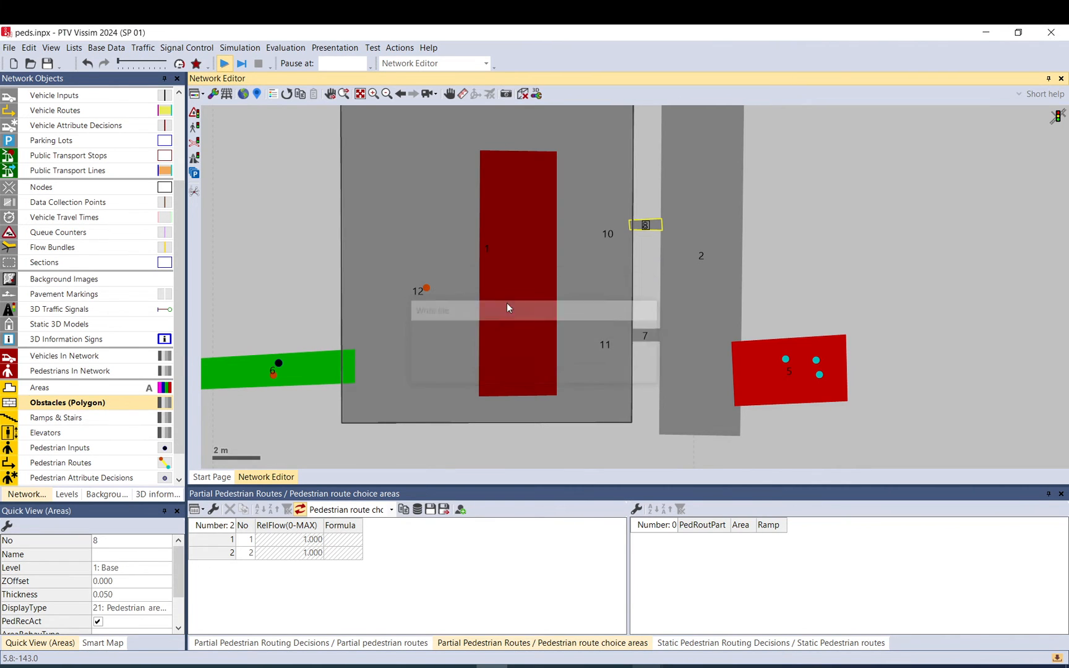
{"action": "left_click", "coordinate": [224, 63]}
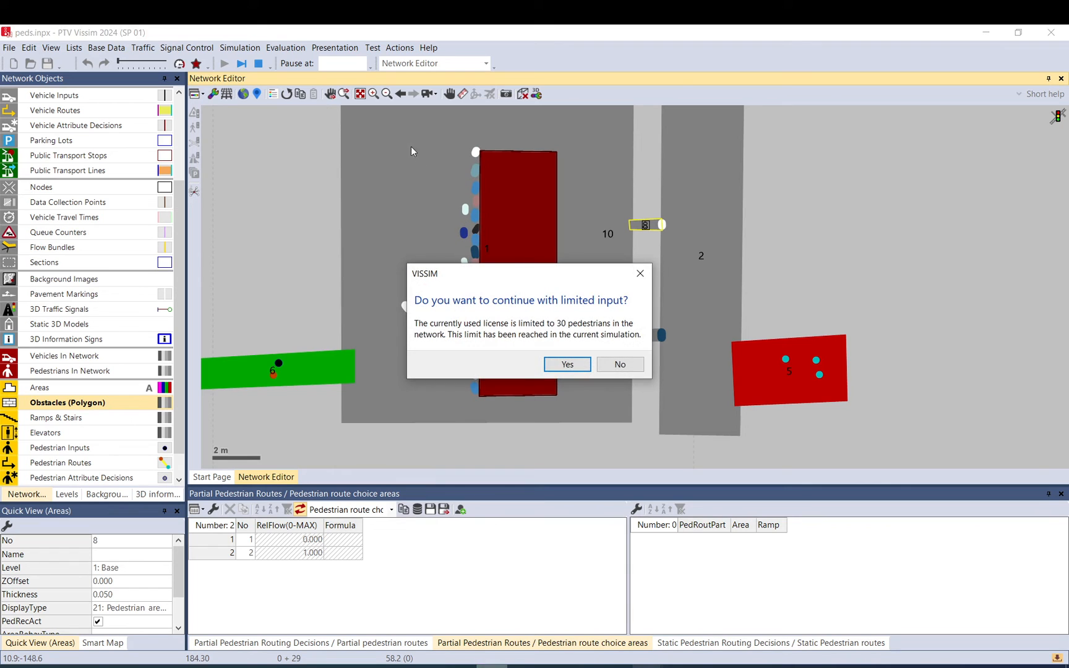
{"action": "left_click", "coordinate": [566, 365]}
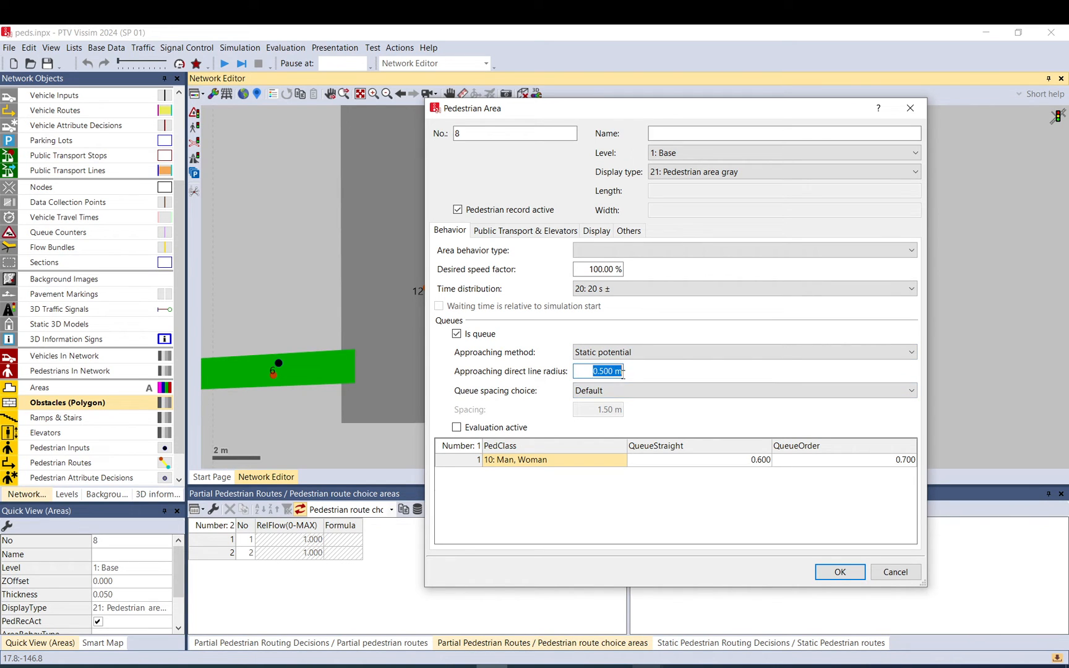
{"action": "mouse_move", "coordinate": [528, 371]}
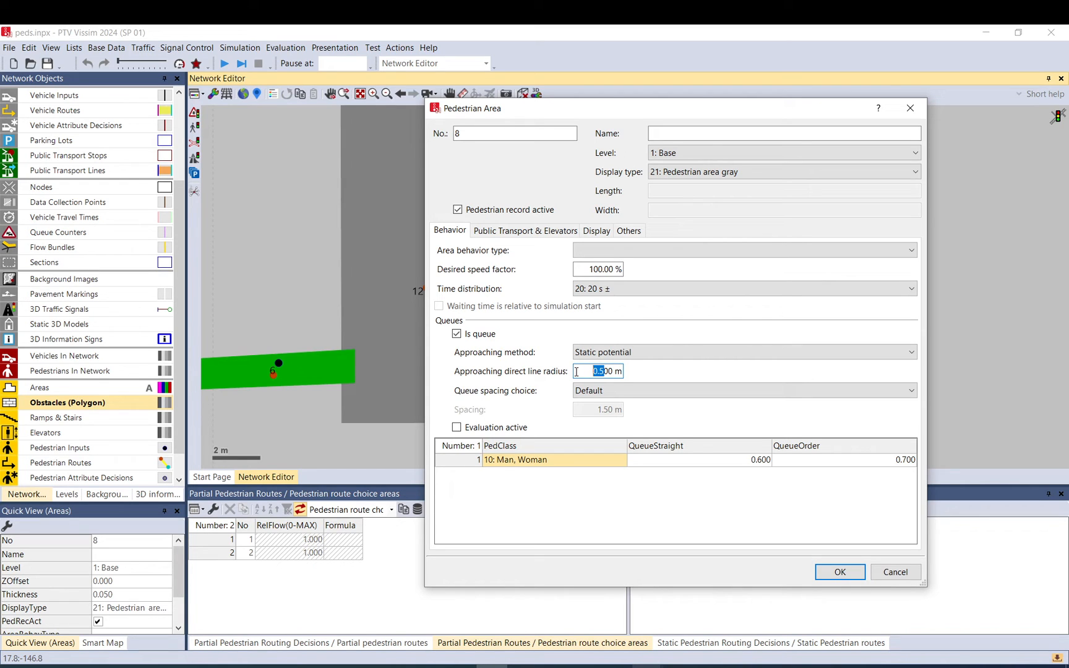
Step: Switch areas 8 and 7 to static potential with larger radii (area 7: 10), then rerun
{"action": "type", "text": "200"}
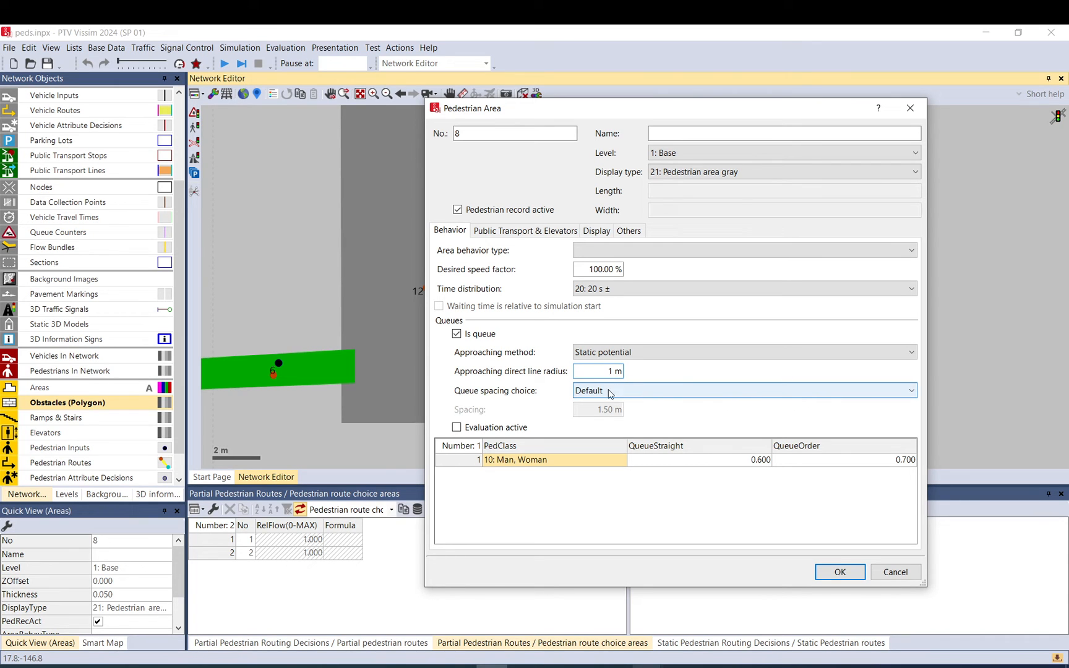
{"action": "type", "text": "10"}
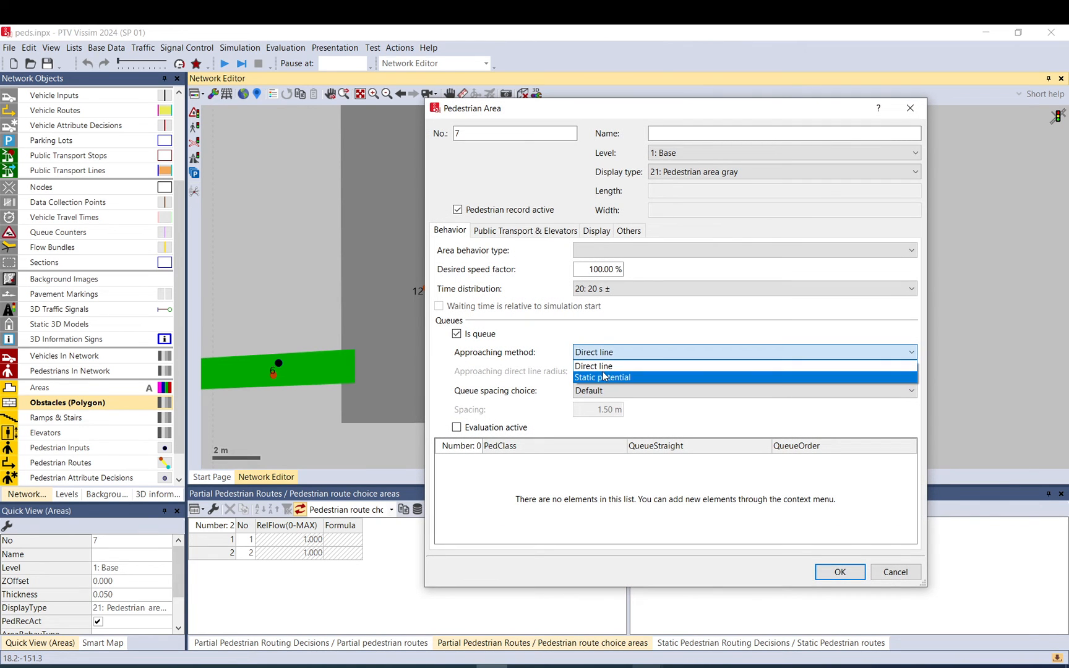
{"action": "left_click", "coordinate": [603, 378]}
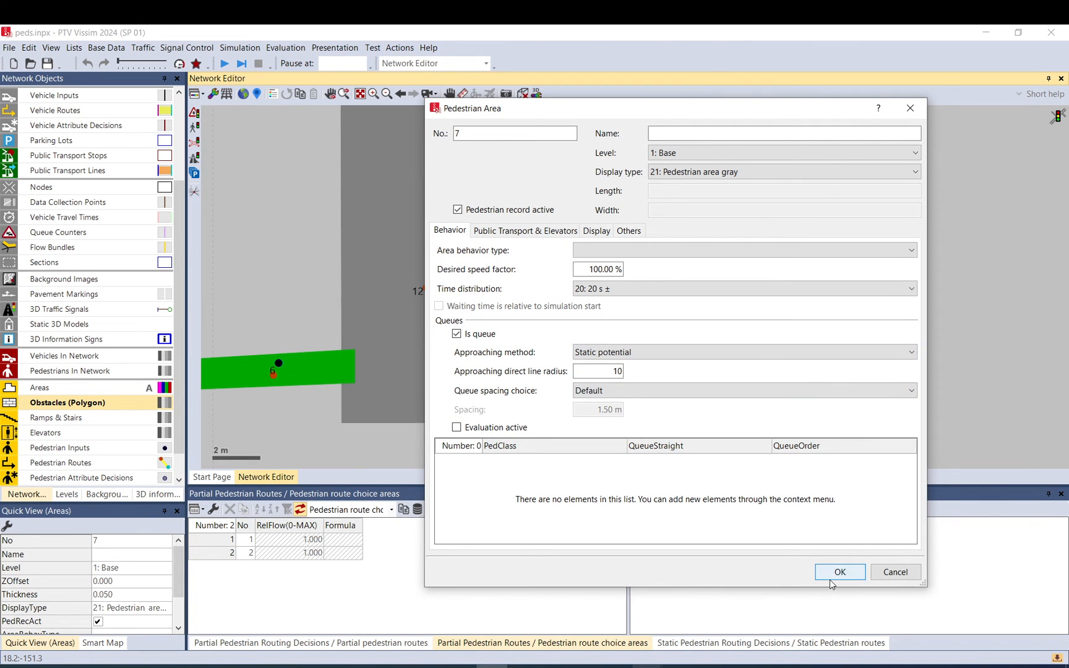
{"action": "left_click", "coordinate": [840, 572]}
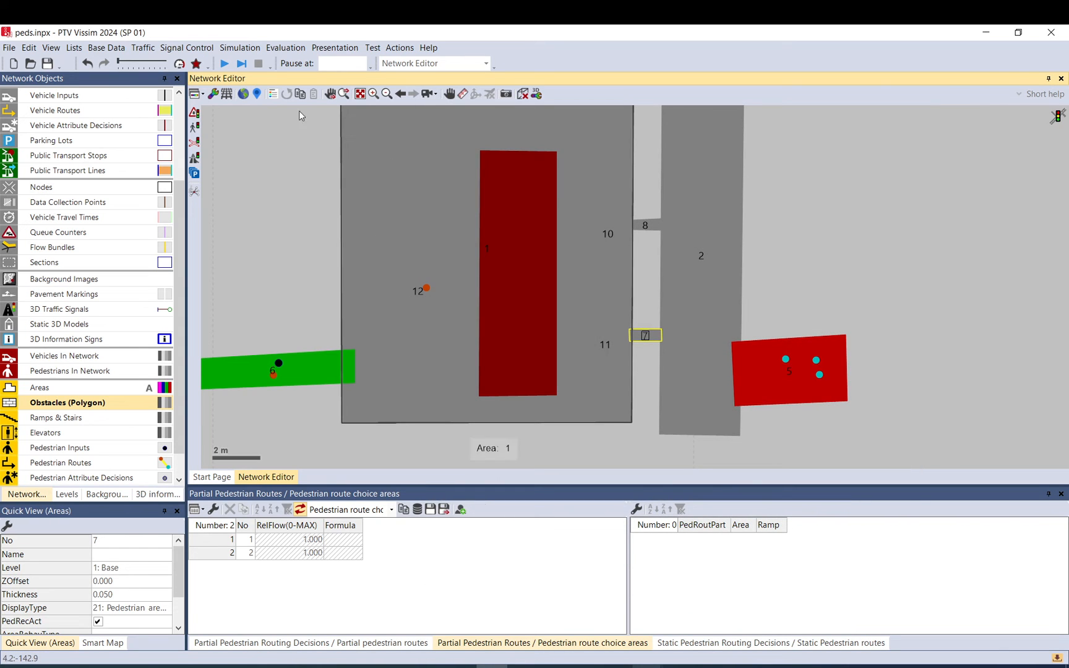
{"action": "left_click", "coordinate": [224, 63]}
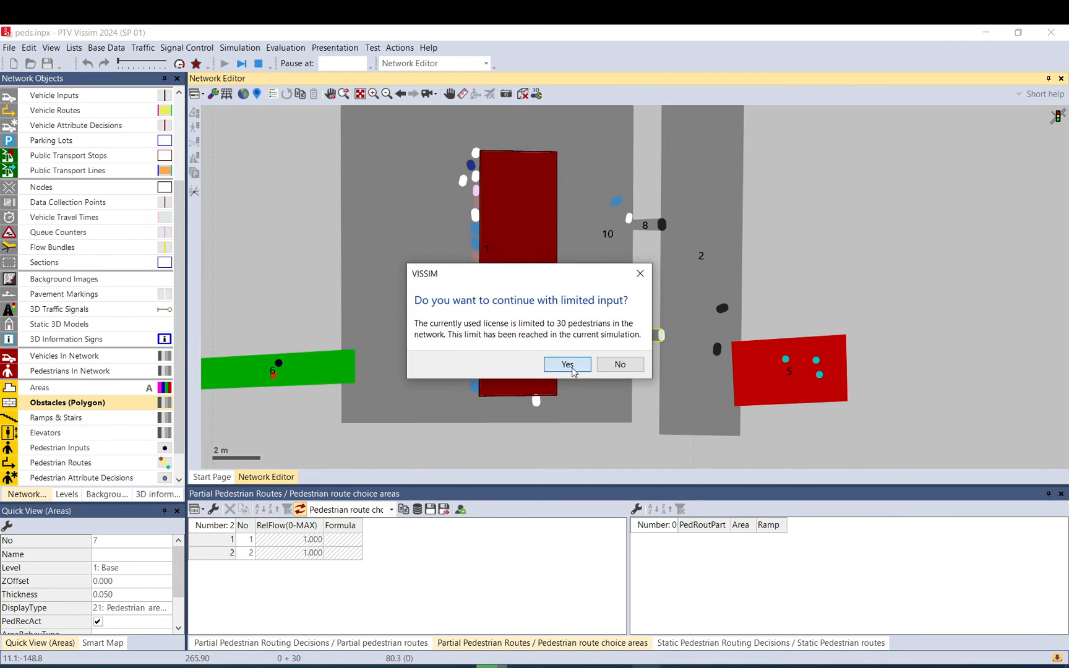
Step: Continue past the pedestrian limit and measure the obstacle-to-area-8 gap of 6.21 m
{"action": "left_click", "coordinate": [566, 364]}
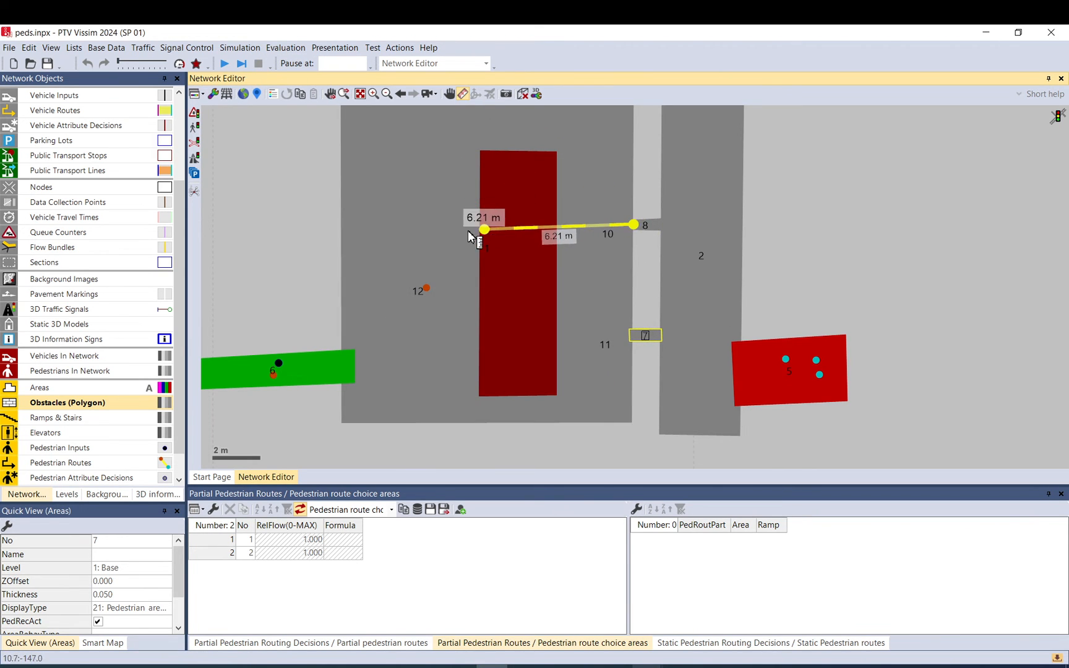
{"action": "left_click_drag", "start_coordinate": [483, 228], "coordinate": [397, 287]}
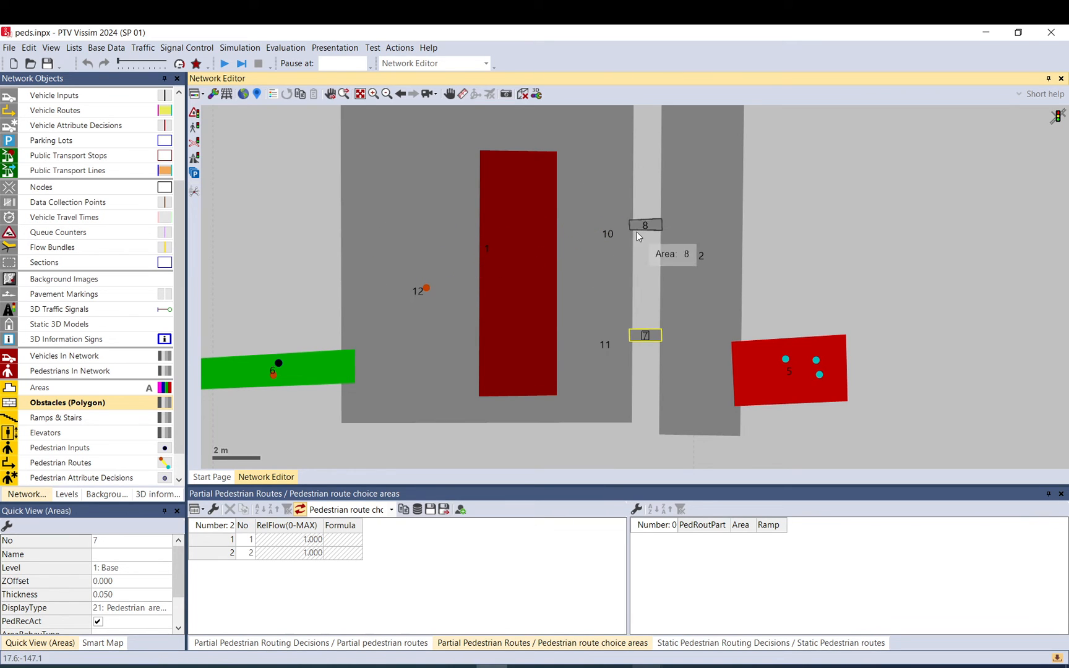
Step: Set a 20 m approaching direct-line radius on areas 8 and 7, then start a run
{"action": "double_click", "coordinate": [644, 225]}
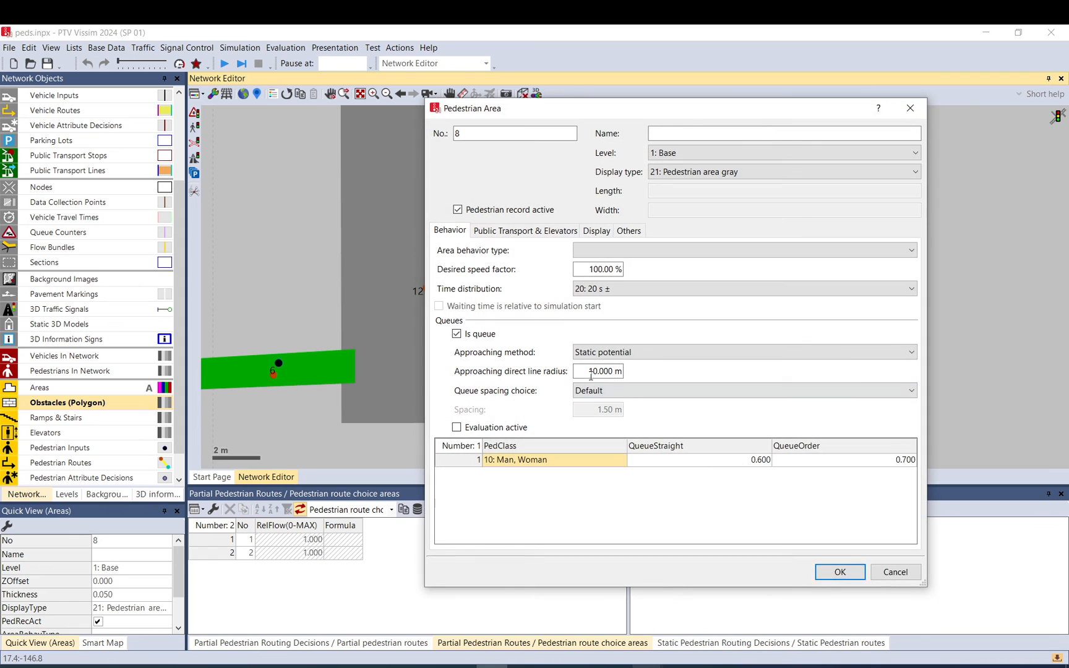
{"action": "type", "text": "20 m"}
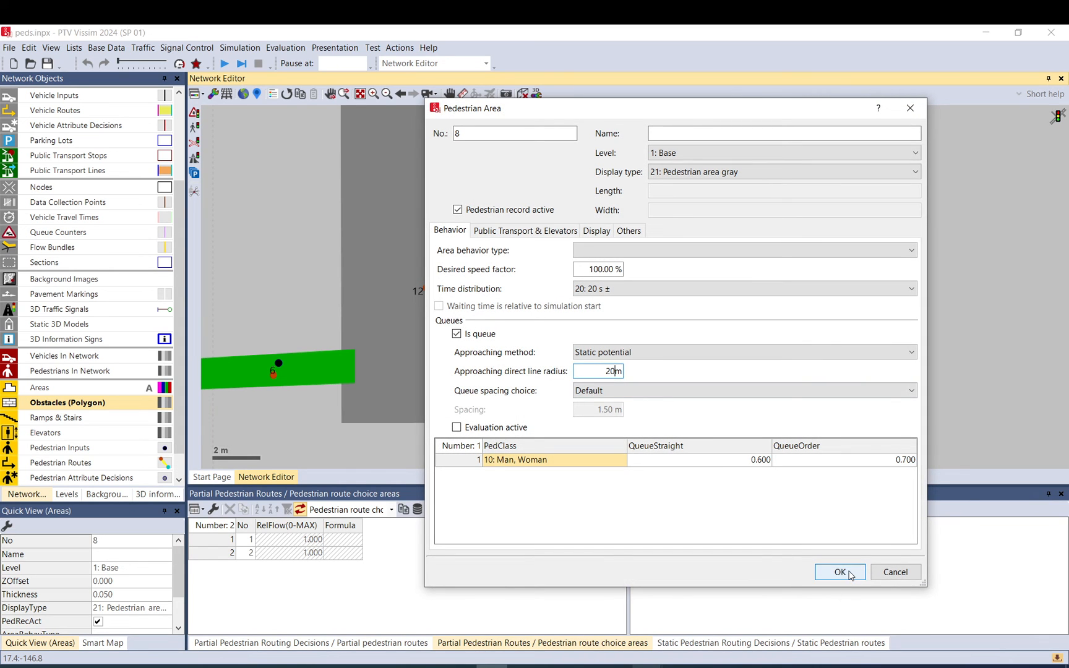
{"action": "left_click", "coordinate": [839, 572]}
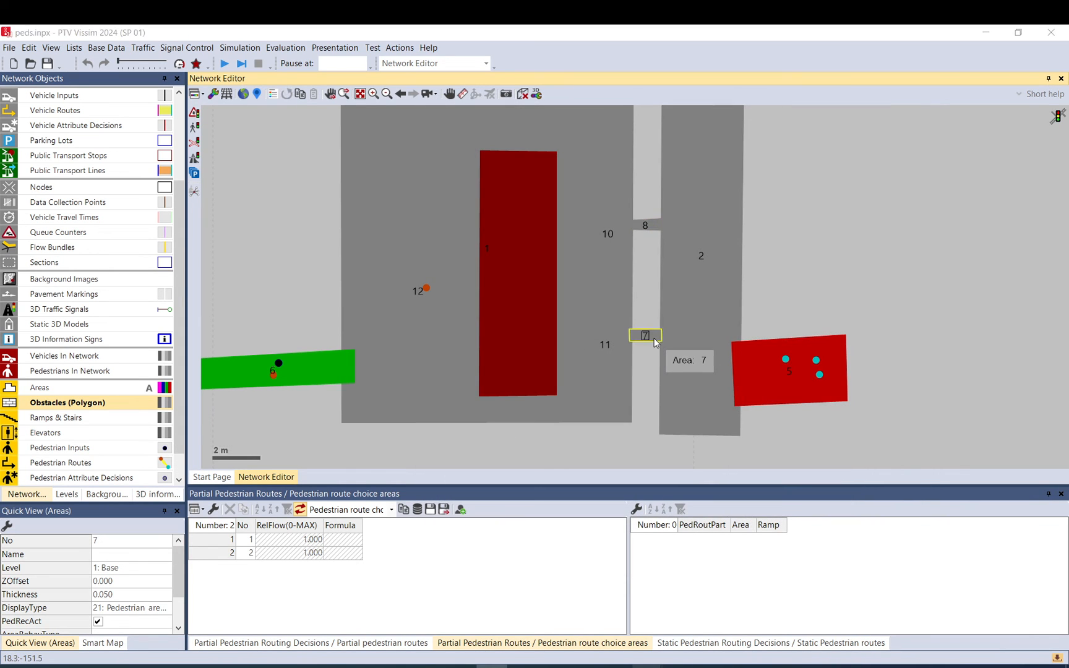
{"action": "double_click", "coordinate": [643, 335]}
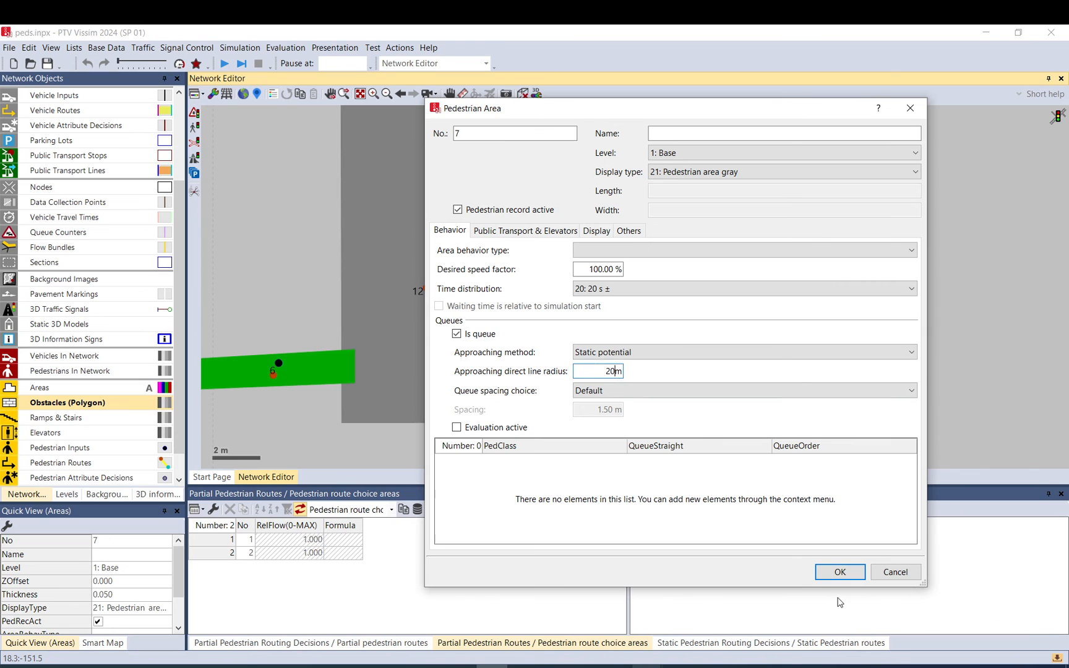
{"action": "left_click", "coordinate": [839, 572]}
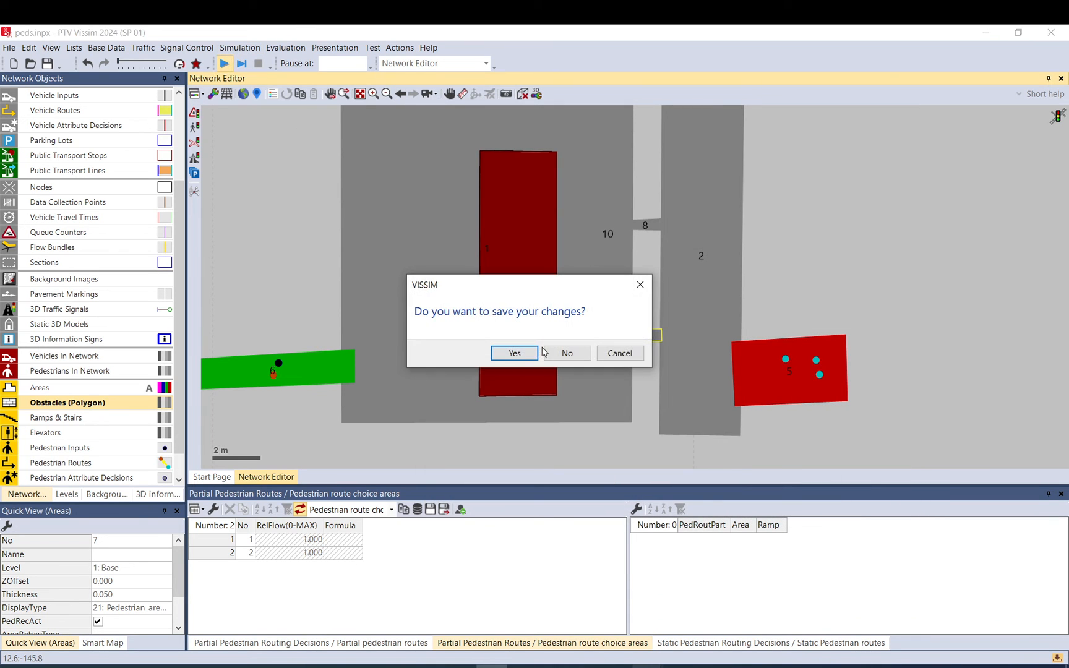
{"action": "left_click", "coordinate": [566, 353]}
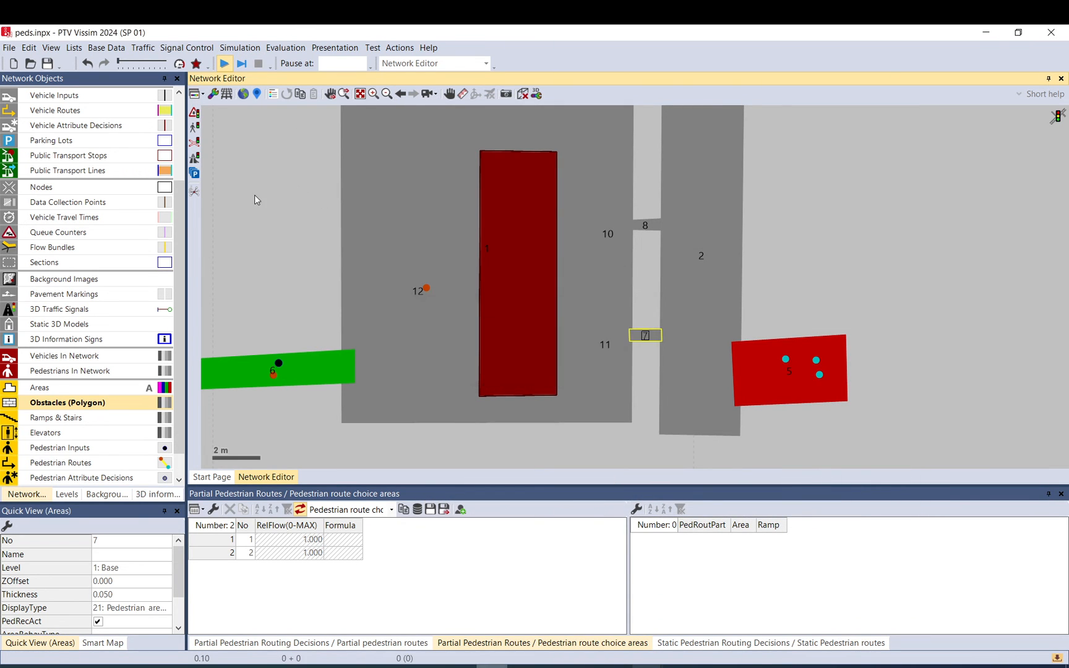
Step: Stop the run, recheck the 20 m radius on areas 8 and 7, and restart
{"action": "left_click", "coordinate": [224, 63]}
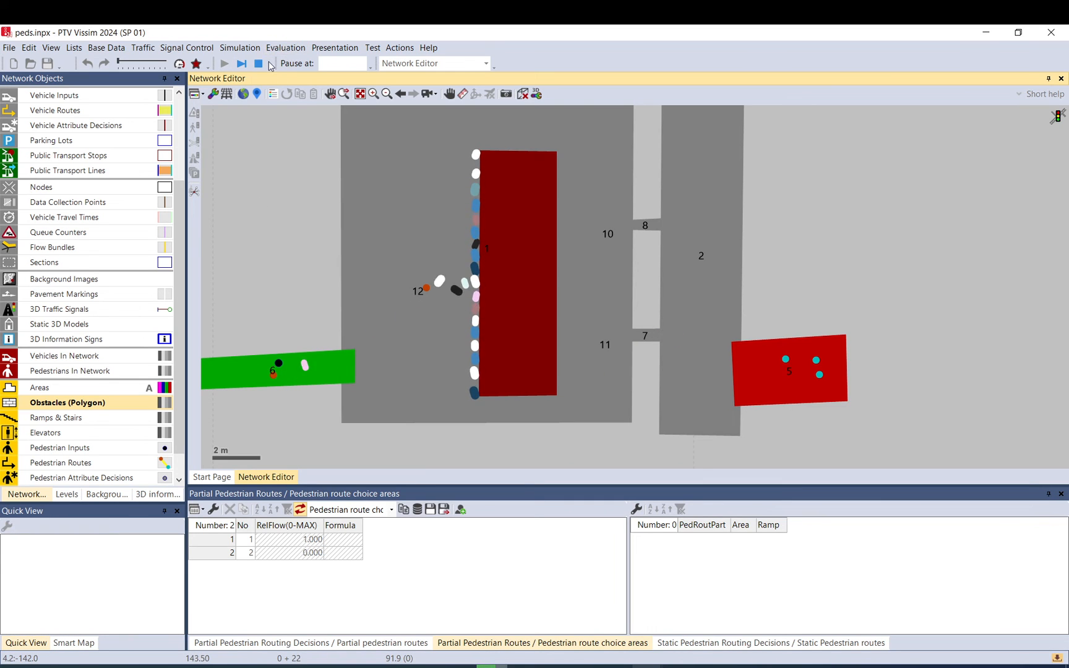
{"action": "left_click", "coordinate": [644, 225]}
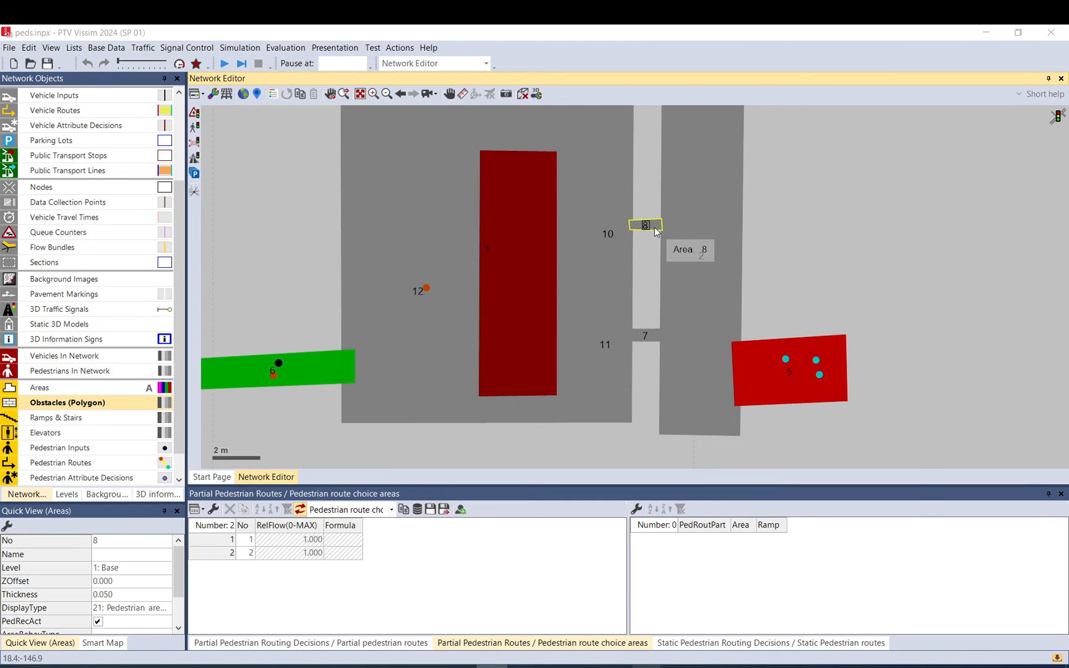
{"action": "double_click", "coordinate": [645, 225]}
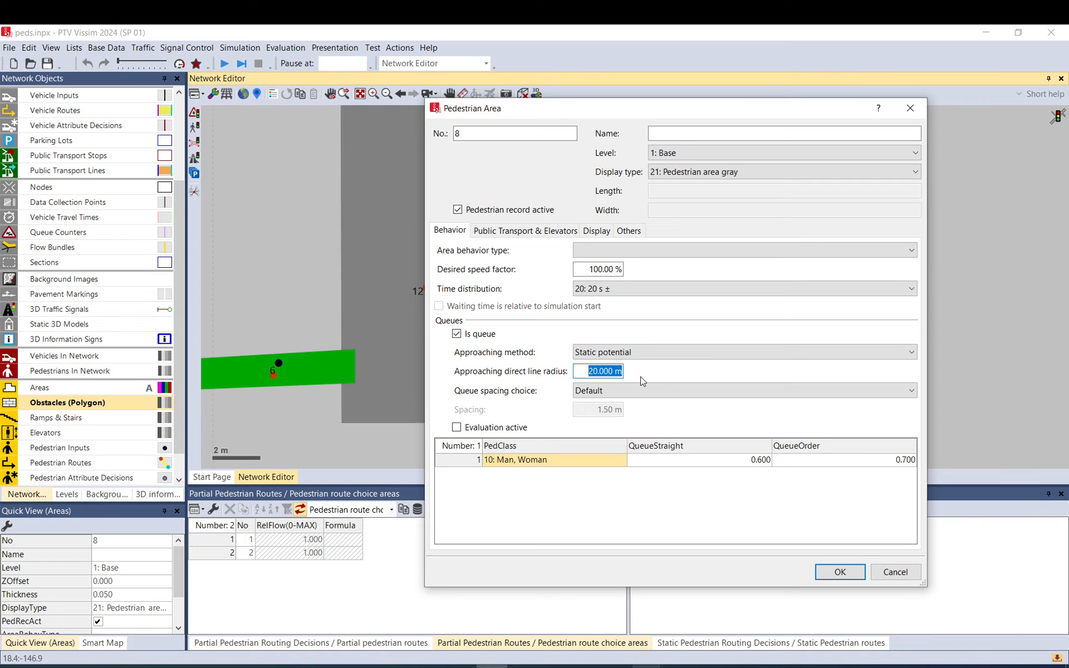
{"action": "left_click", "coordinate": [839, 572]}
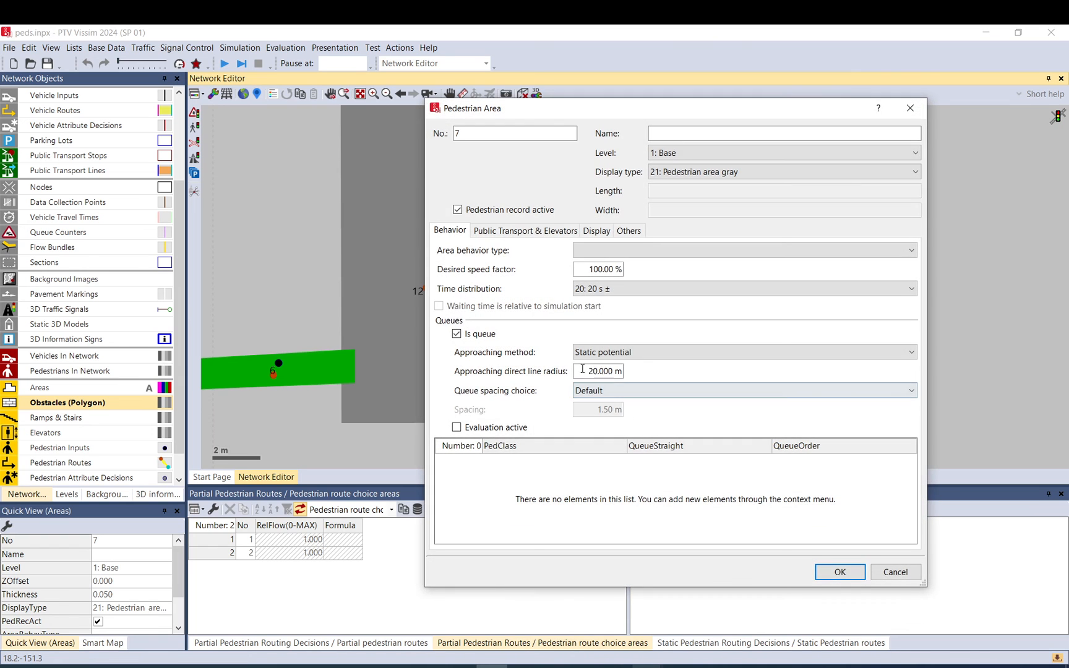
{"action": "left_click", "coordinate": [840, 572]}
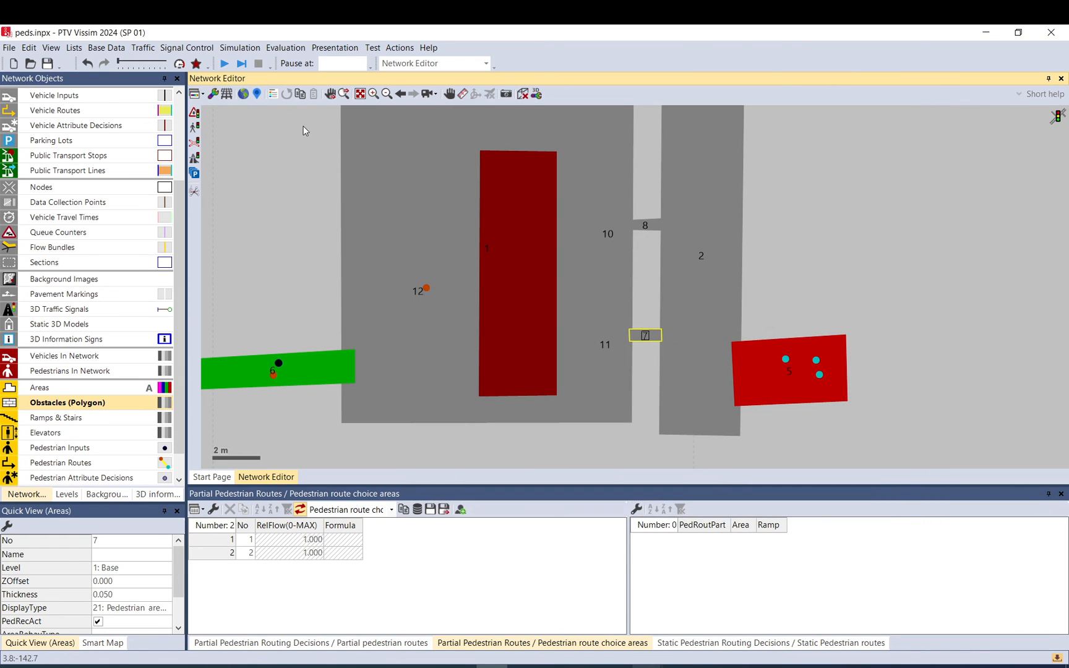
{"action": "left_click", "coordinate": [223, 63]}
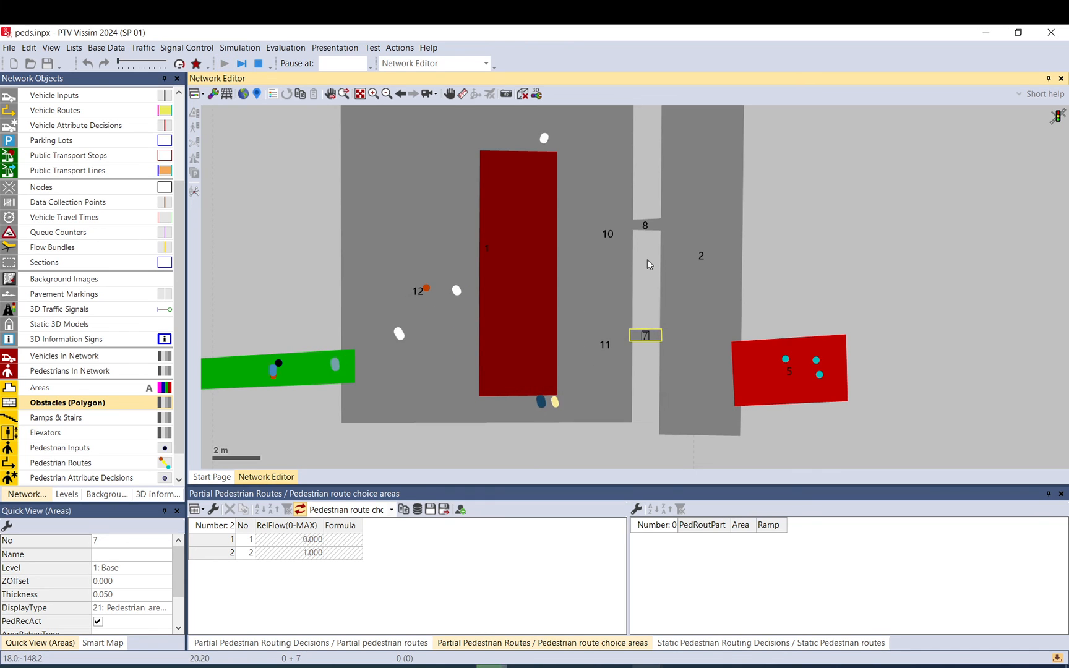
Step: Stop the simulation and dismiss the 30-pedestrian license-limit prompt
{"action": "left_click", "coordinate": [256, 63]}
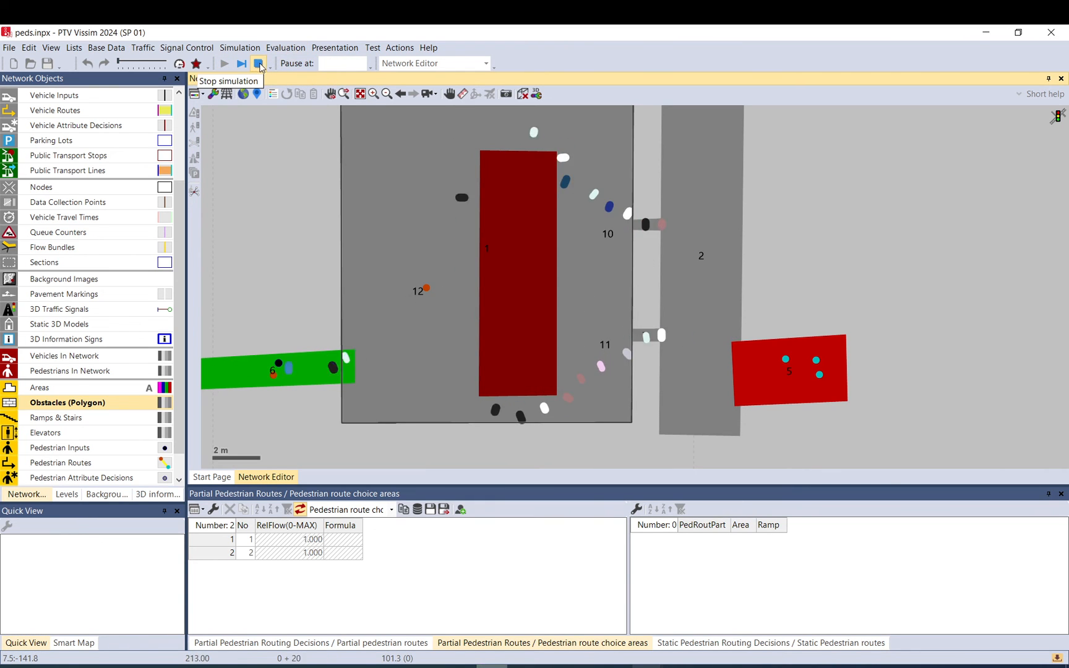
{"action": "left_click", "coordinate": [256, 63]}
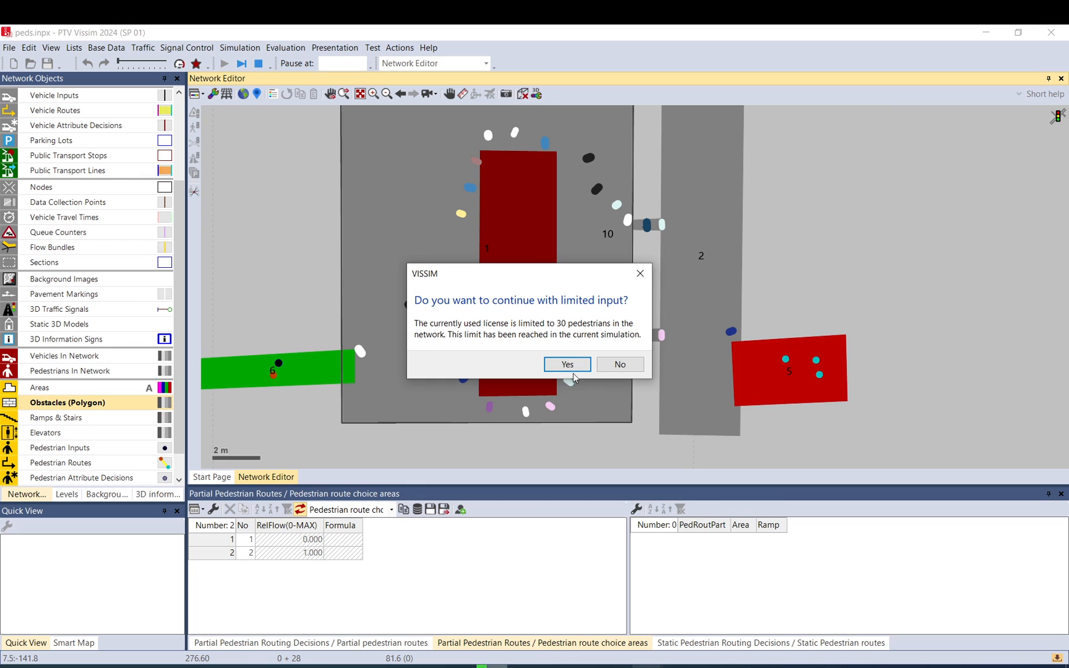
{"action": "left_click", "coordinate": [567, 364]}
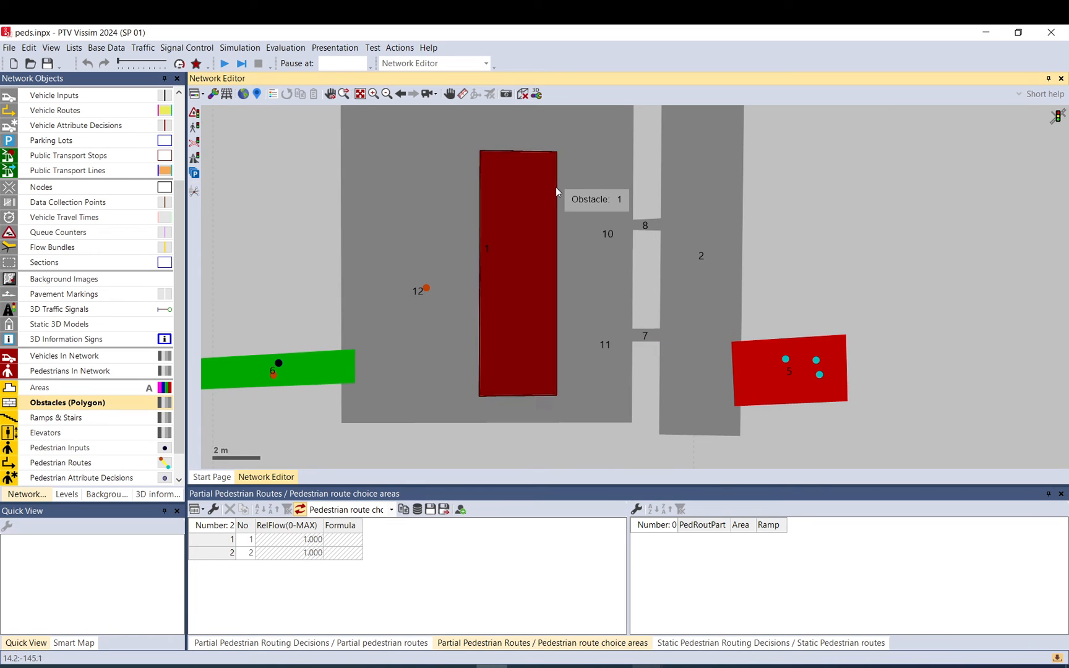
{"action": "mouse_move", "coordinate": [578, 192]}
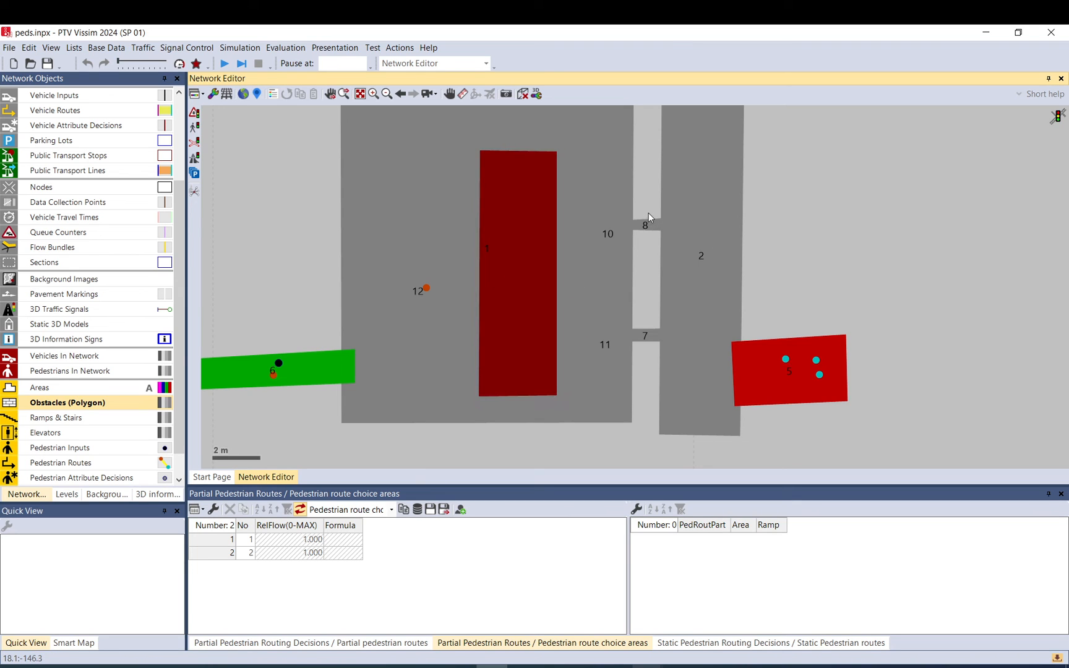
{"action": "mouse_move", "coordinate": [514, 298]}
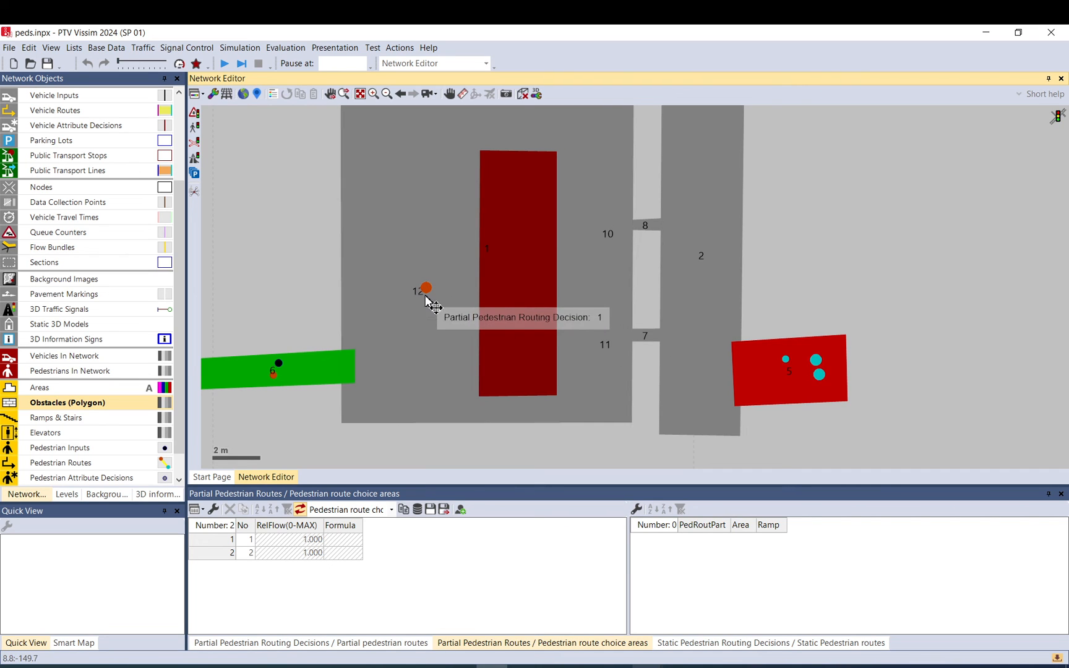
Step: Select partial routing decision 1 in area 12 to inspect its service point selection
{"action": "left_click", "coordinate": [425, 288]}
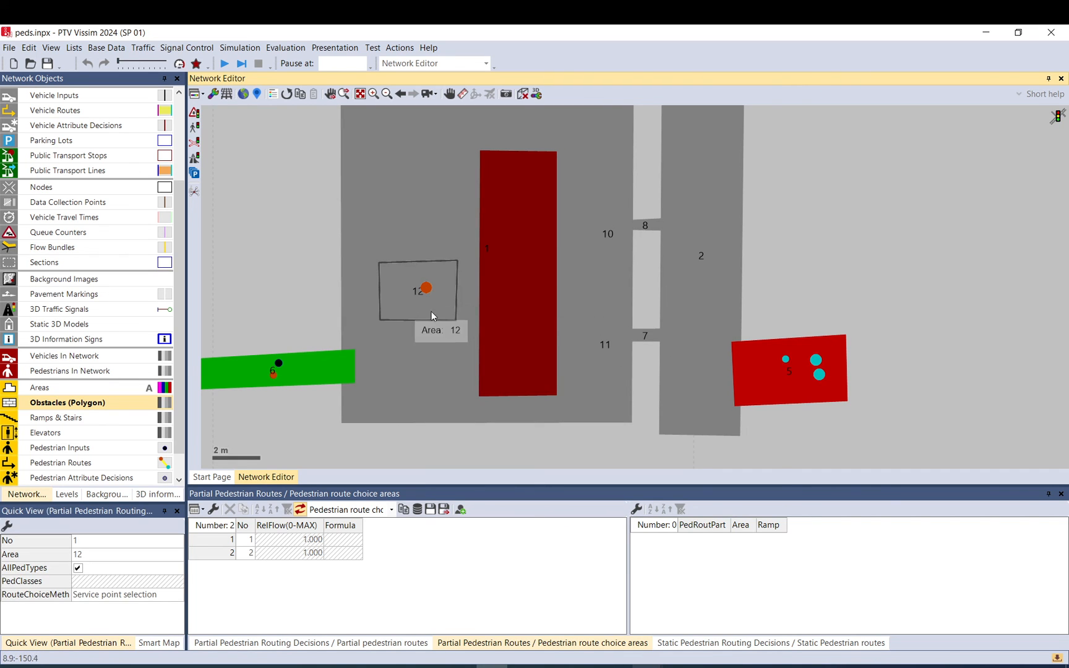
{"action": "mouse_move", "coordinate": [441, 282]}
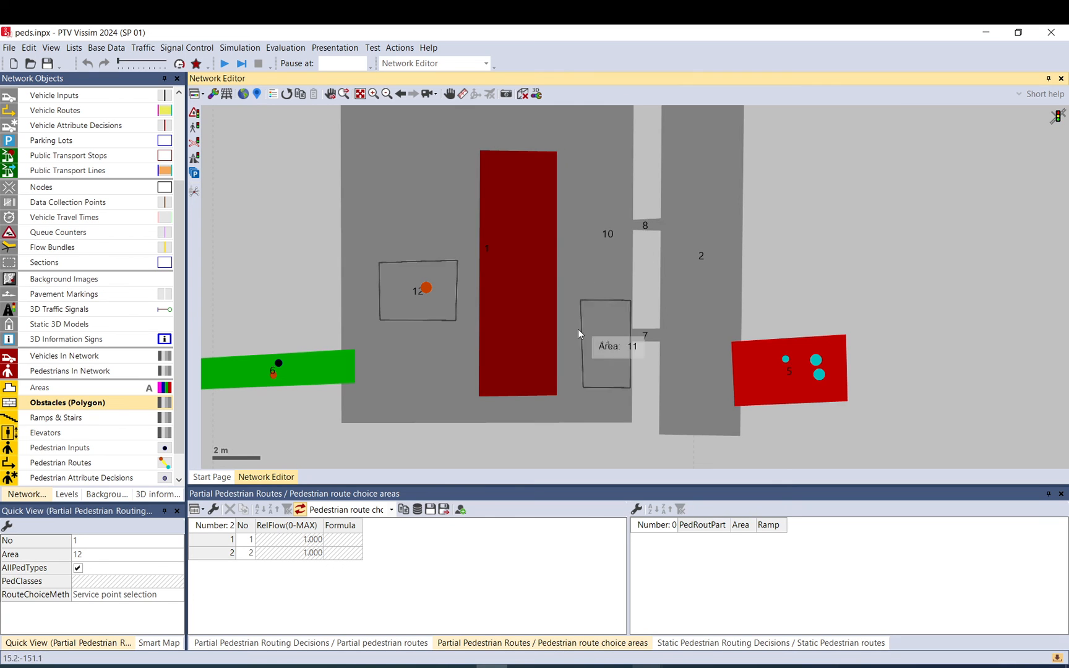
{"action": "mouse_move", "coordinate": [616, 320]}
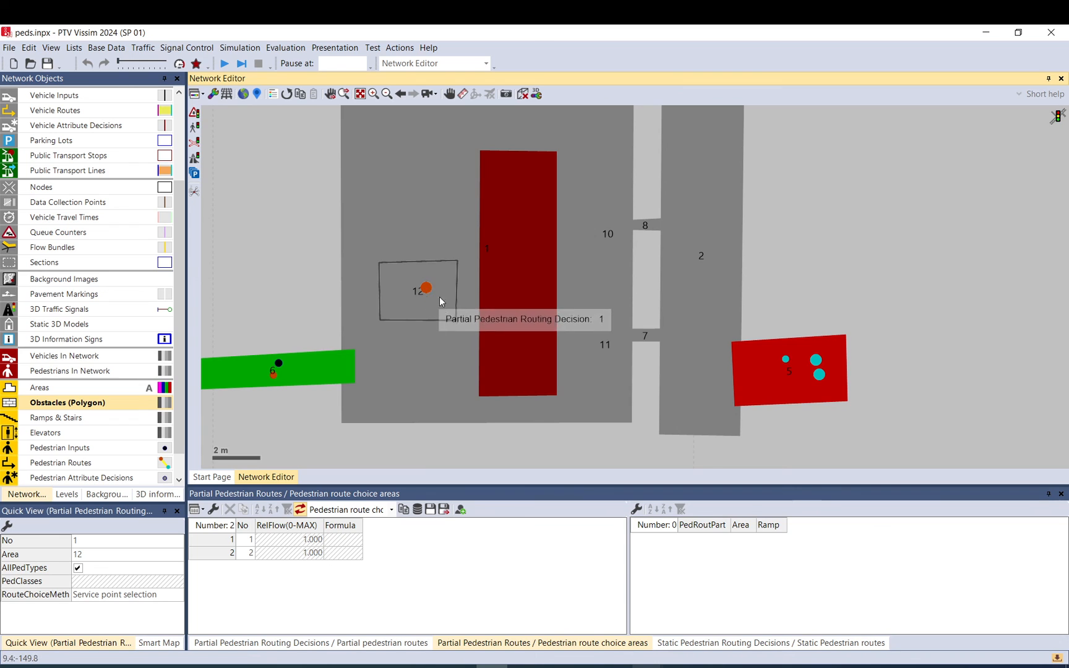
{"action": "mouse_move", "coordinate": [553, 232]}
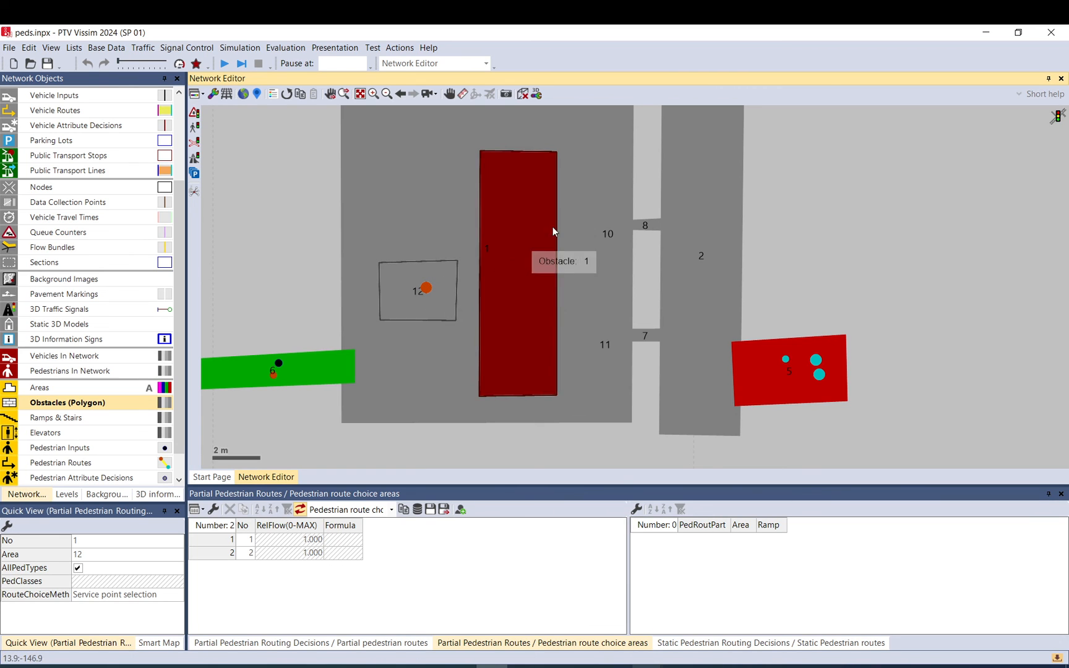
{"action": "mouse_move", "coordinate": [519, 201]}
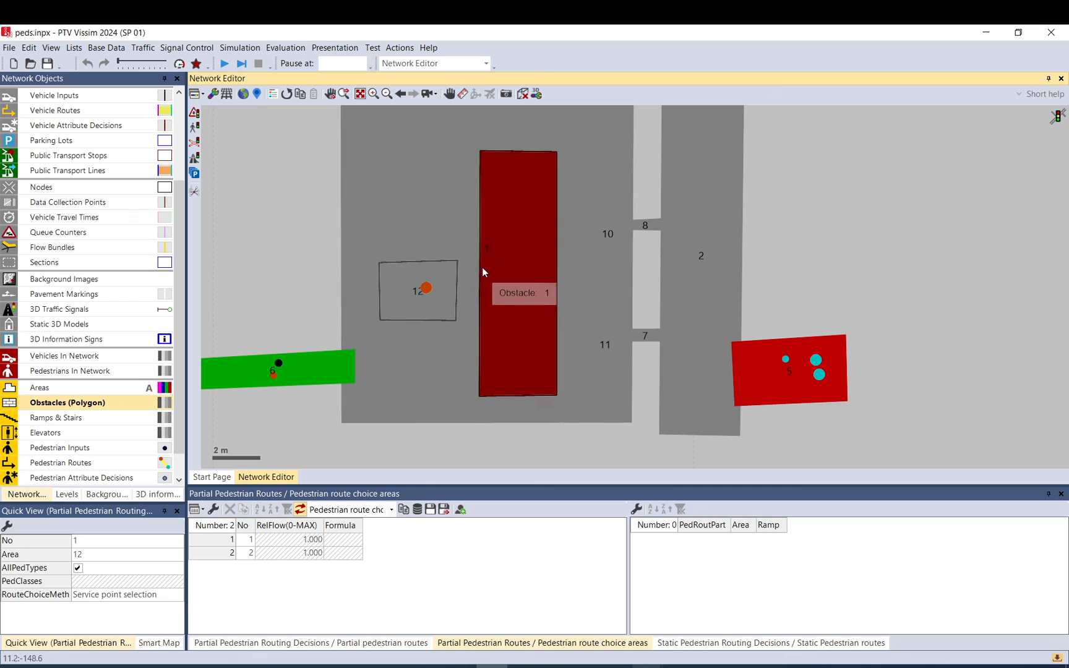
{"action": "mouse_move", "coordinate": [482, 257]}
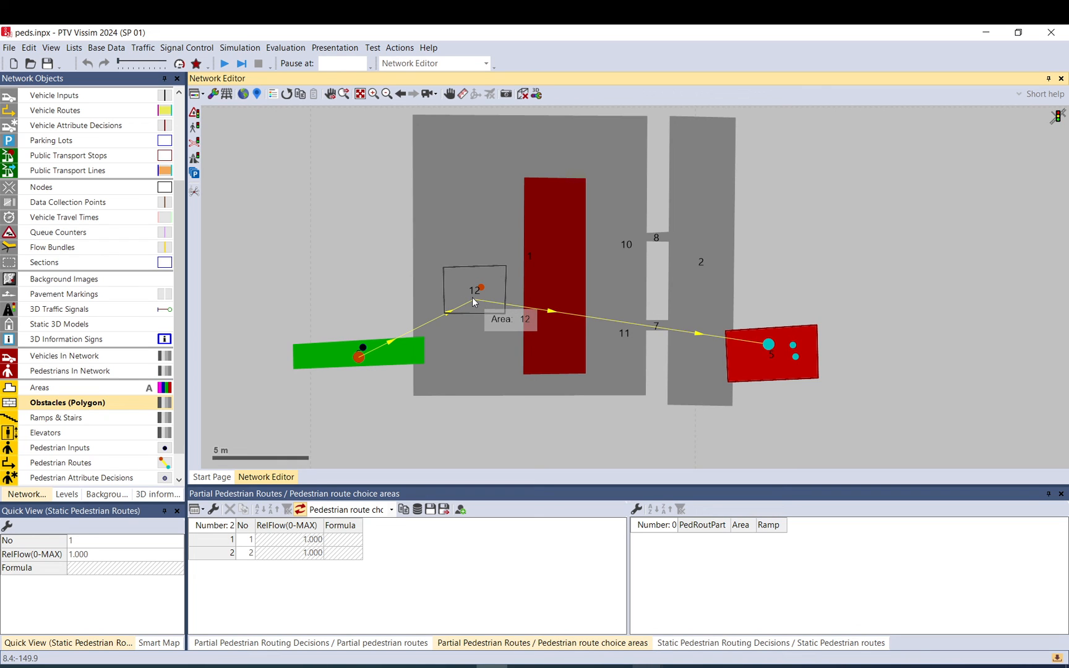
Step: Hide obstacle 1 and the route lines, then select area 12 to view its attributes
{"action": "left_click", "coordinate": [474, 291]}
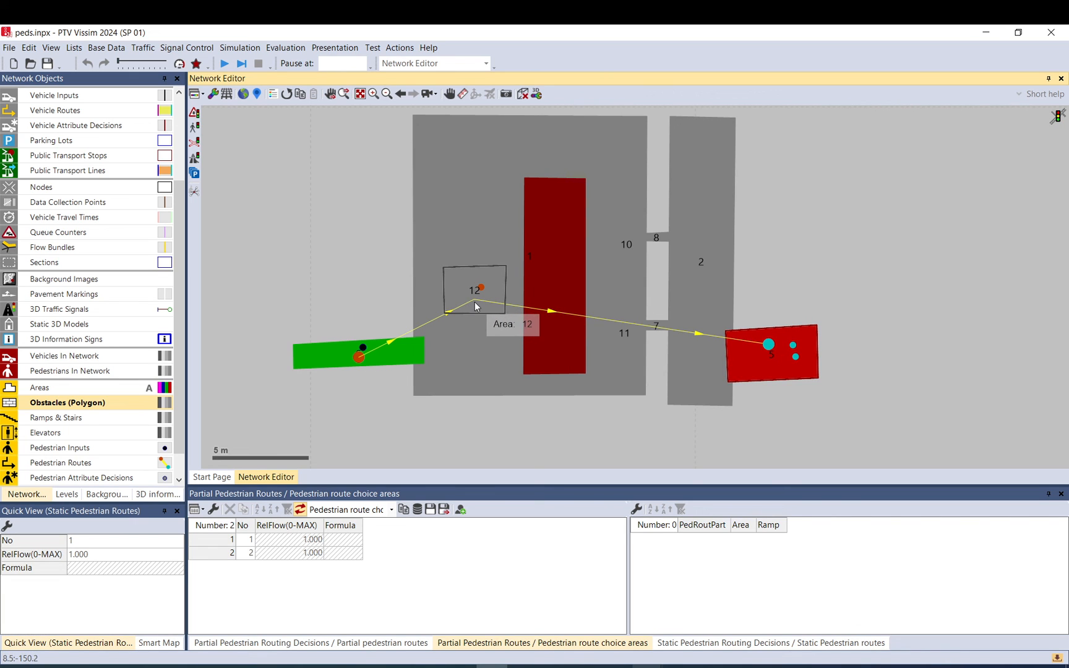
{"action": "mouse_move", "coordinate": [477, 319]}
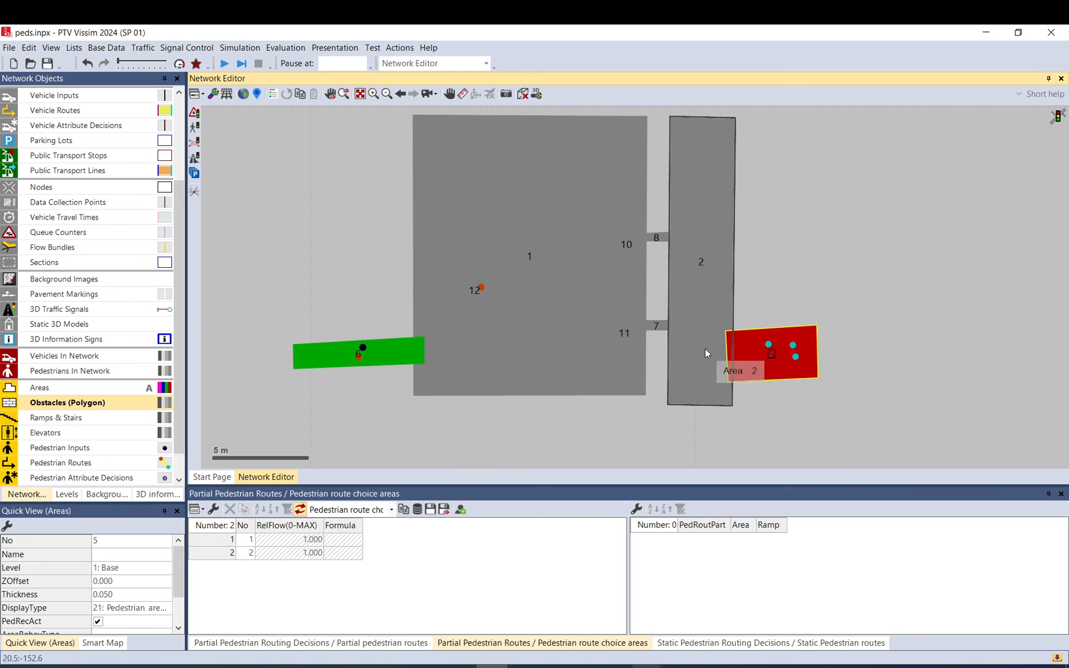
{"action": "left_click", "coordinate": [475, 290]}
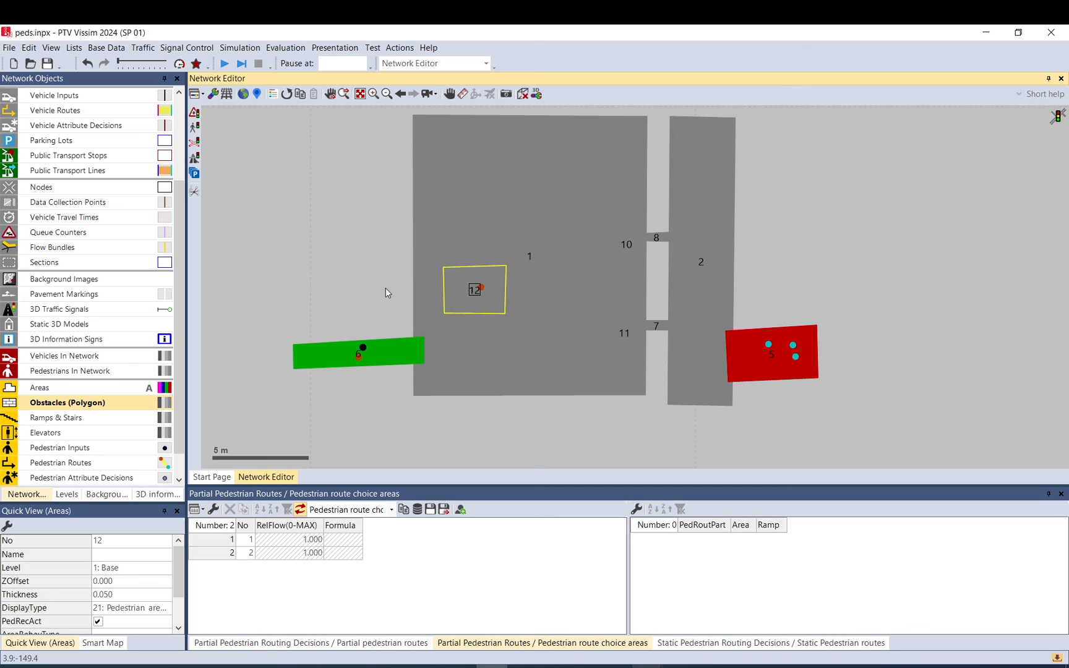
{"action": "mouse_move", "coordinate": [371, 294]}
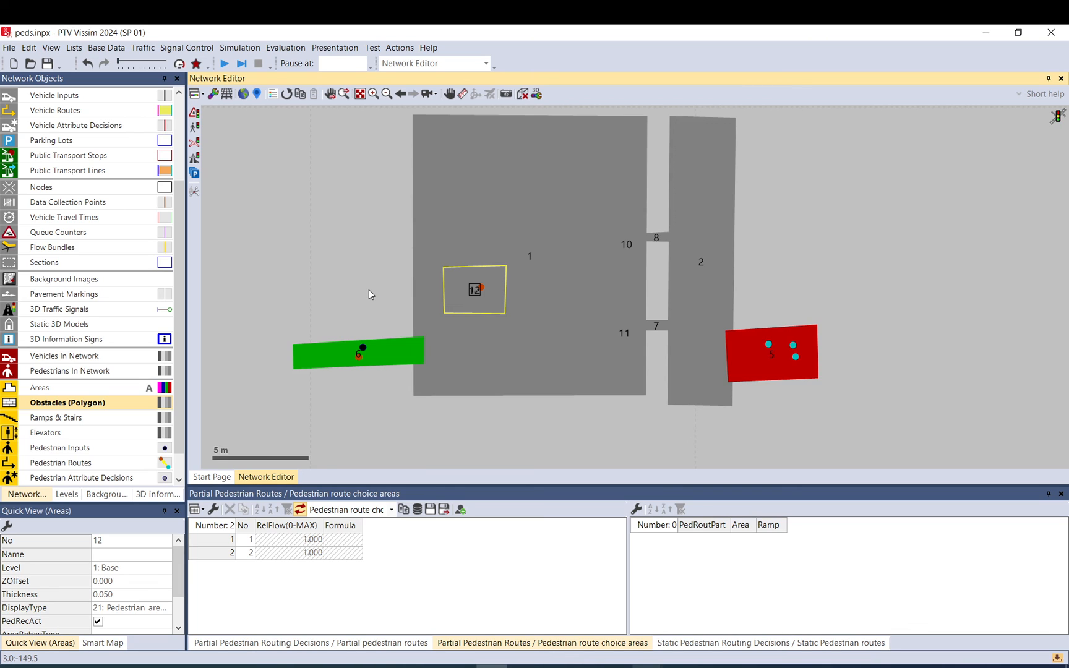
{"action": "mouse_move", "coordinate": [506, 538]}
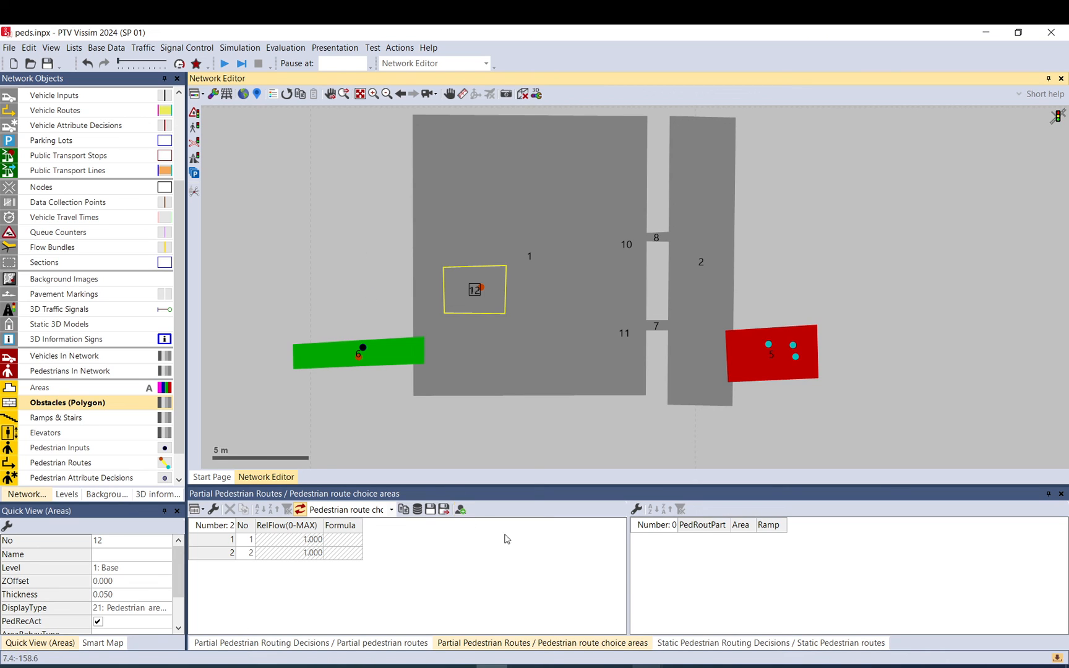